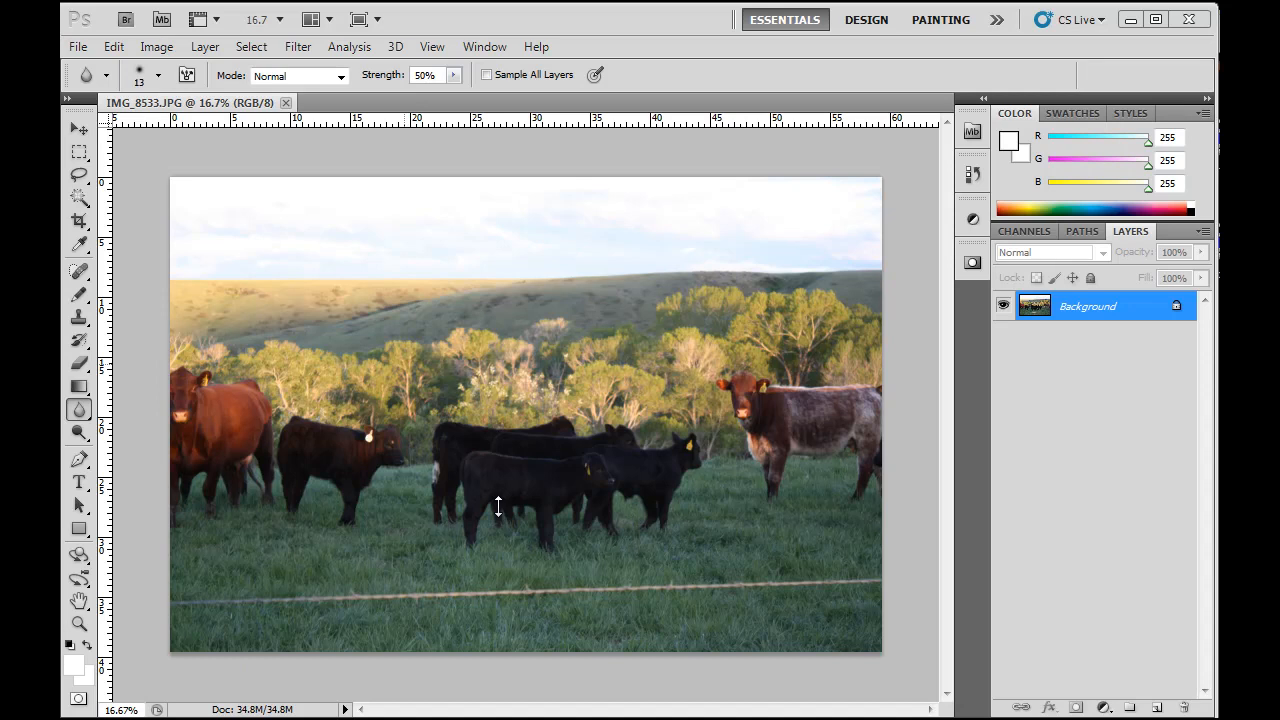
pyautogui.moveTo(676, 452)
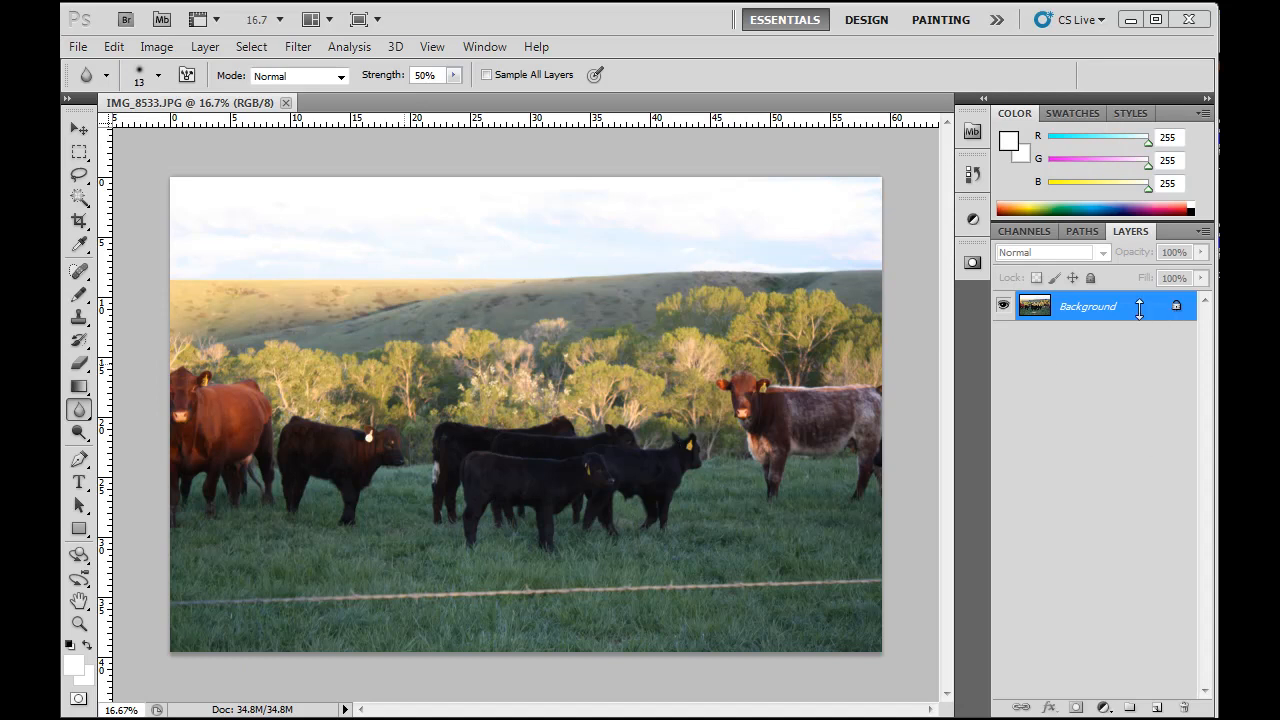
pyautogui.moveTo(1144, 486)
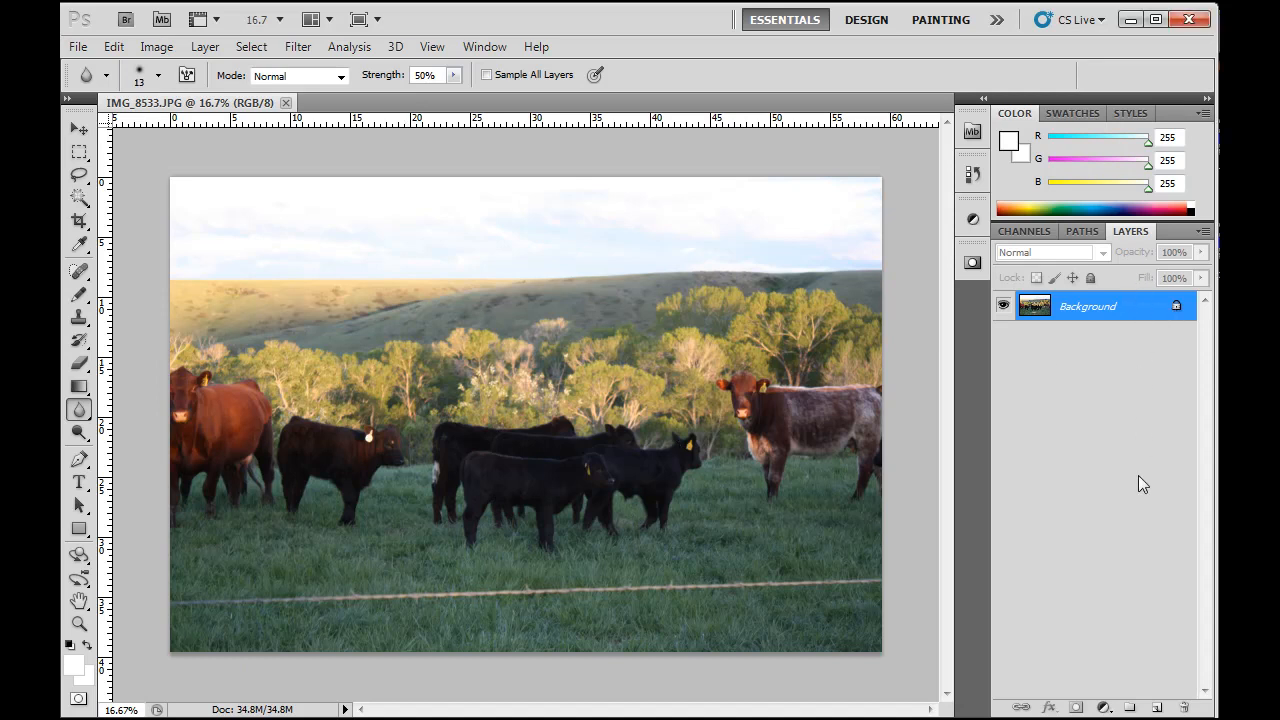
pyautogui.moveTo(1156, 312)
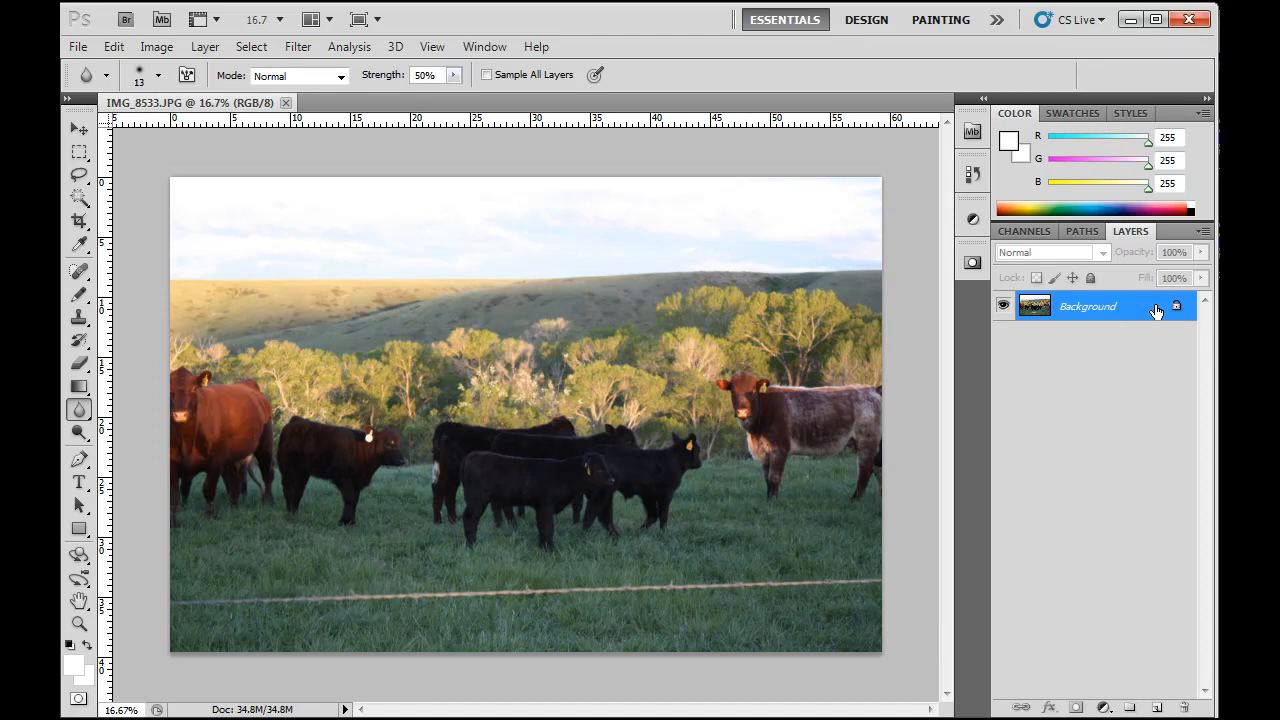
# Duplicate the Background layer to get a Background copy above it
pyautogui.click(1158, 708)
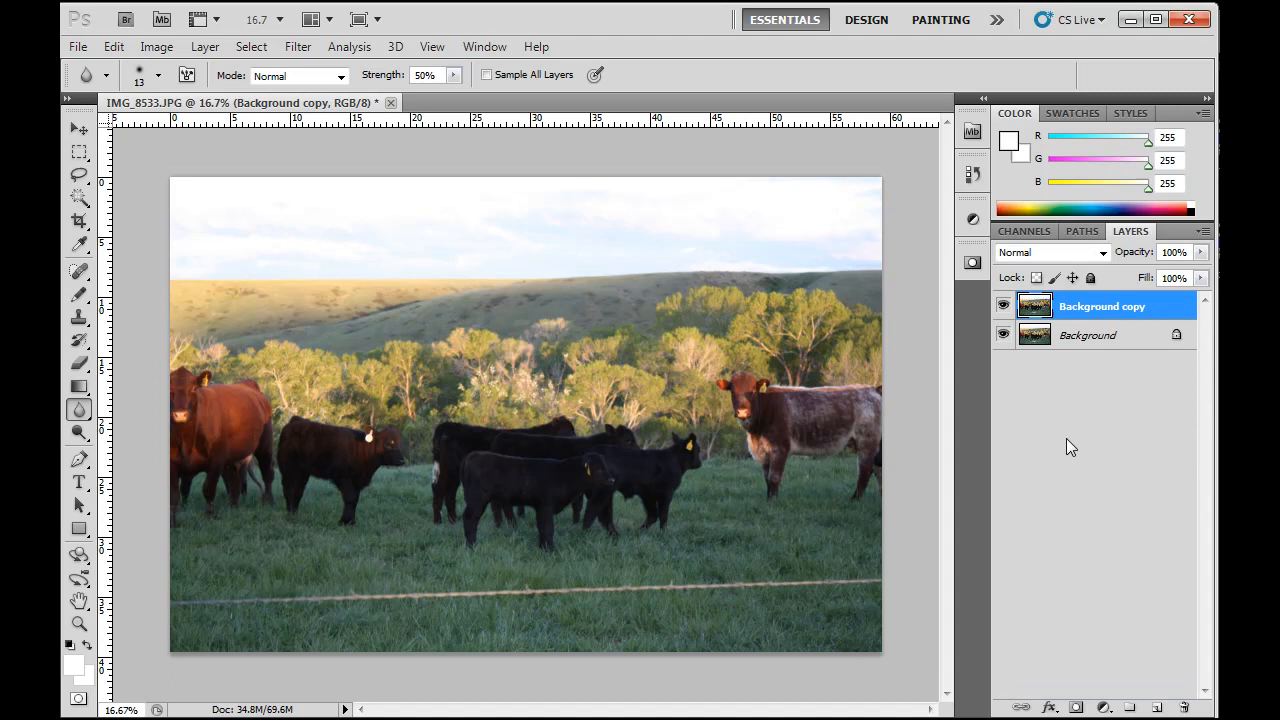
pyautogui.moveTo(1060, 438)
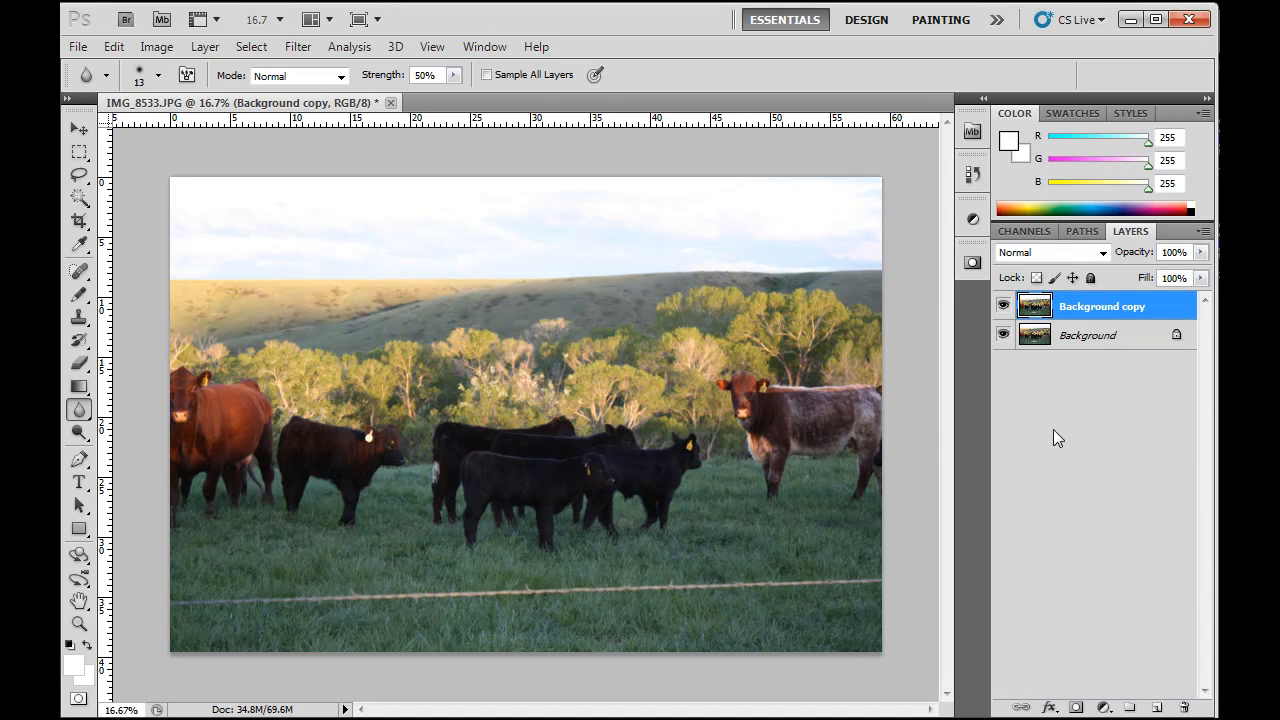
# Bring up Unsharp Mask for the Background copy at its defaults: 50%, 1.0 px, threshold 0
pyautogui.click(296, 46)
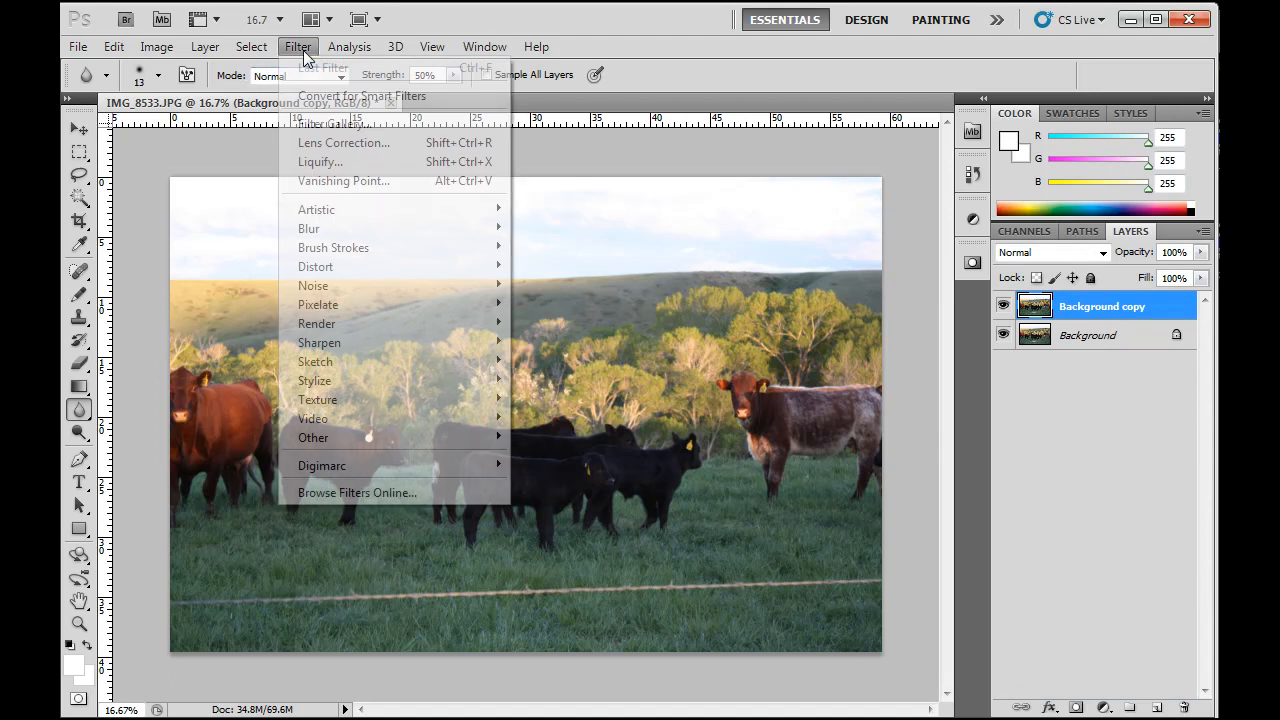
pyautogui.moveTo(332, 248)
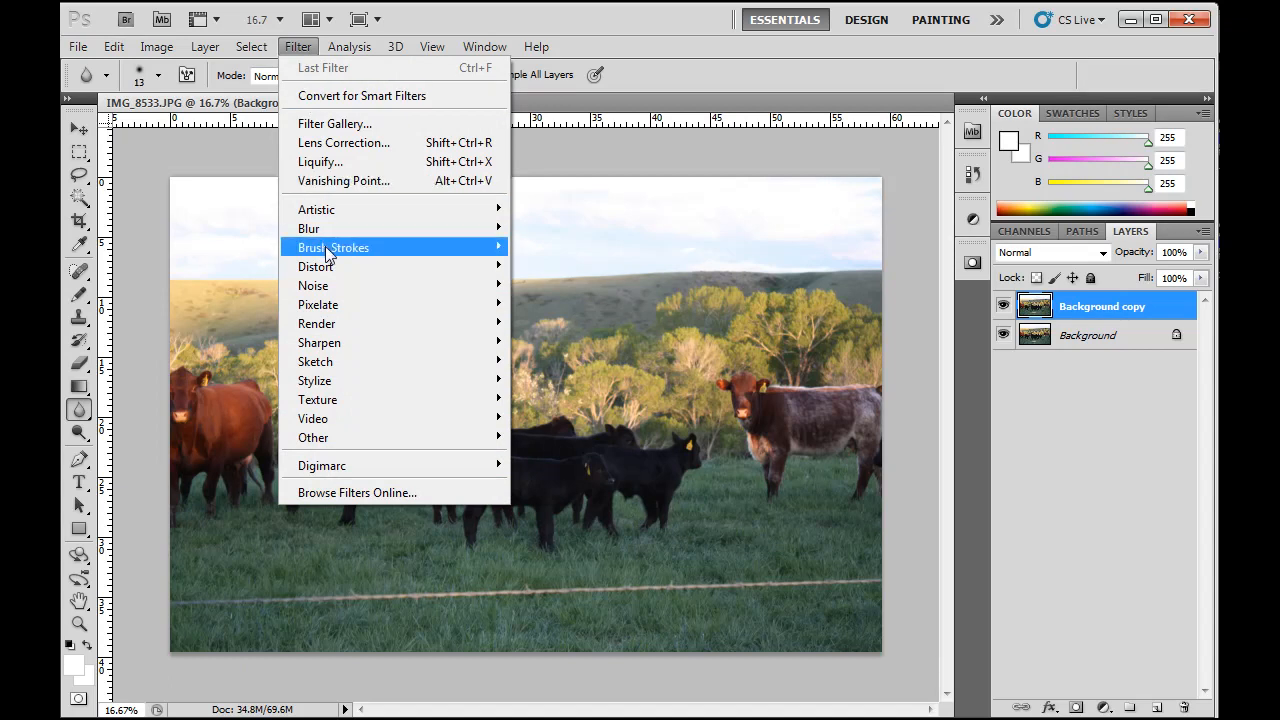
pyautogui.moveTo(320, 342)
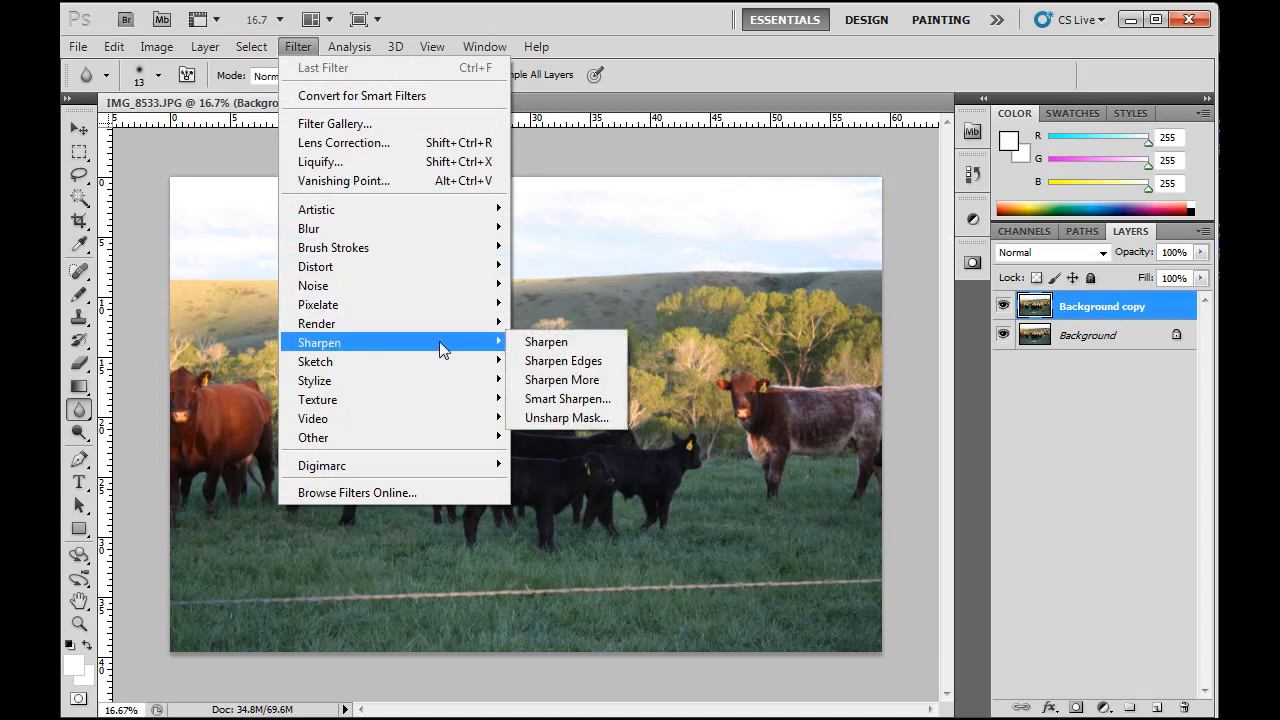
pyautogui.moveTo(568, 418)
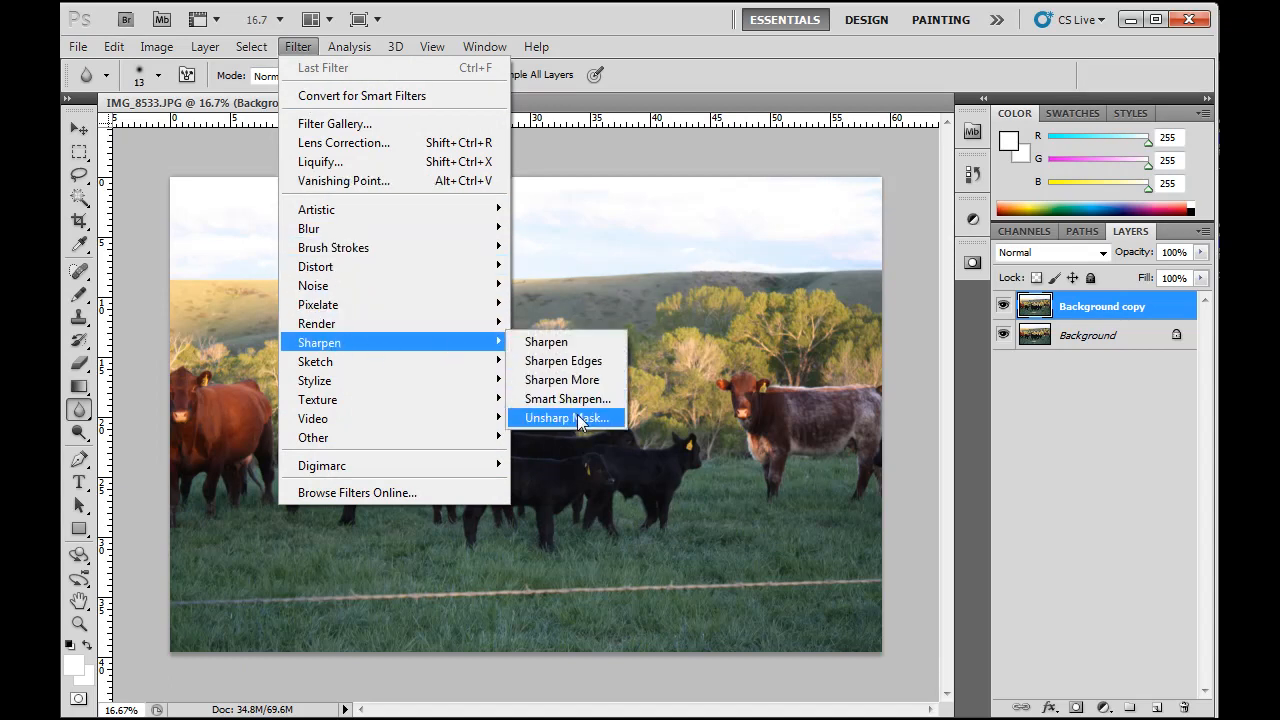
pyautogui.moveTo(616, 430)
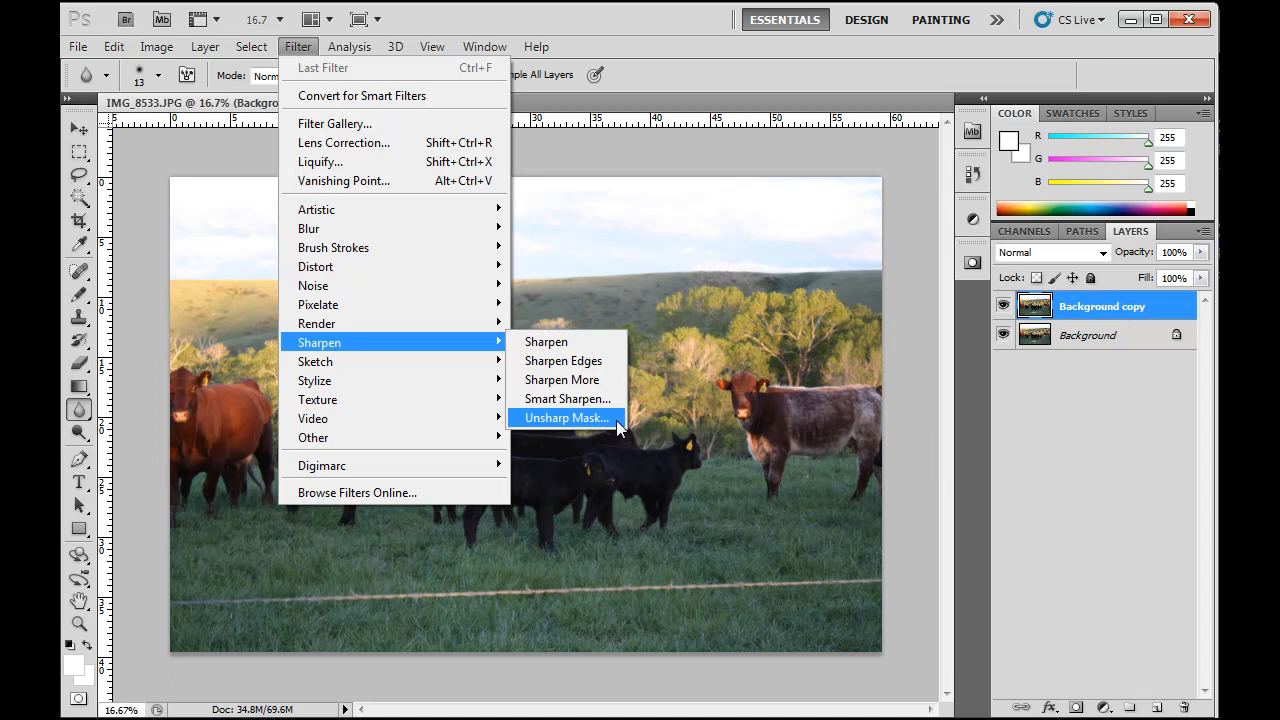
pyautogui.click(564, 418)
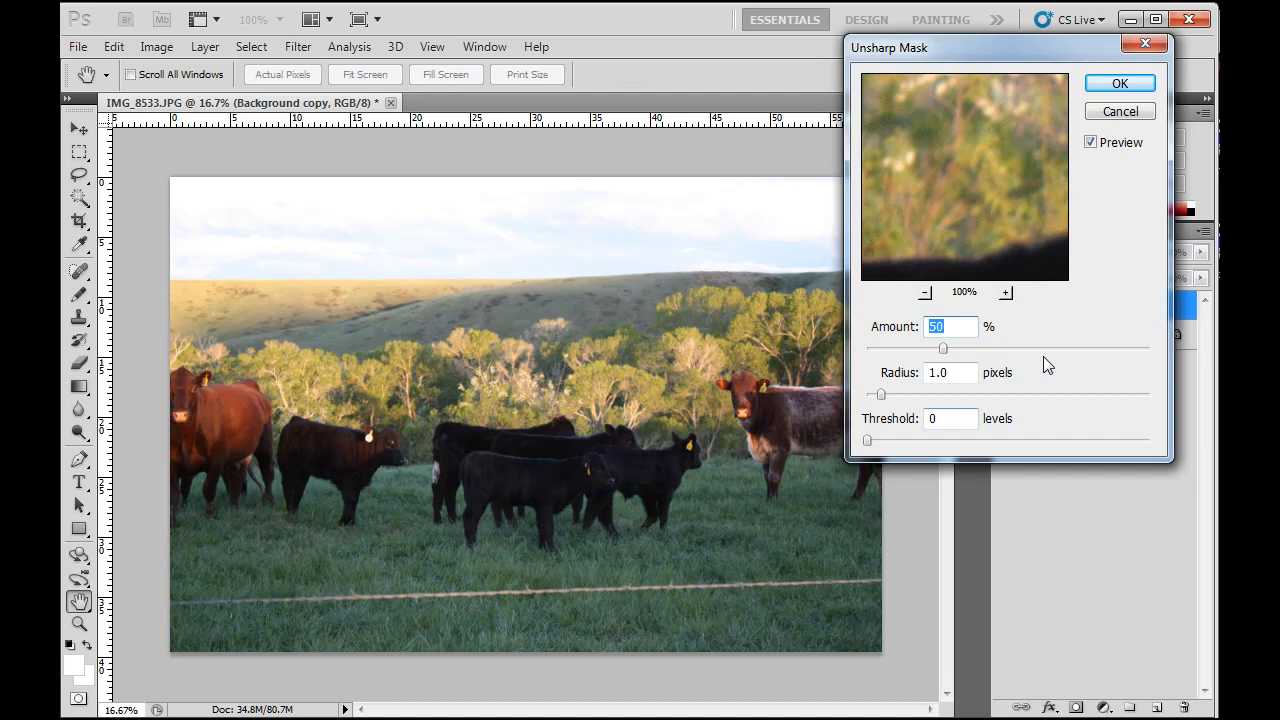
# Raise Unsharp Mask to Amount 187% and Radius 4.6 px, checking the preview on the cows
pyautogui.click(1090, 142)
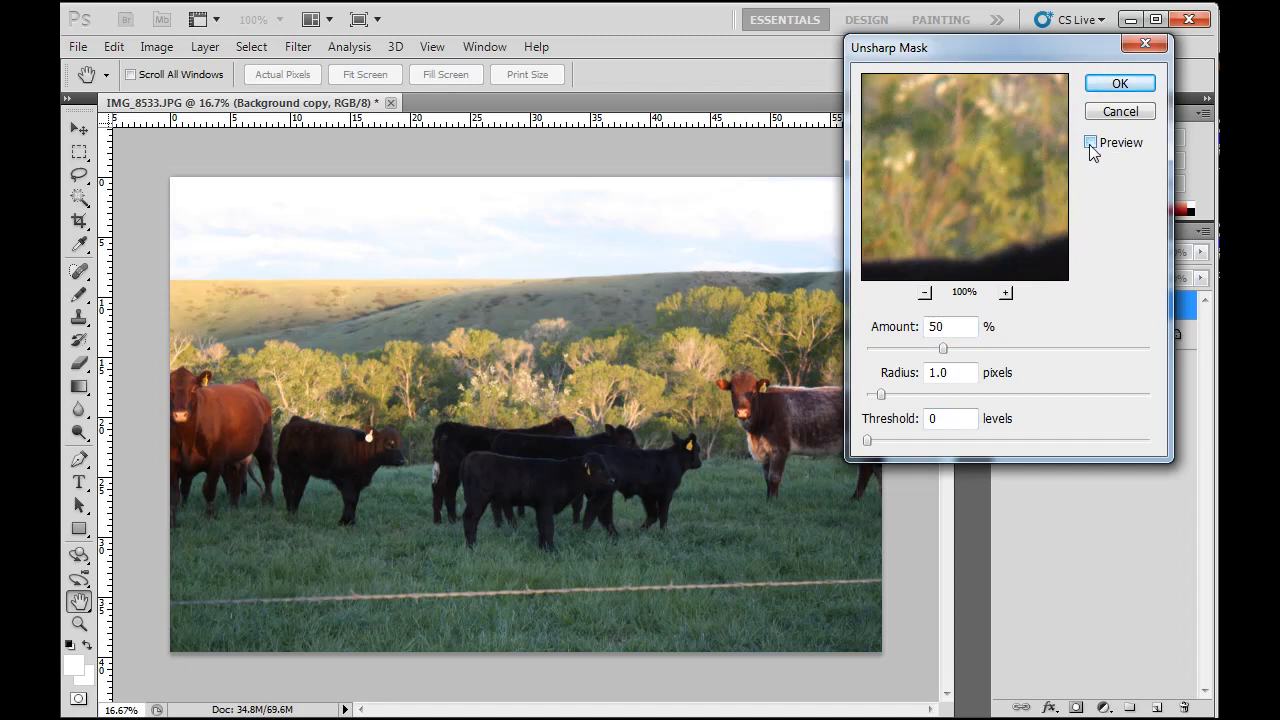
pyautogui.click(1090, 142)
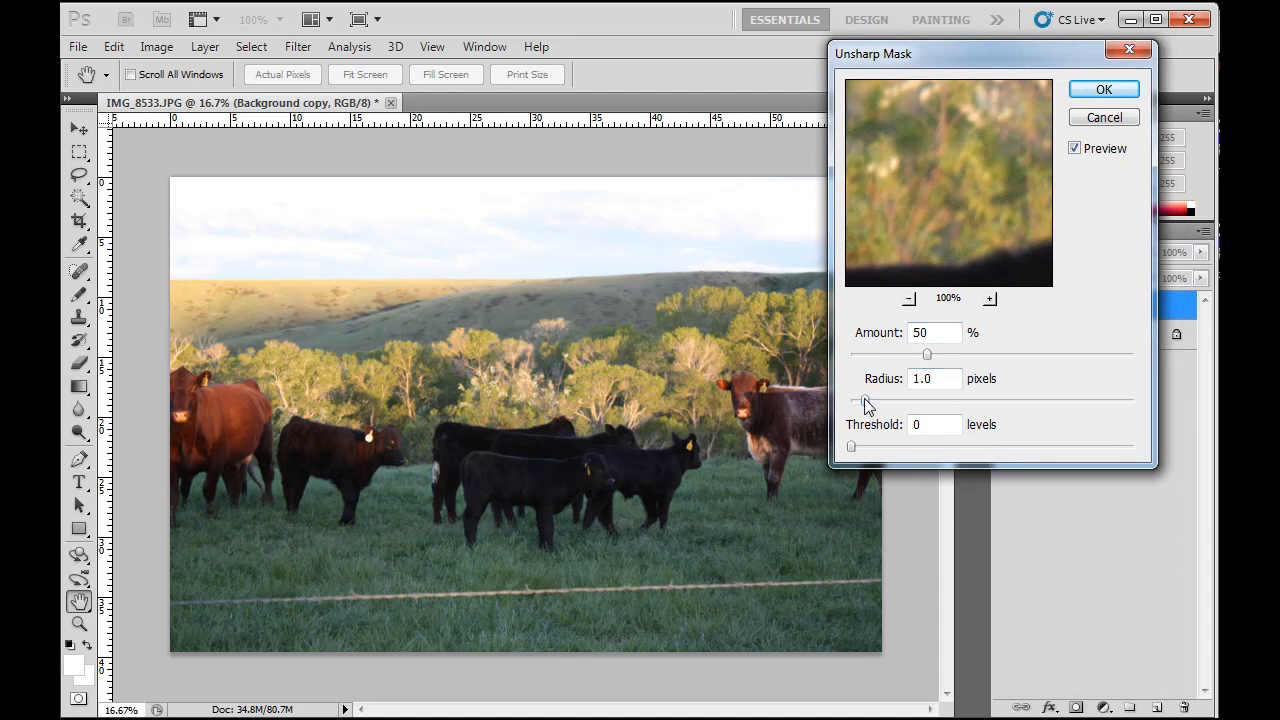
pyautogui.moveTo(864, 404); pyautogui.dragTo(890, 404)
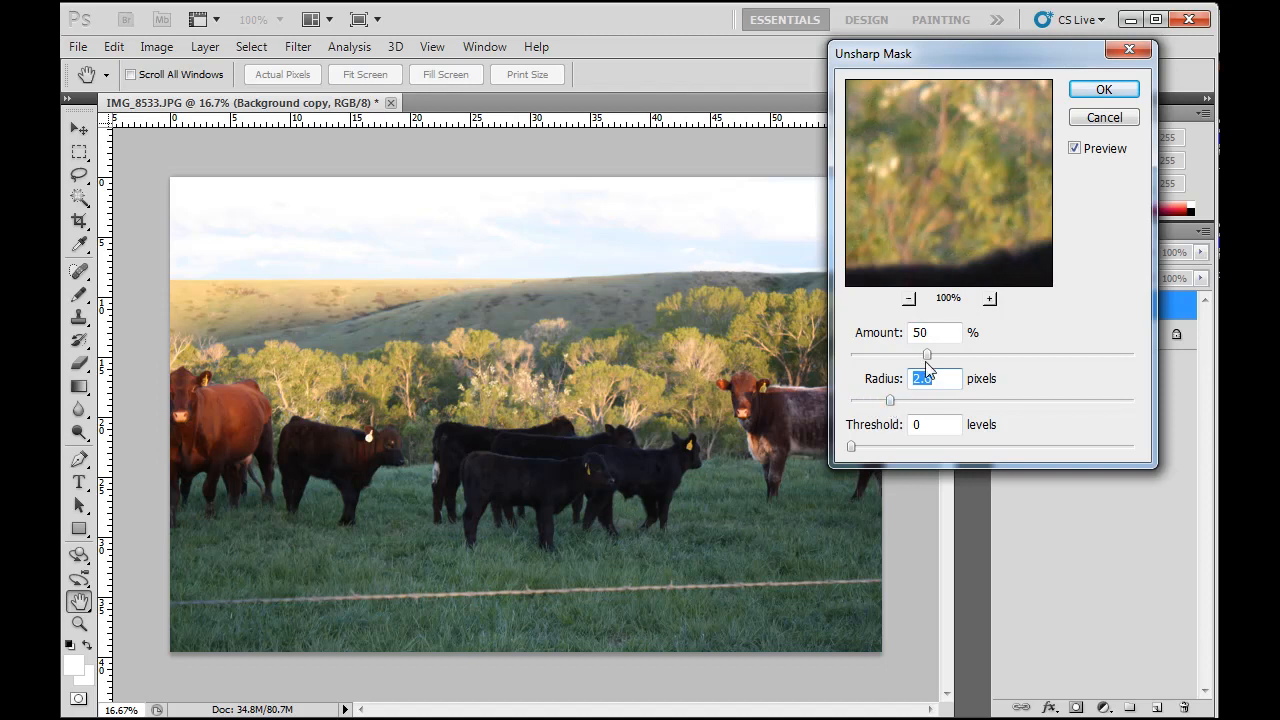
pyautogui.moveTo(926, 356); pyautogui.dragTo(964, 356)
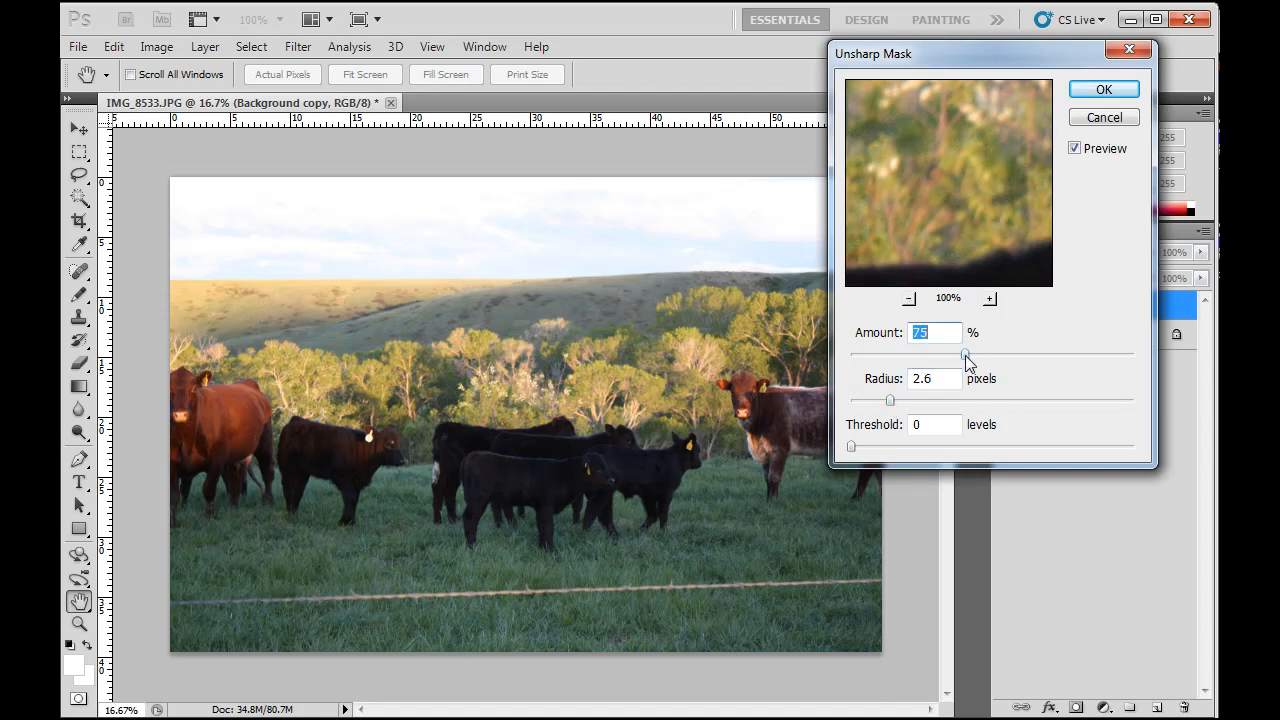
pyautogui.moveTo(964, 358); pyautogui.dragTo(980, 358)
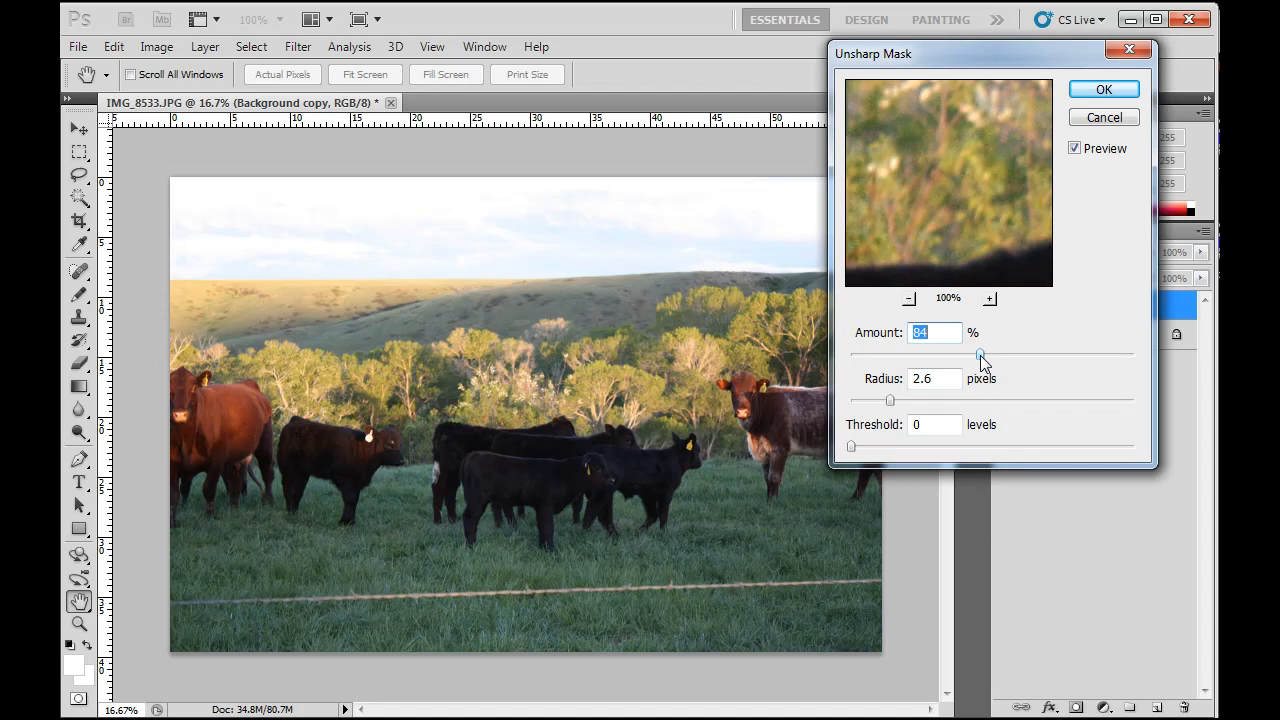
pyautogui.moveTo(980, 356); pyautogui.dragTo(1052, 356)
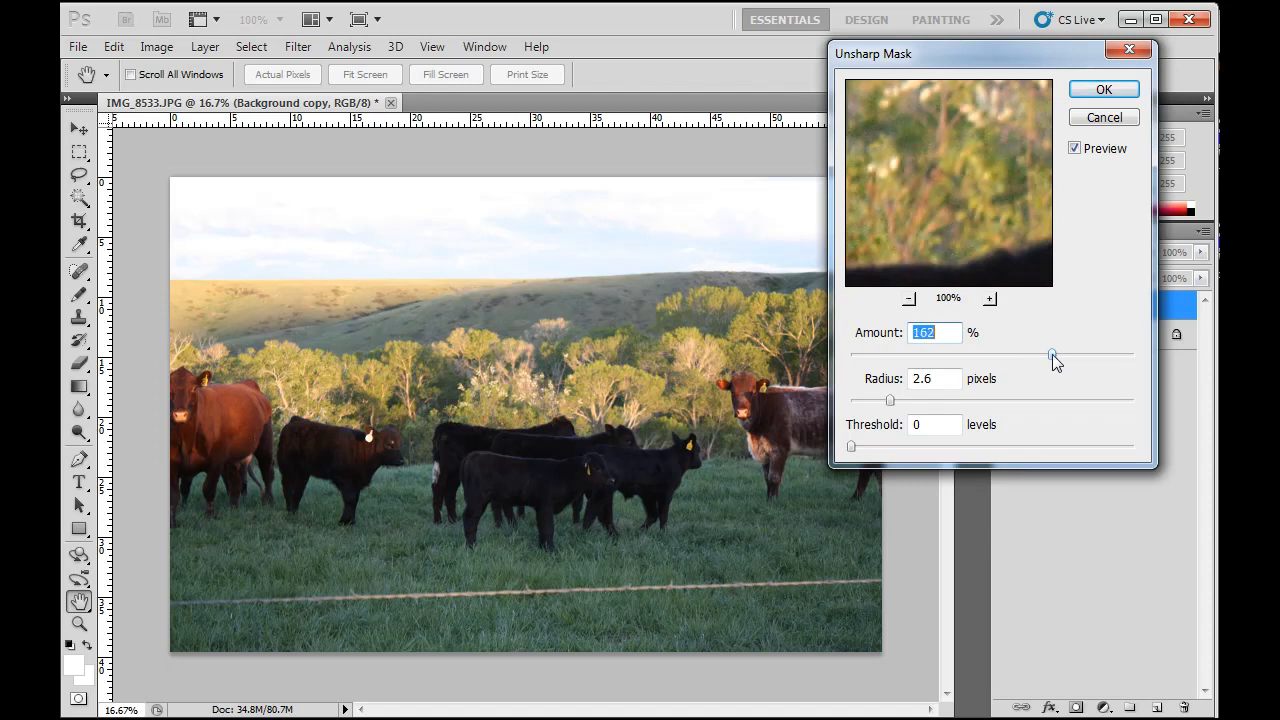
pyautogui.moveTo(1052, 356); pyautogui.dragTo(1070, 356)
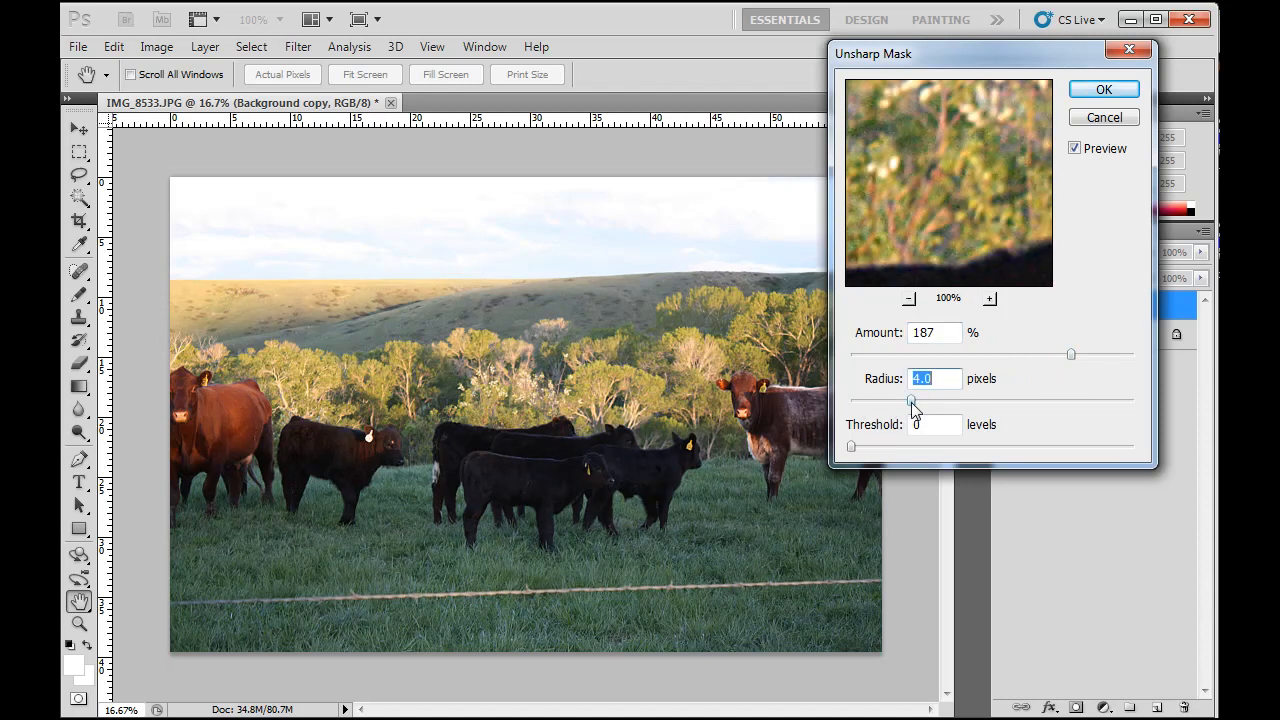
pyautogui.moveTo(912, 404); pyautogui.dragTo(920, 404)
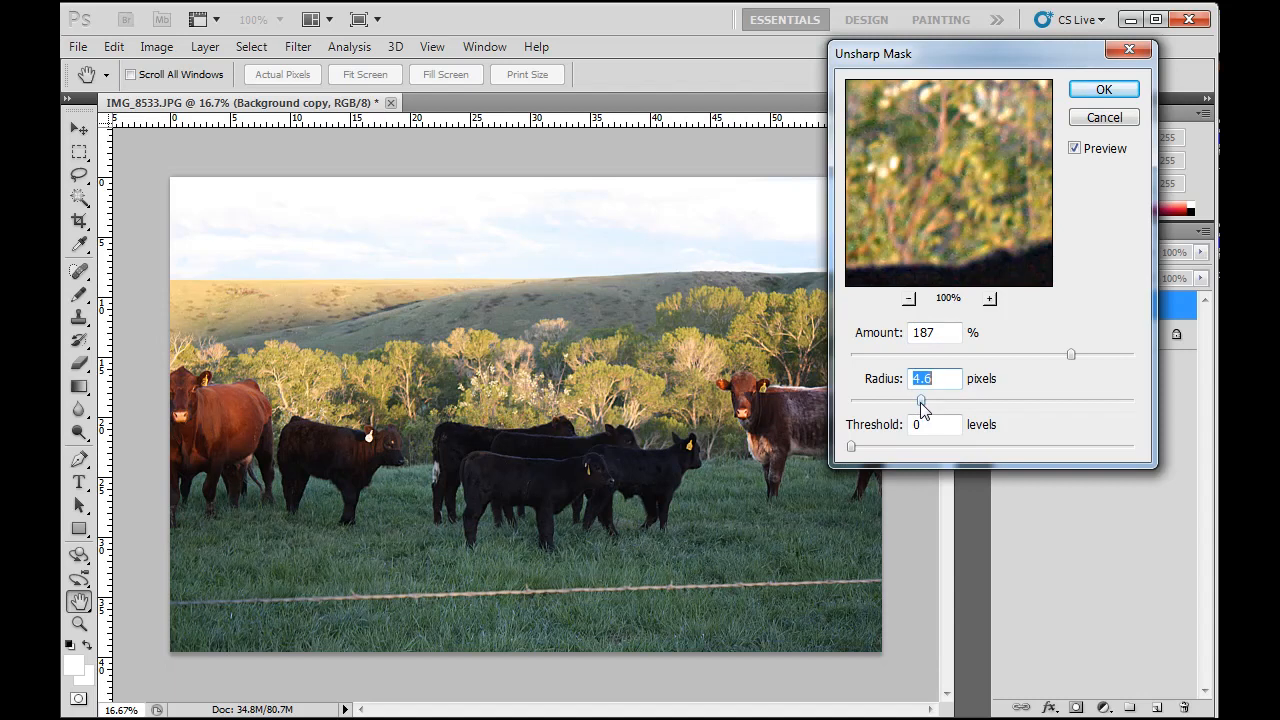
pyautogui.moveTo(1024, 68)
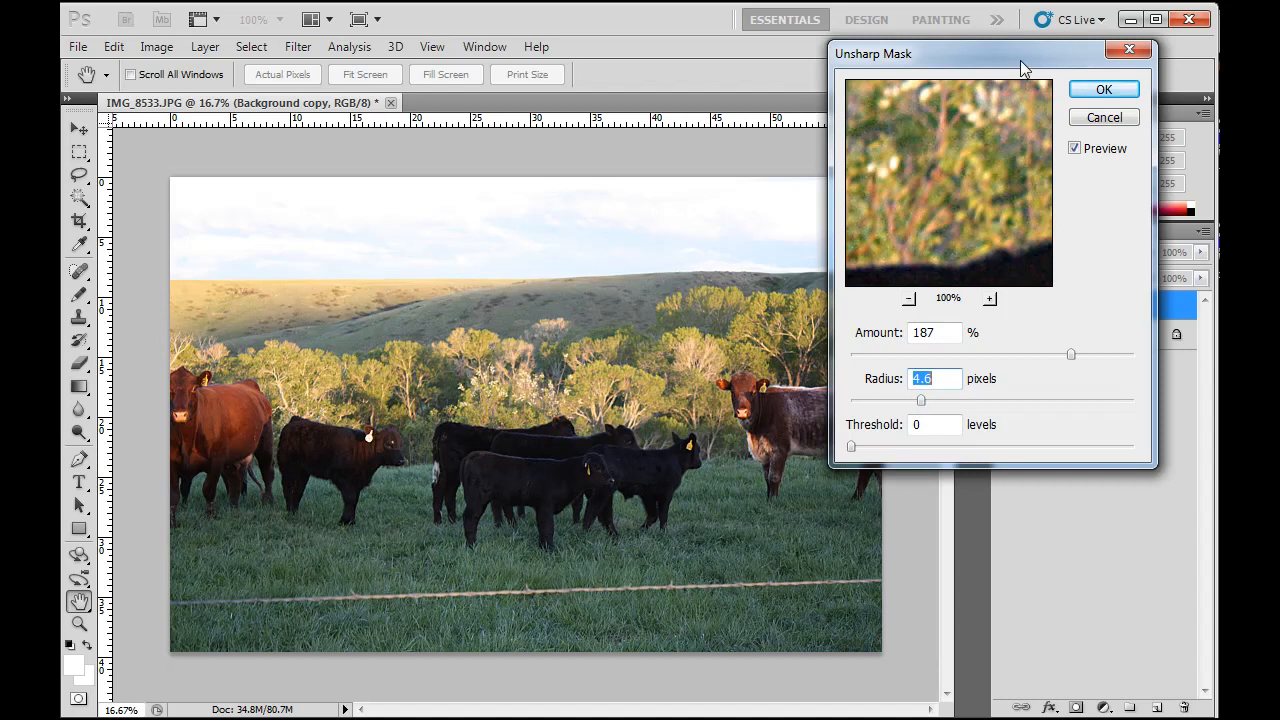
pyautogui.moveTo(990, 52); pyautogui.dragTo(1048, 78)
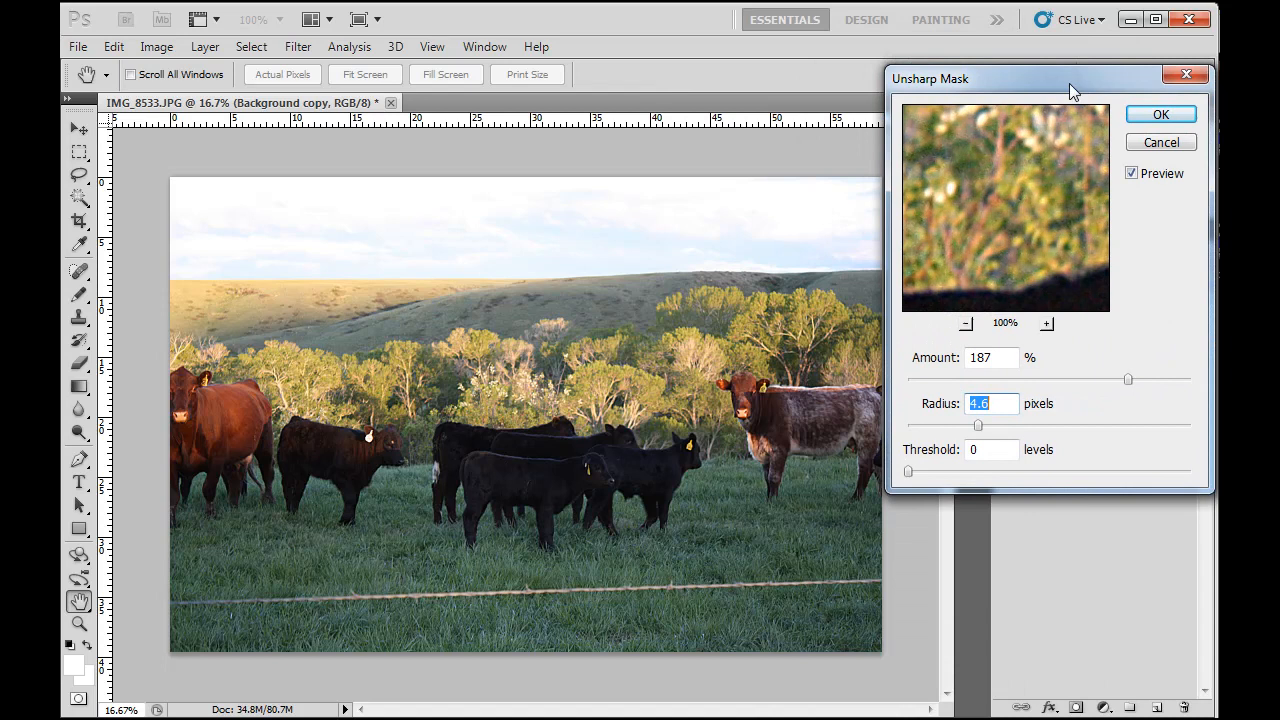
pyautogui.moveTo(1044, 80); pyautogui.dragTo(1036, 74)
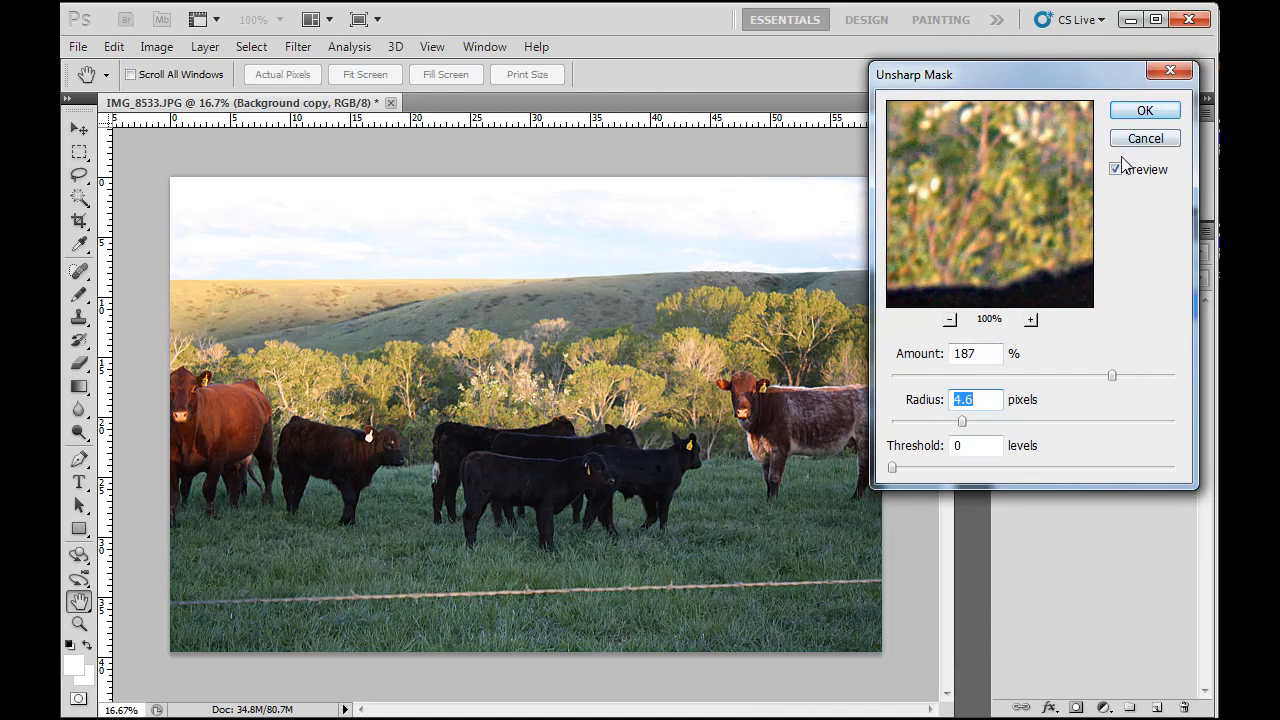
# Compare the 187%, 4.6 px sharpening against the original on the foliage and grass
pyautogui.click(1116, 168)
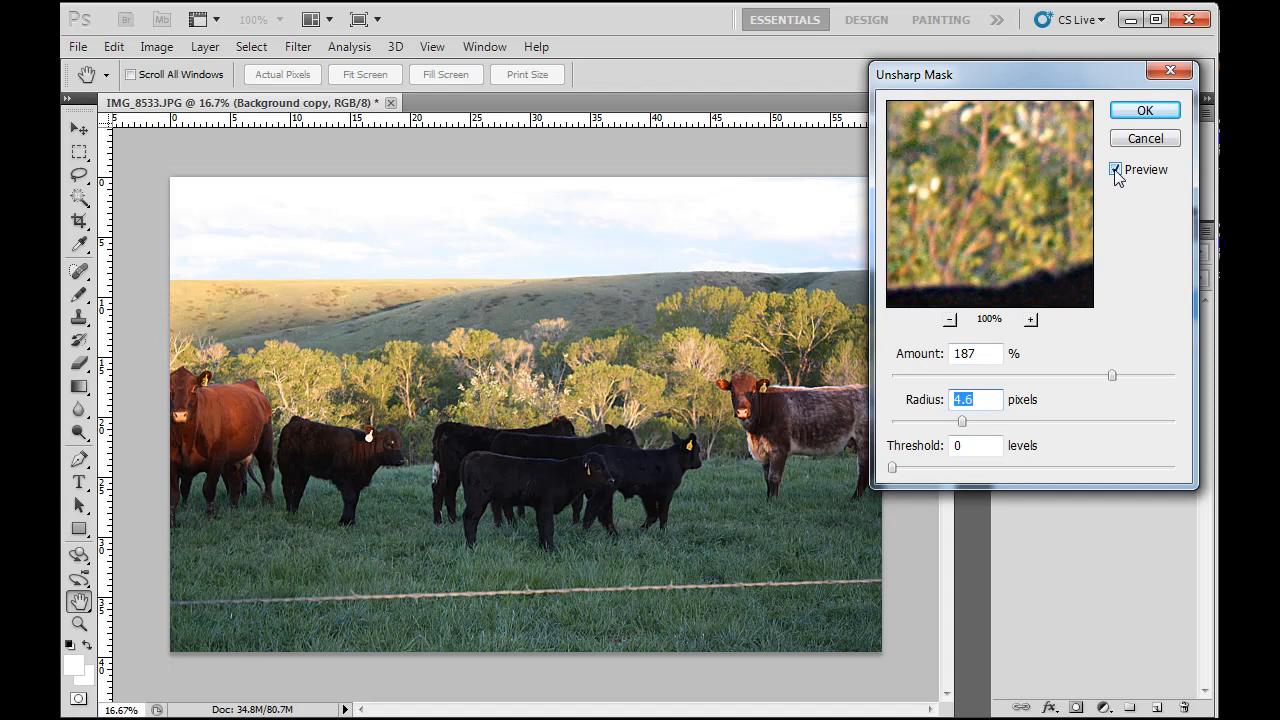
pyautogui.click(1116, 168)
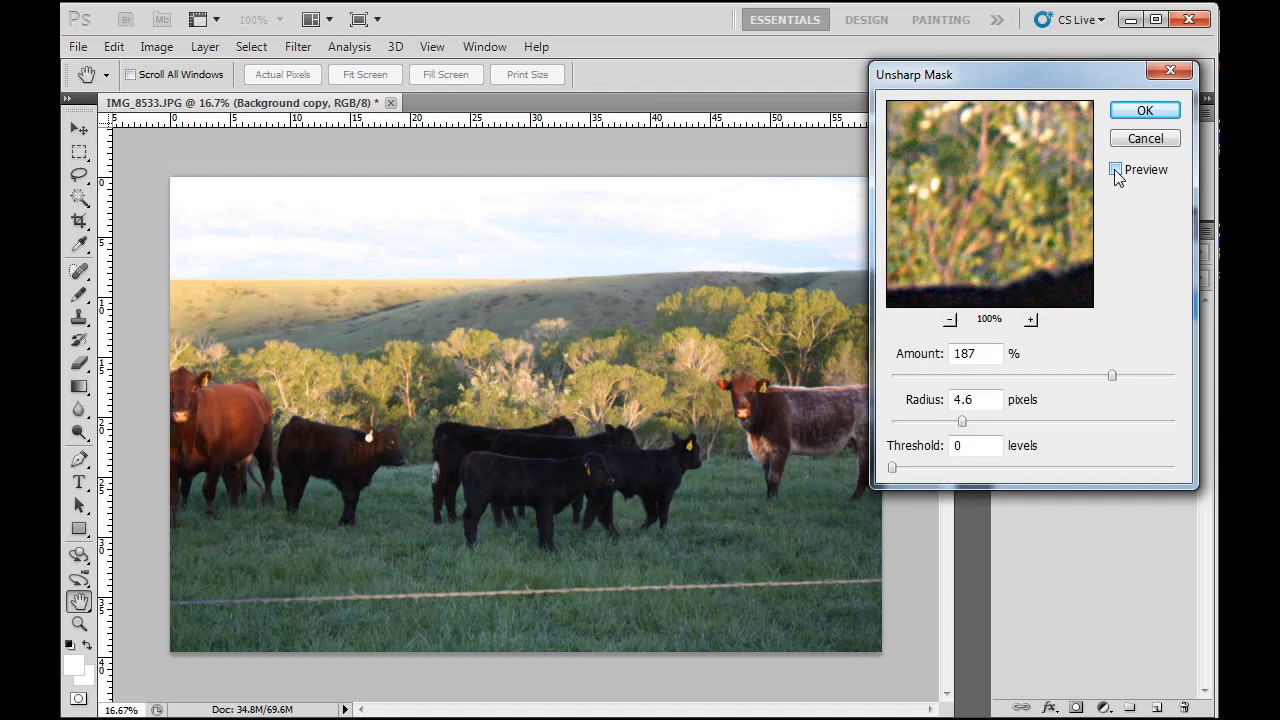
pyautogui.click(1116, 168)
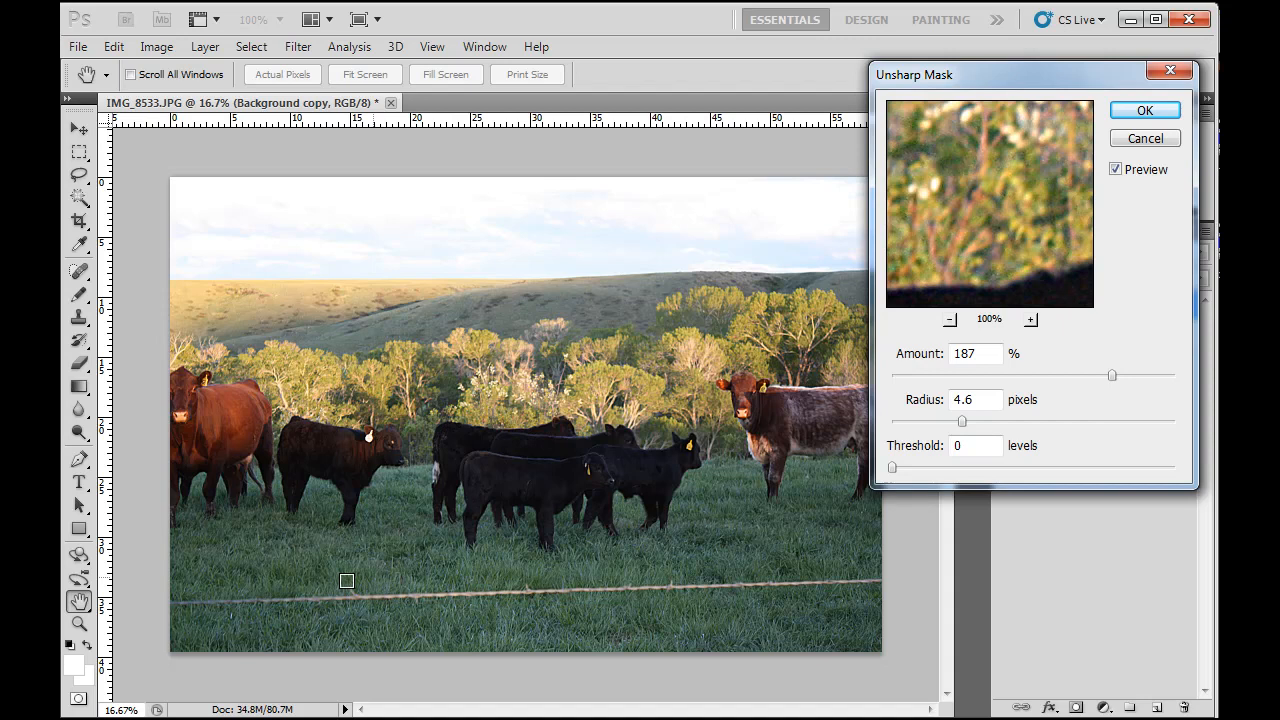
pyautogui.moveTo(796, 560)
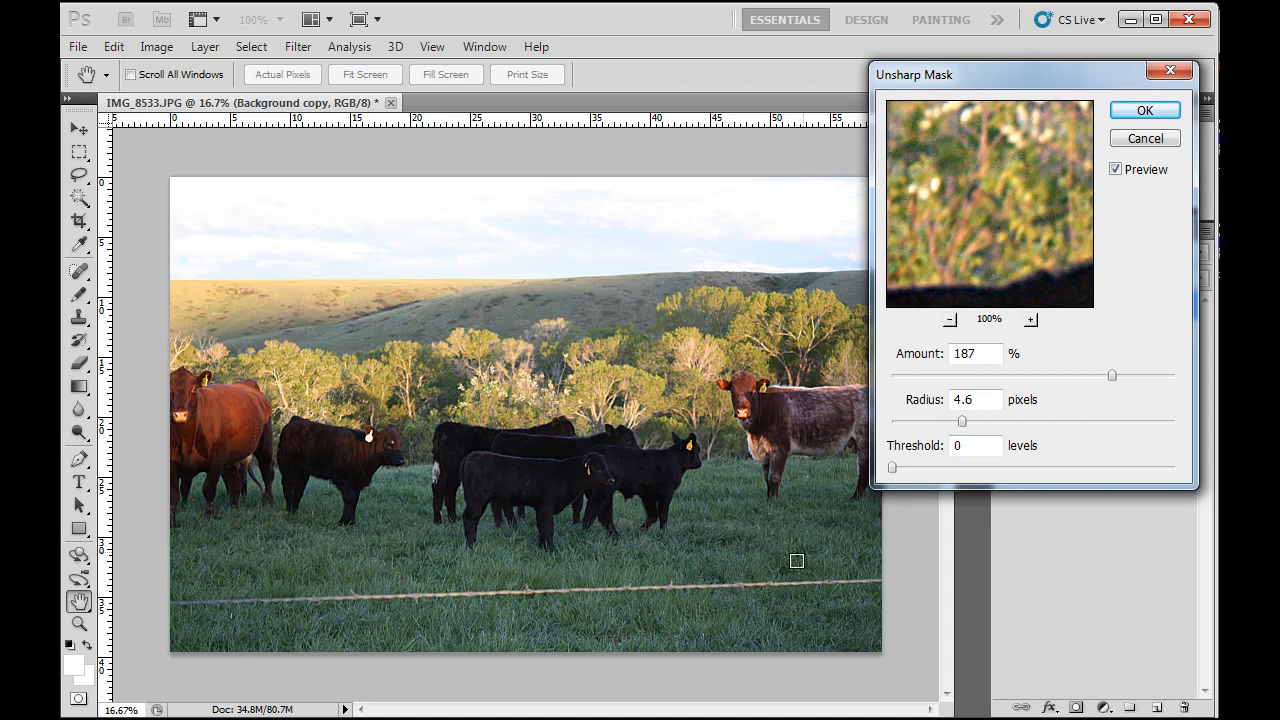
pyautogui.moveTo(818, 578)
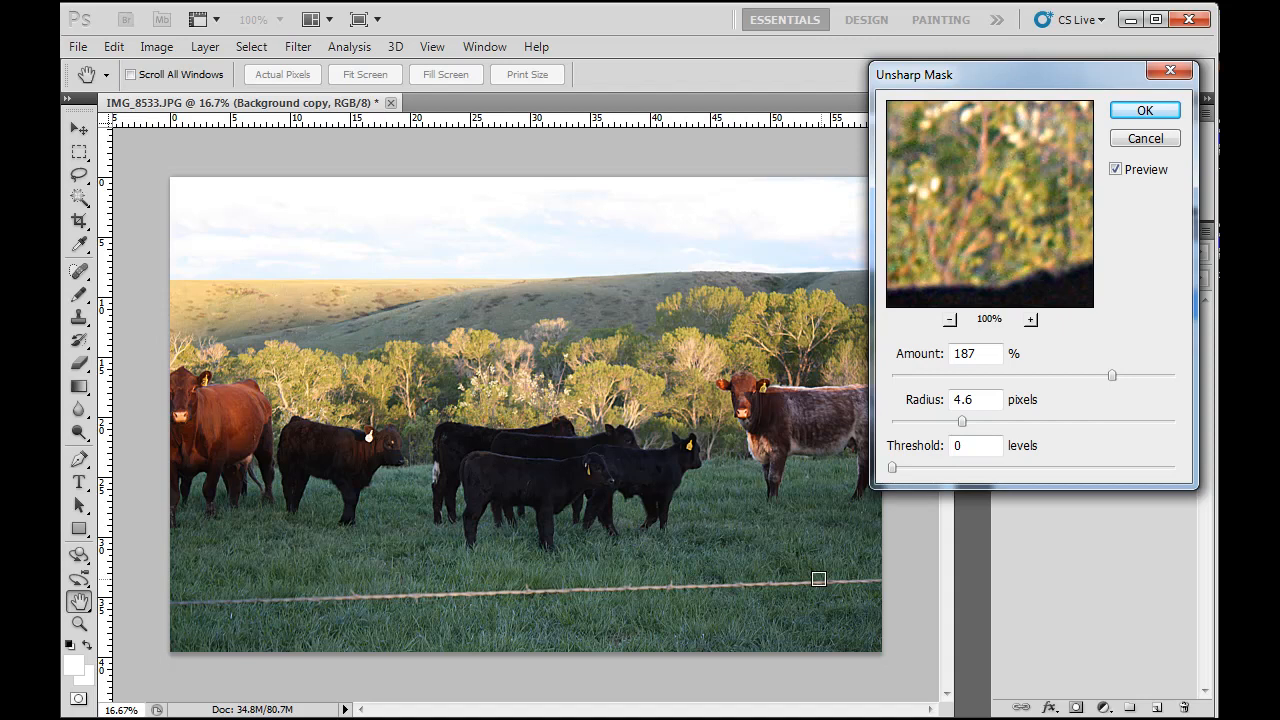
pyautogui.click(1116, 168)
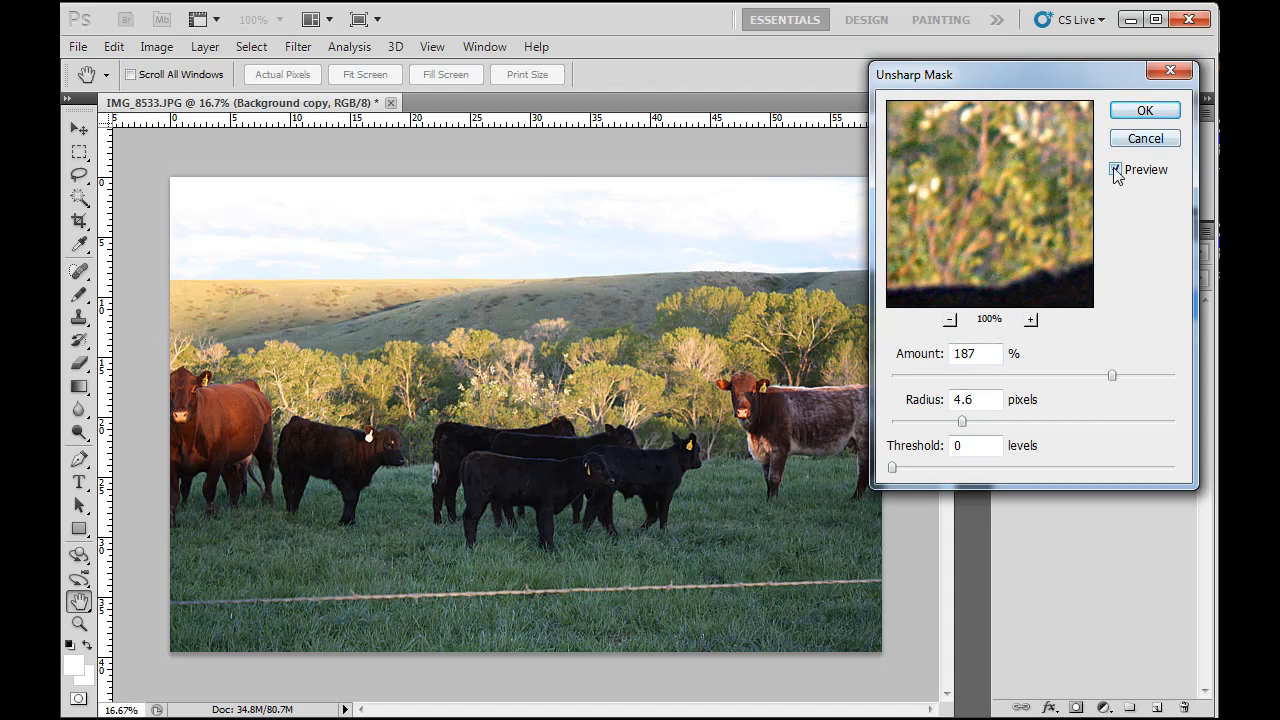
pyautogui.click(1116, 170)
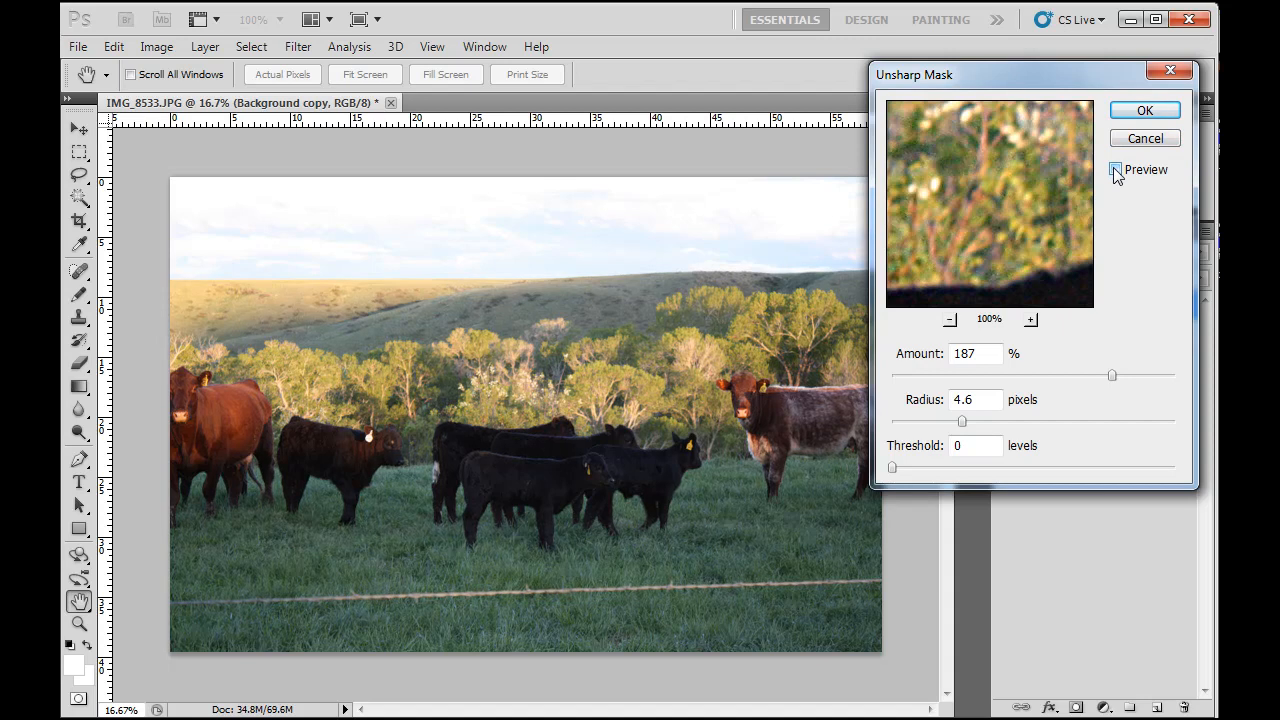
pyautogui.click(1116, 168)
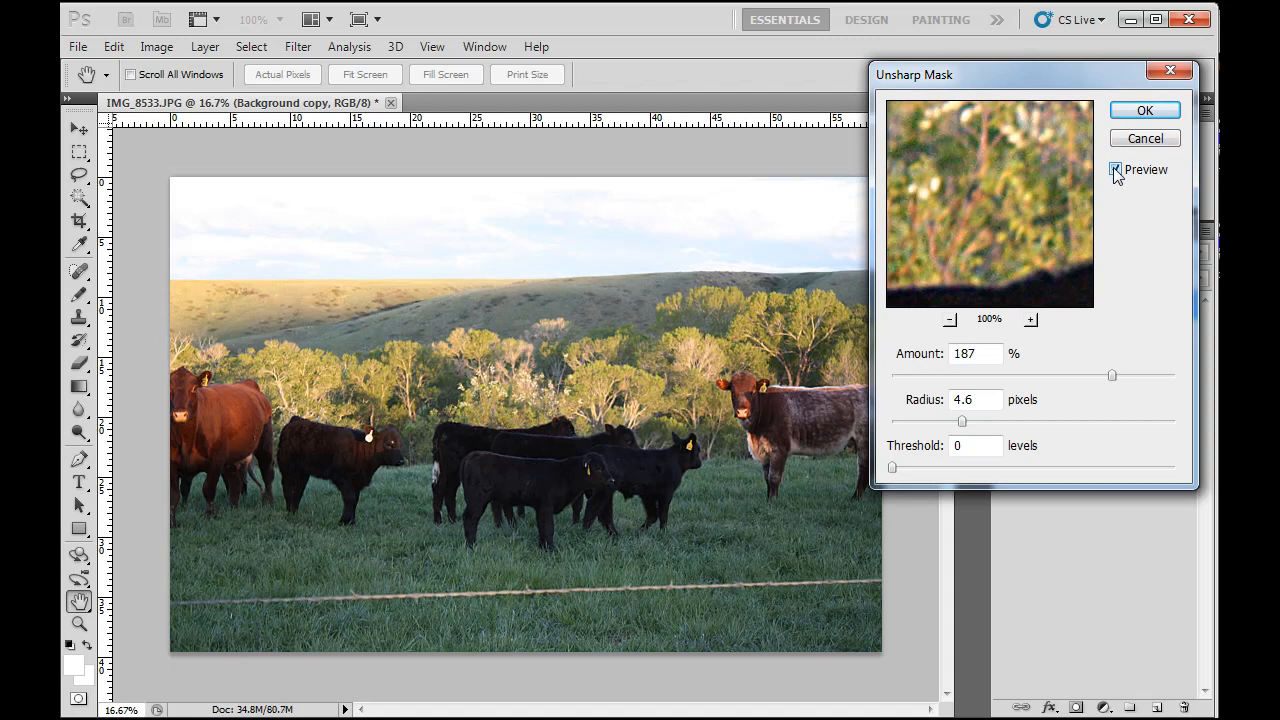
pyautogui.click(1116, 168)
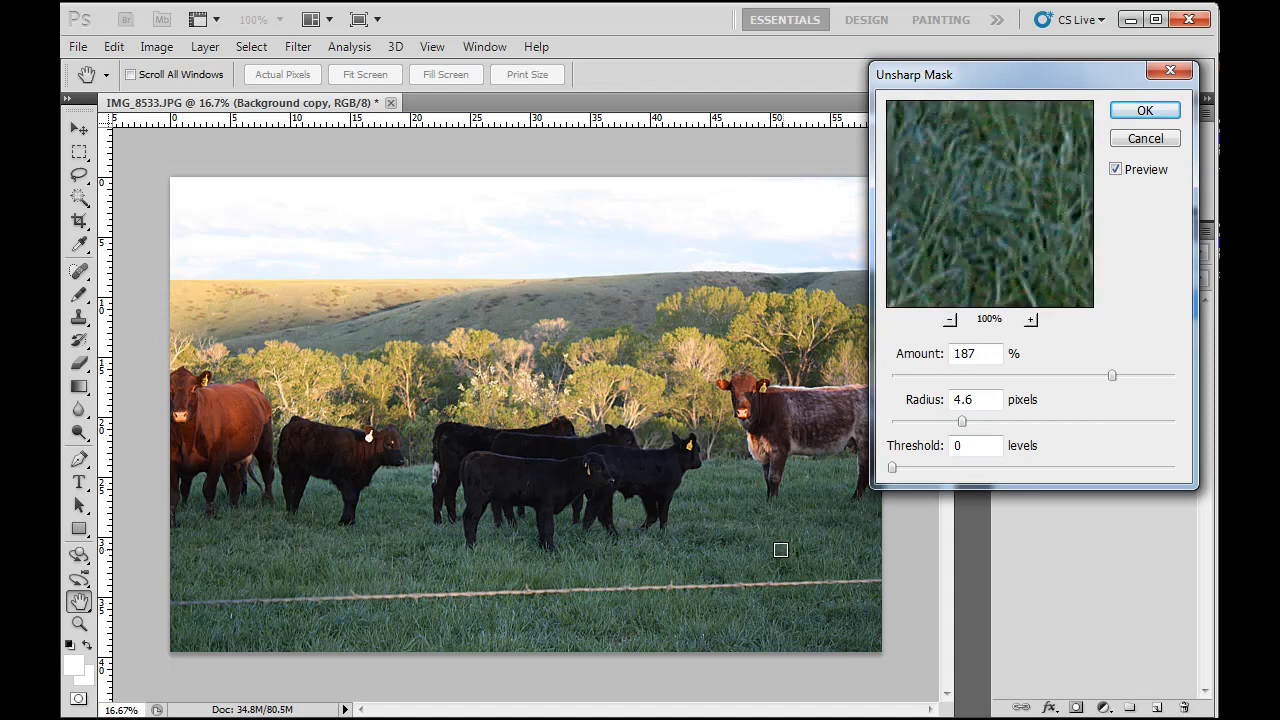
pyautogui.click(1114, 168)
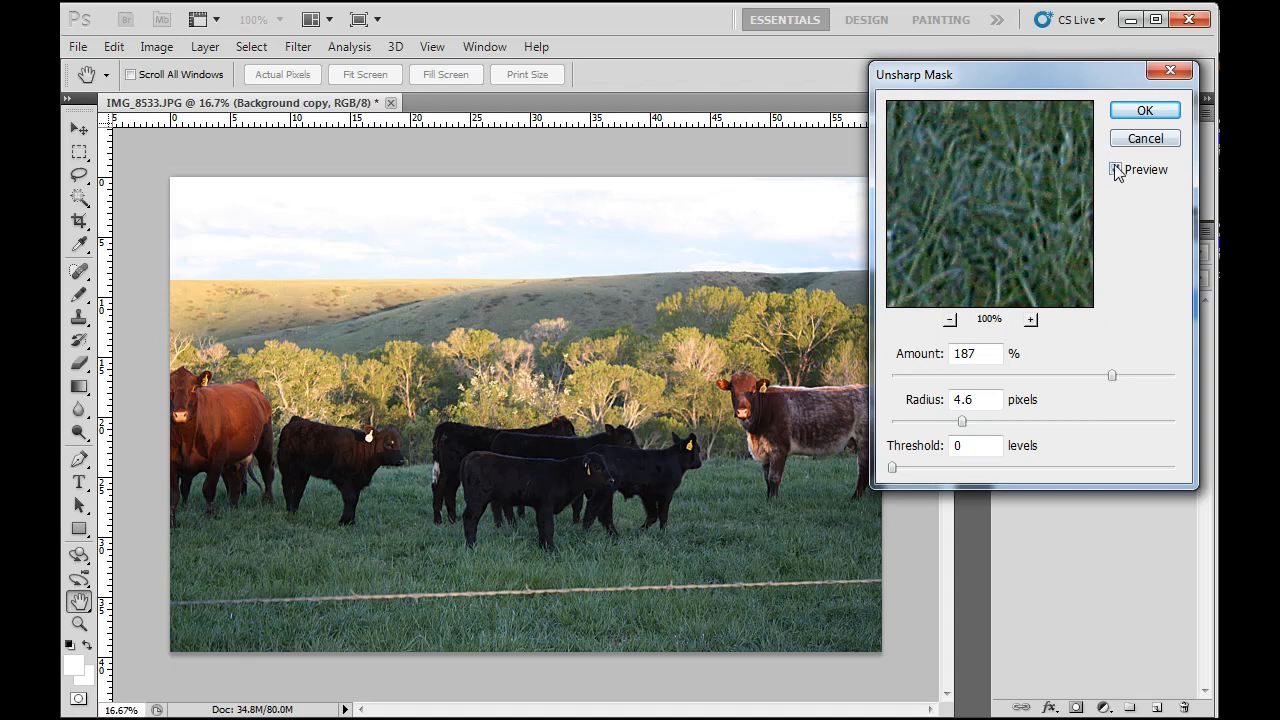
pyautogui.click(1116, 168)
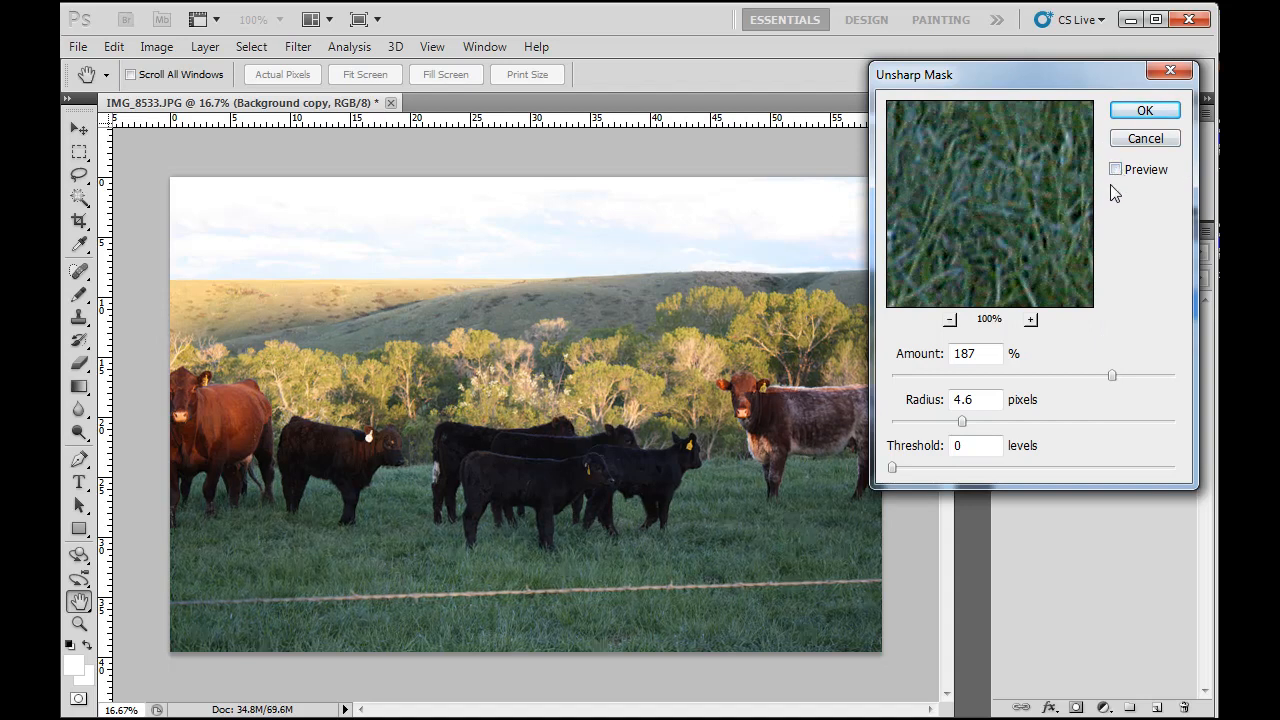
pyautogui.click(1116, 168)
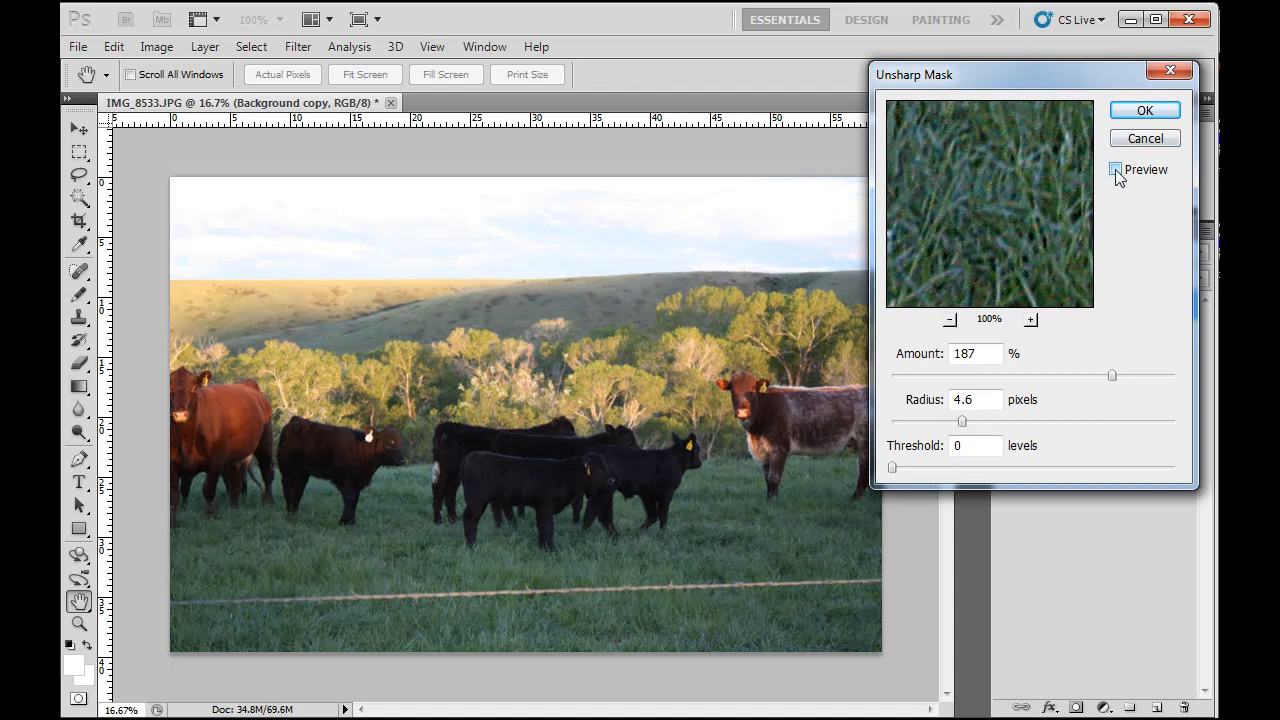
pyautogui.click(1116, 168)
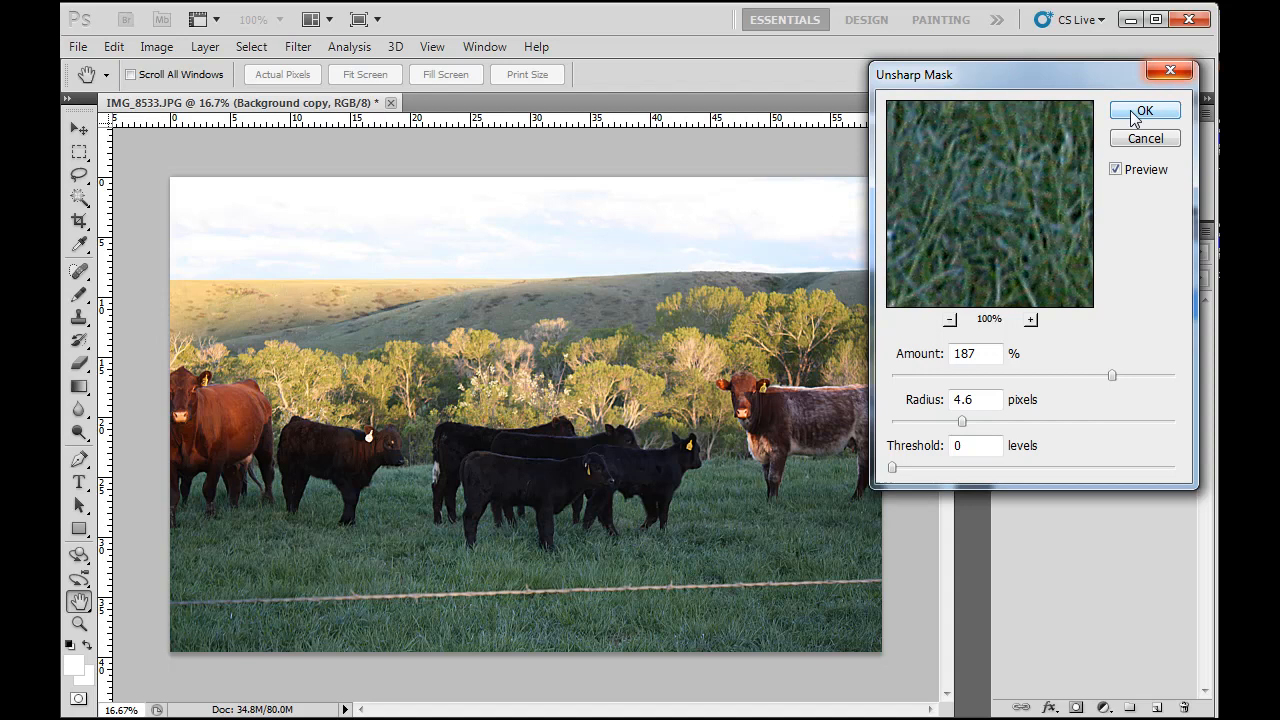
pyautogui.moveTo(1074, 380)
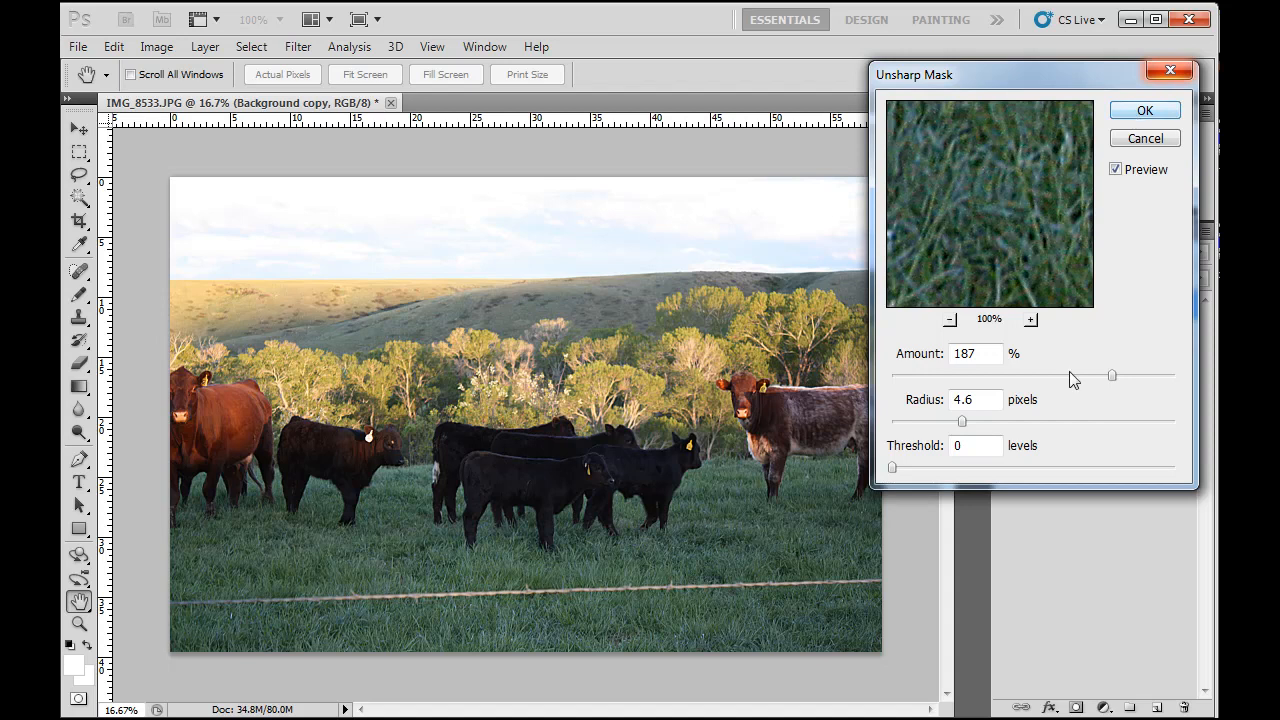
# Try Amount 425%, compare it, ease back to about 199%, tweak the radius and apply
pyautogui.moveTo(1112, 376); pyautogui.dragTo(1138, 376)
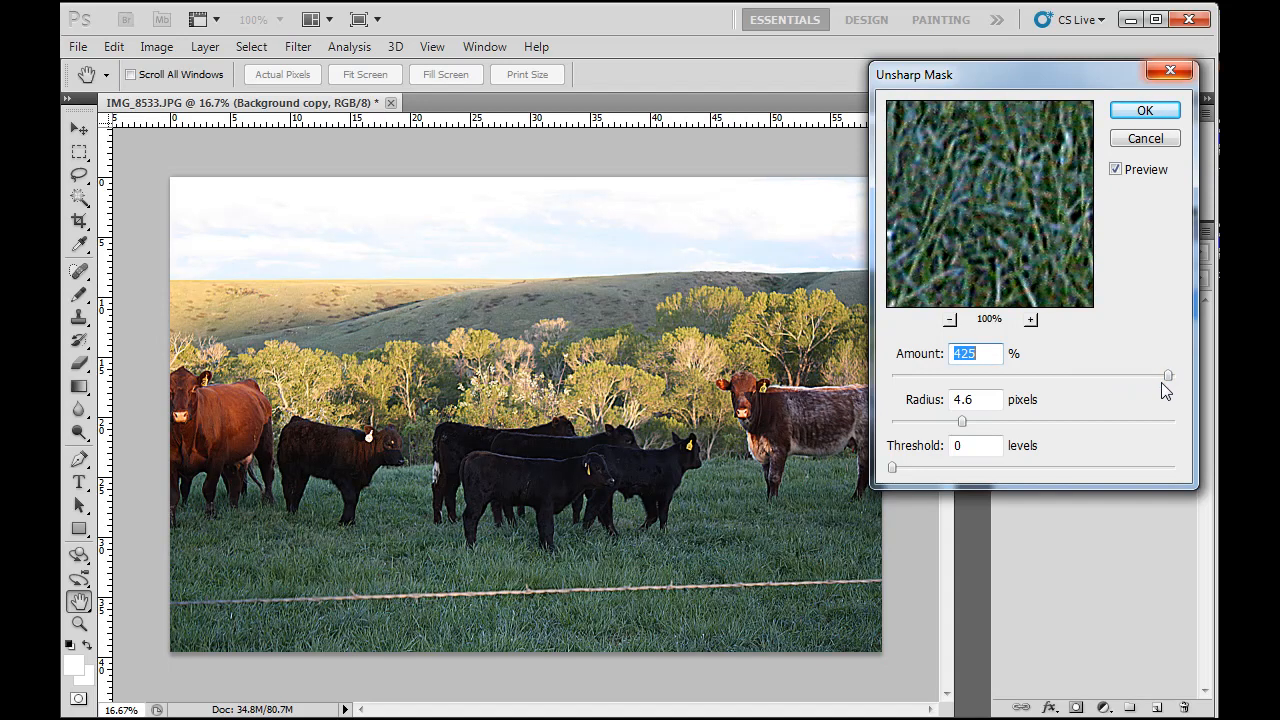
pyautogui.moveTo(1016, 424)
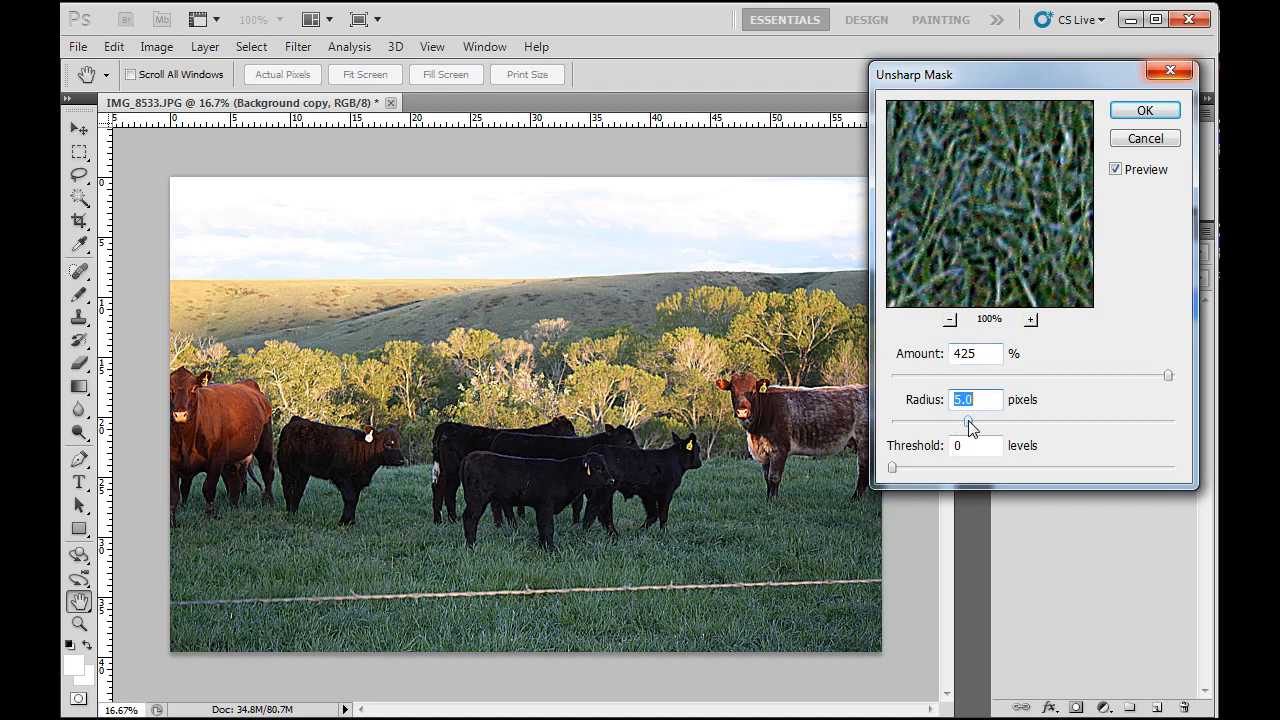
pyautogui.click(1116, 168)
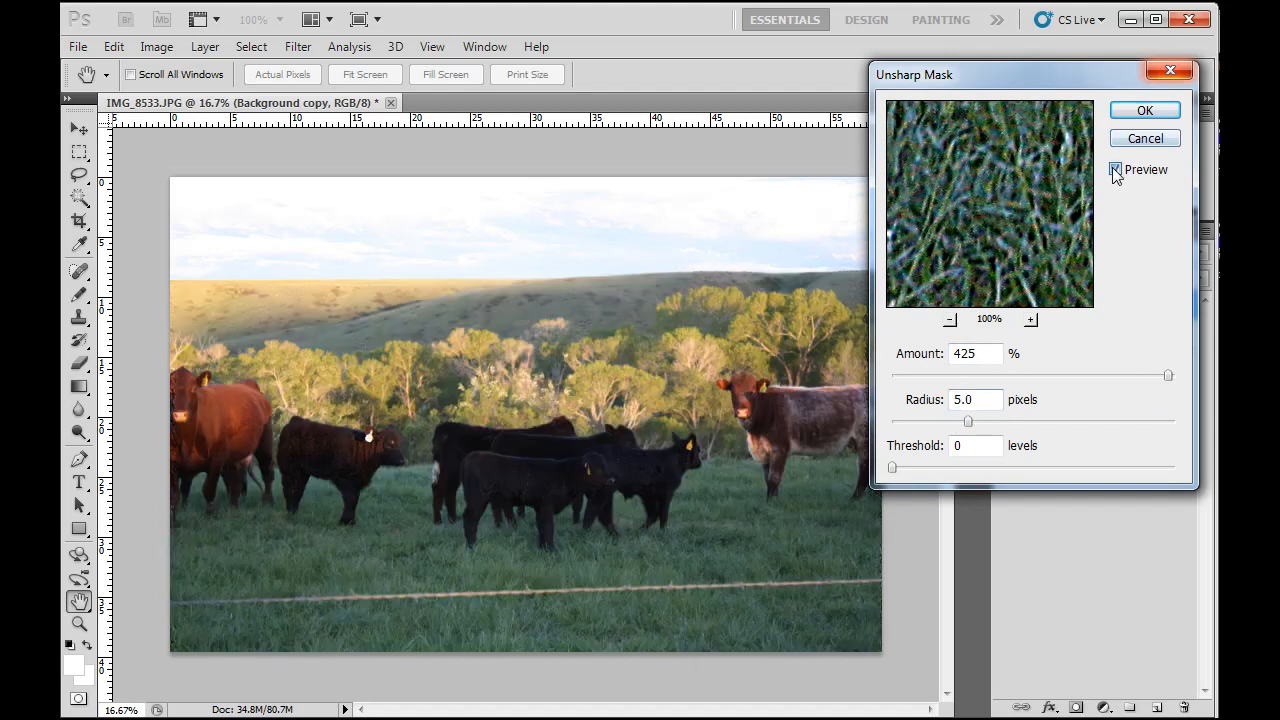
pyautogui.click(1116, 168)
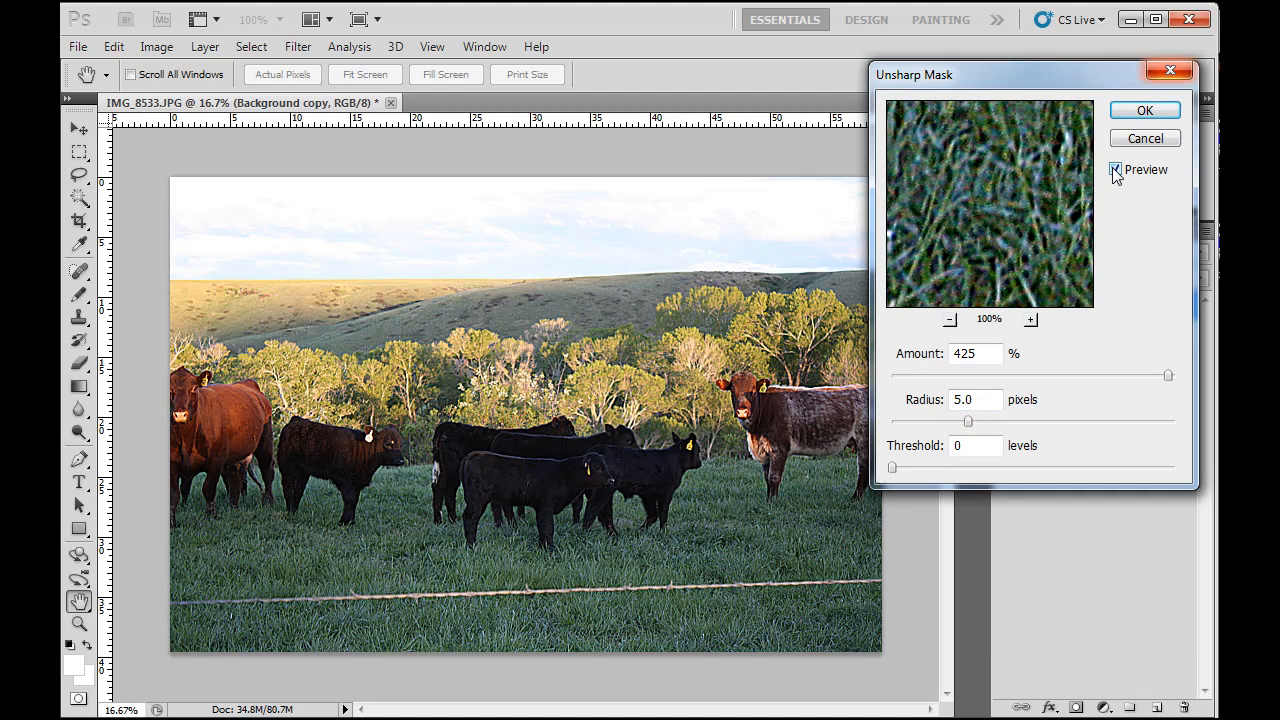
pyautogui.click(1116, 170)
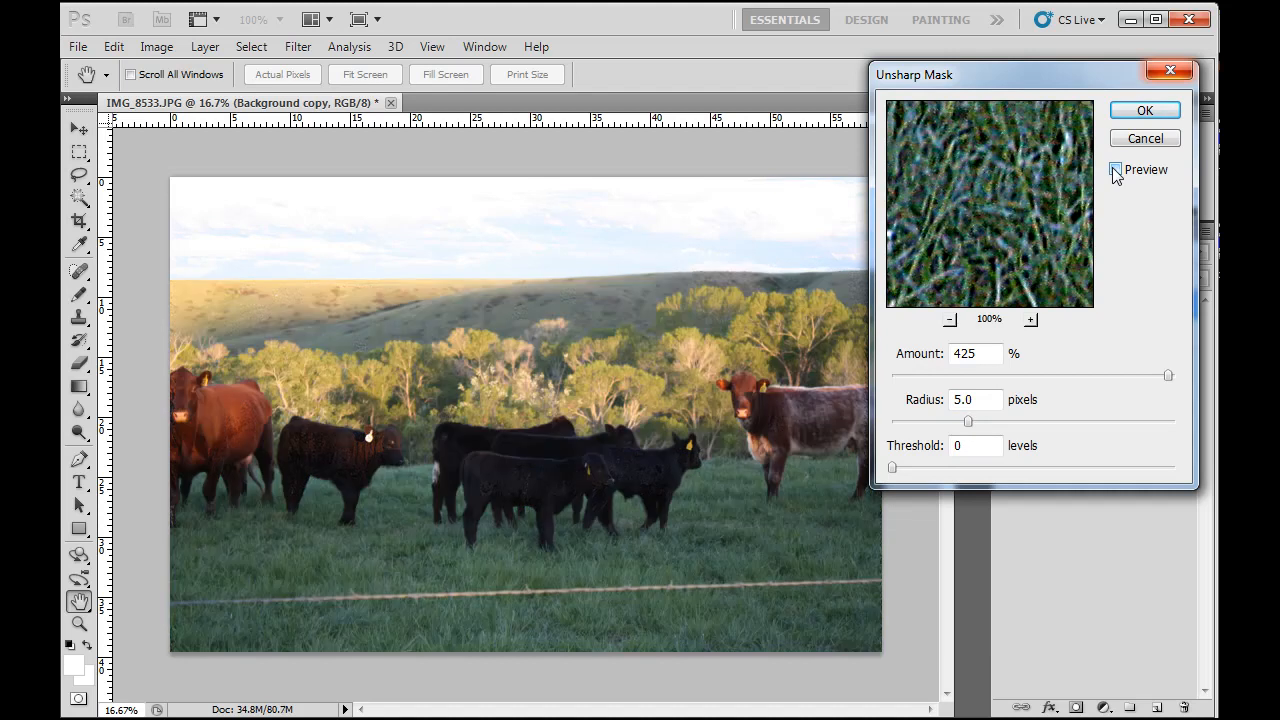
pyautogui.click(1116, 168)
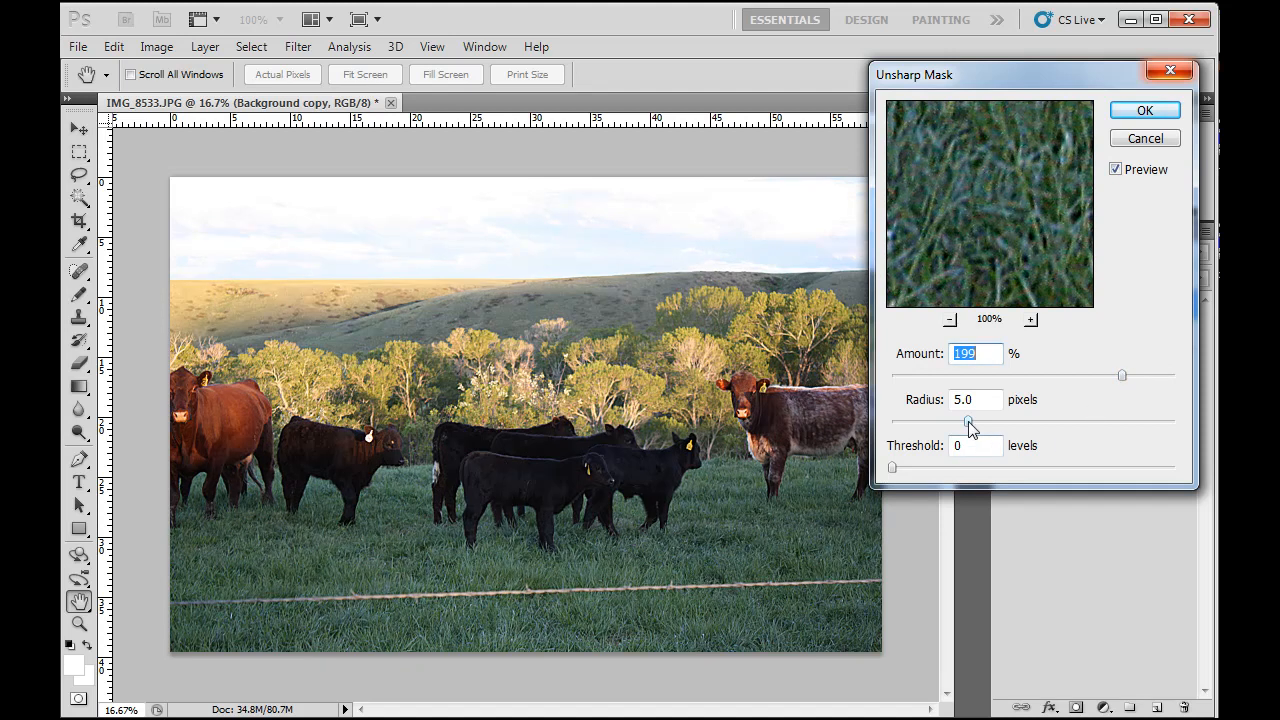
pyautogui.moveTo(970, 422); pyautogui.dragTo(960, 422)
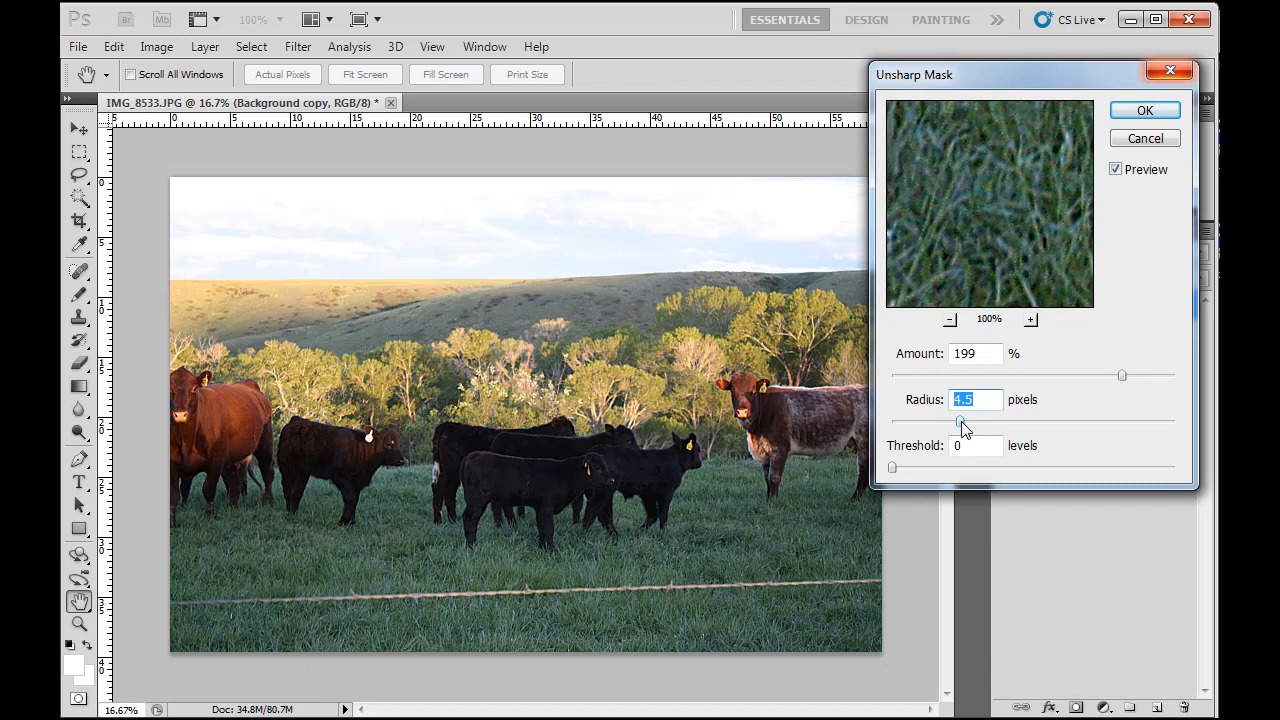
pyautogui.click(1144, 110)
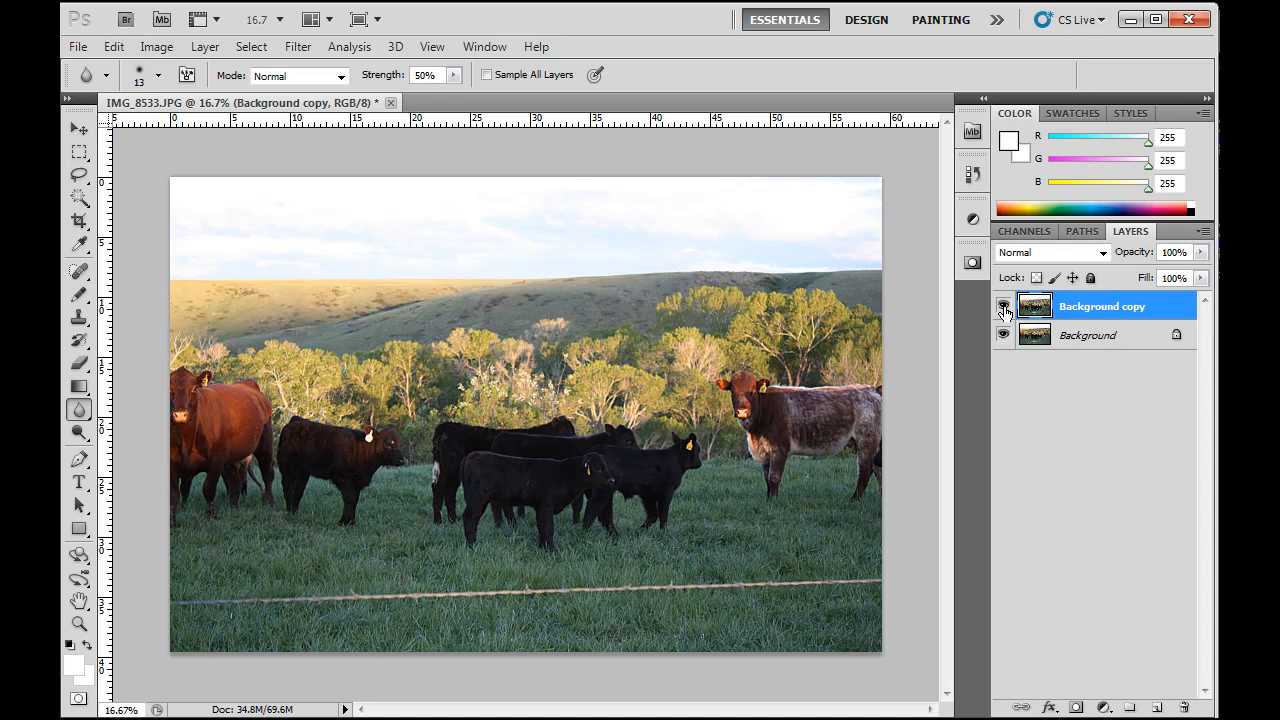
# Rename the sharpened Background copy layer to 'unsharp mask'
pyautogui.click(1004, 306)
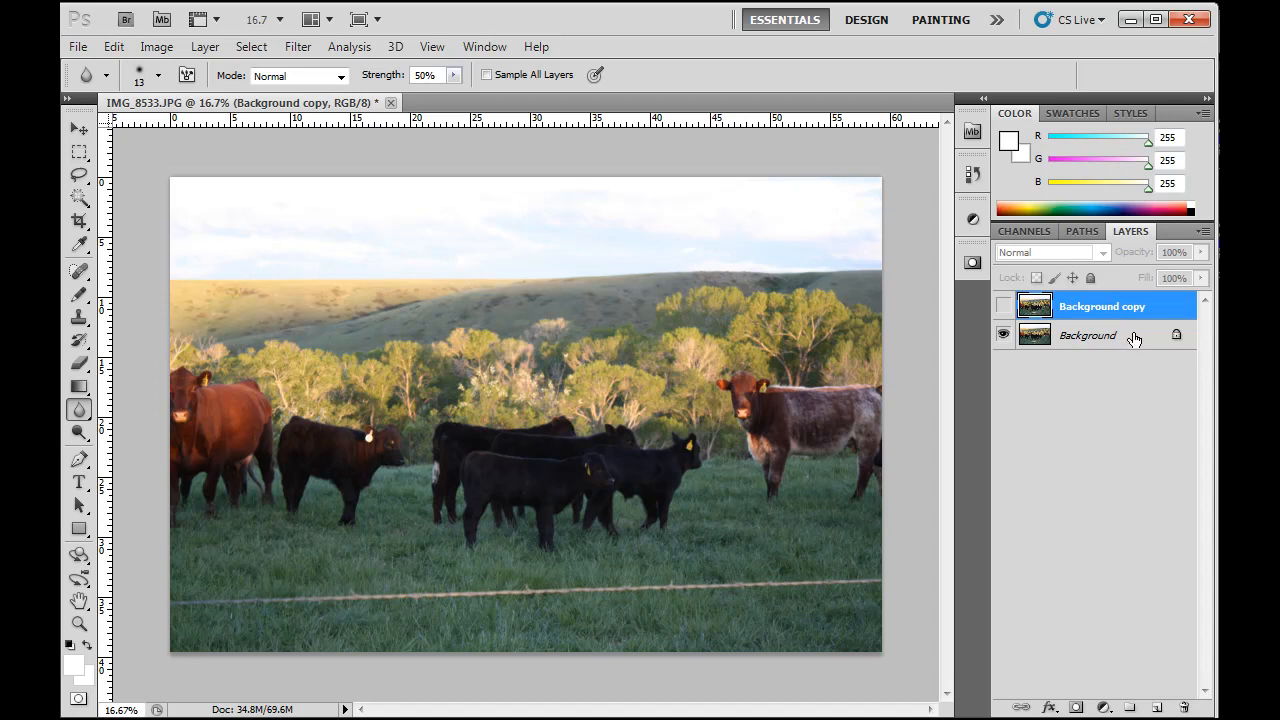
pyautogui.moveTo(1152, 348)
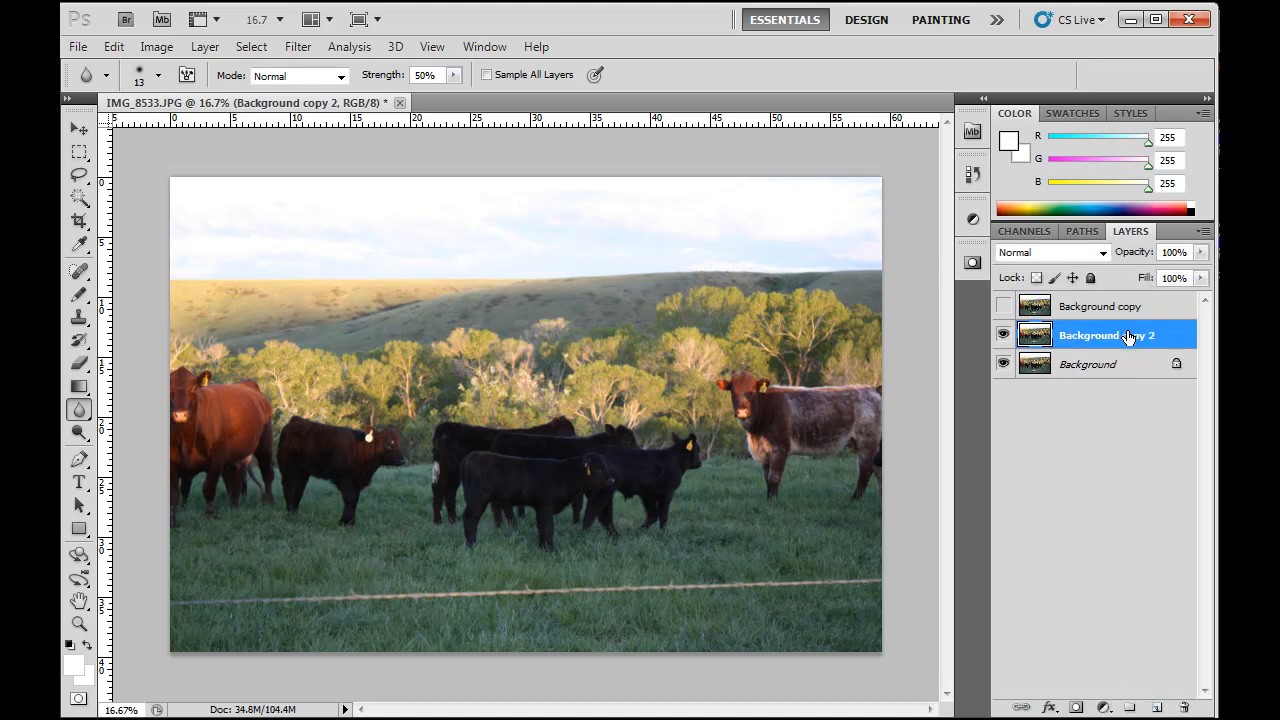
pyautogui.click(1100, 306)
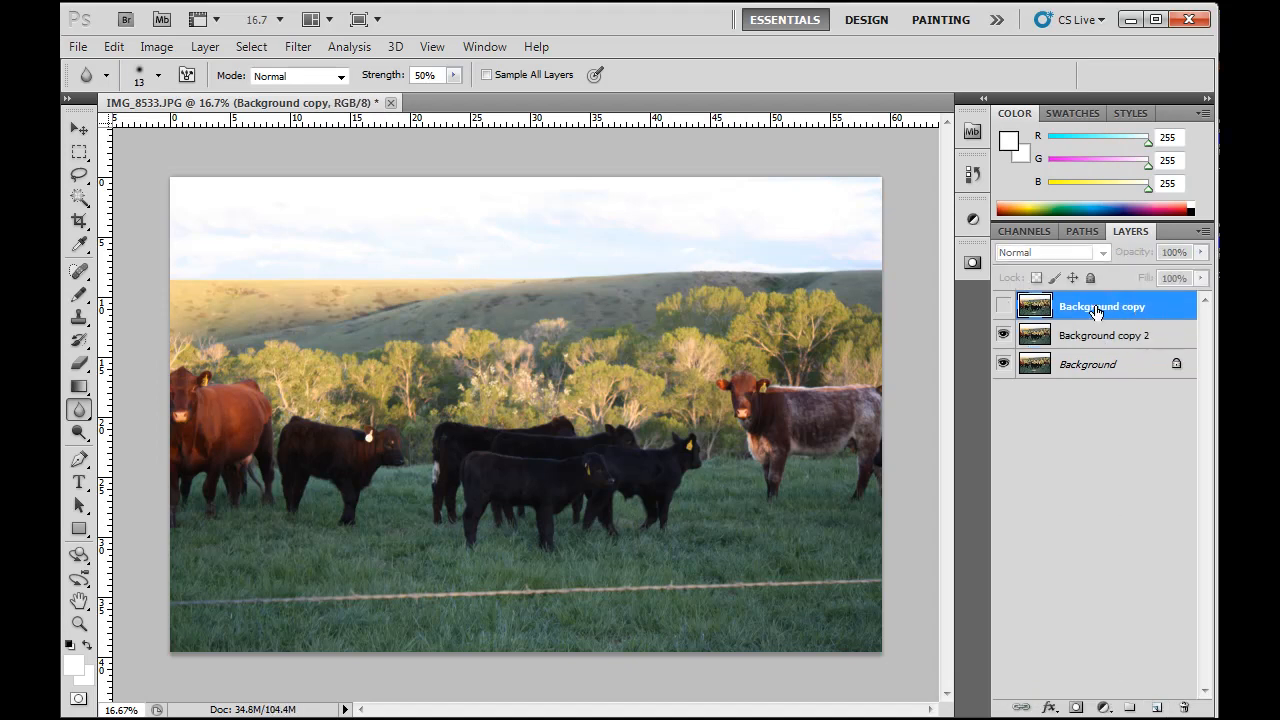
pyautogui.doubleClick(1100, 306)
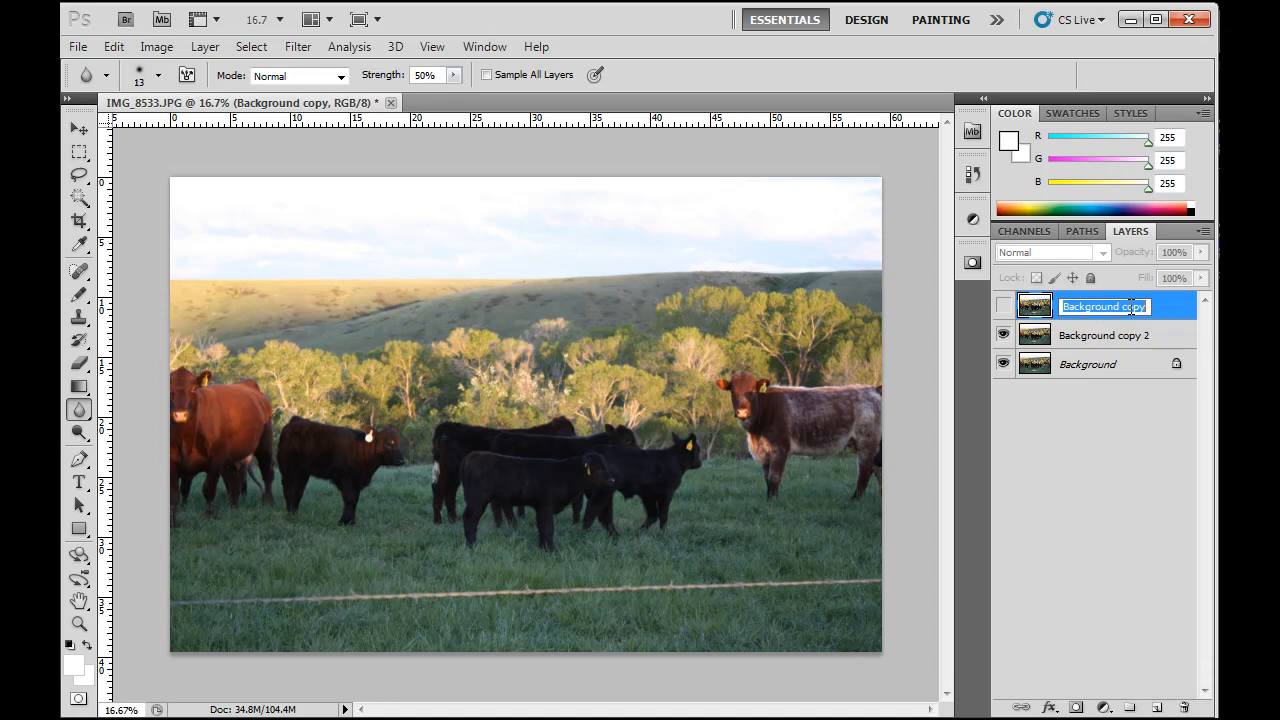
pyautogui.write('unsharp mas')
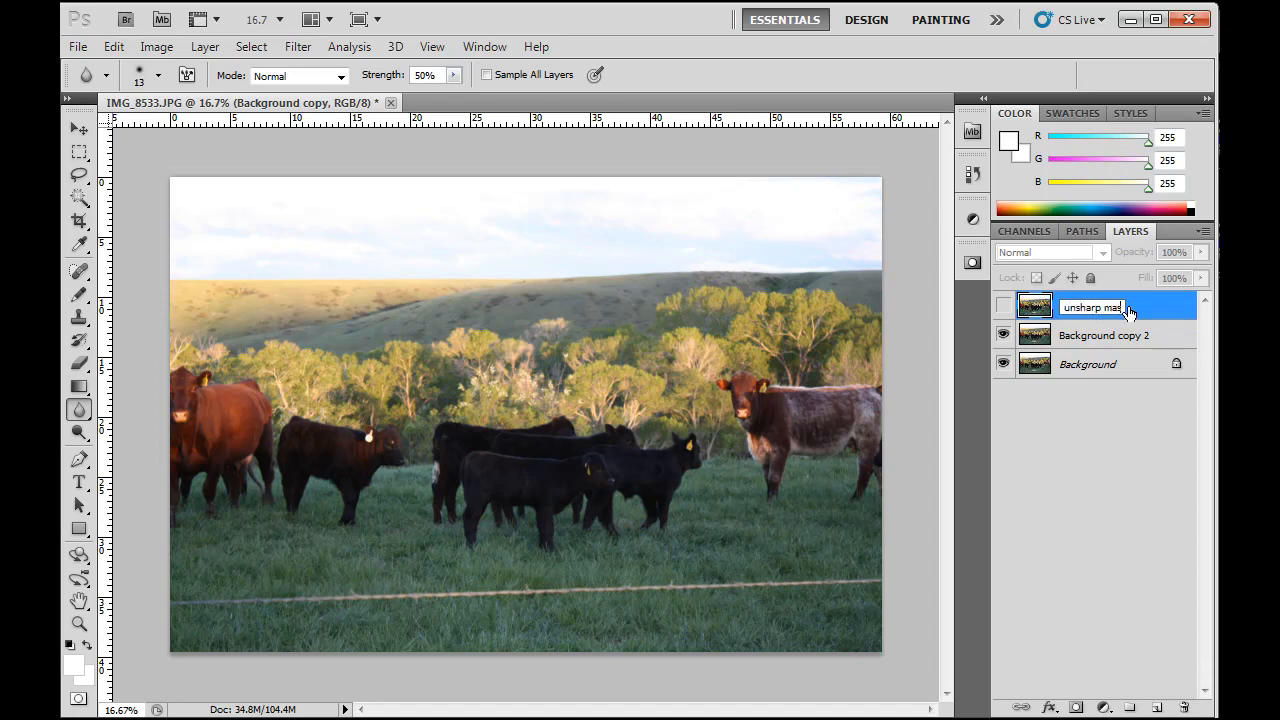
# Rename the Background copy 2 layer to 'sharpening tool'
pyautogui.click(1104, 336)
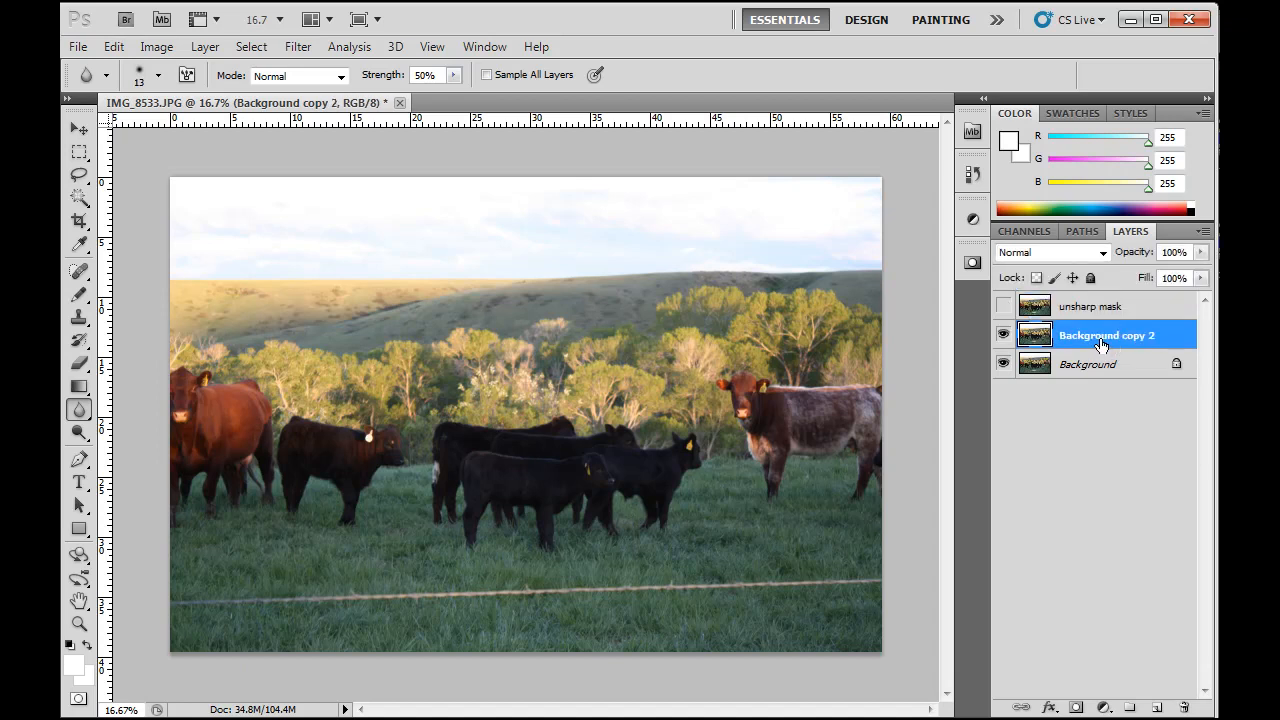
pyautogui.moveTo(1112, 344)
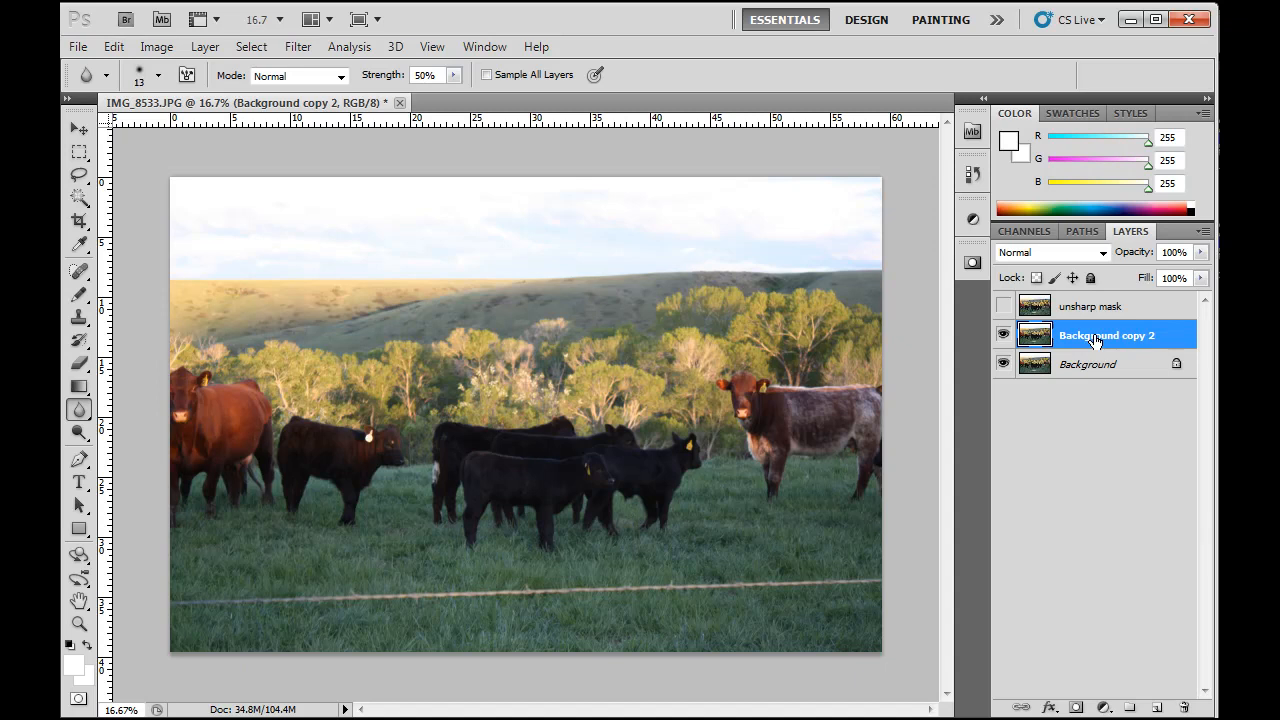
pyautogui.doubleClick(1108, 336)
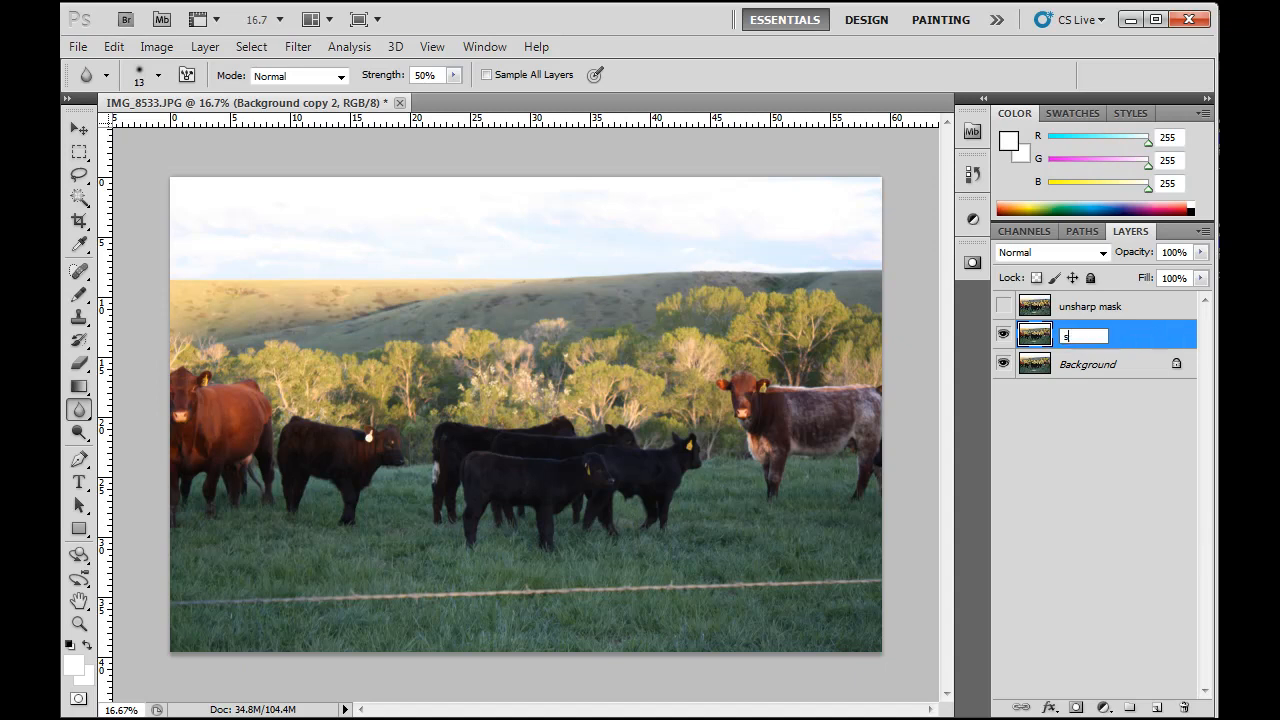
pyautogui.write('sharpenr')
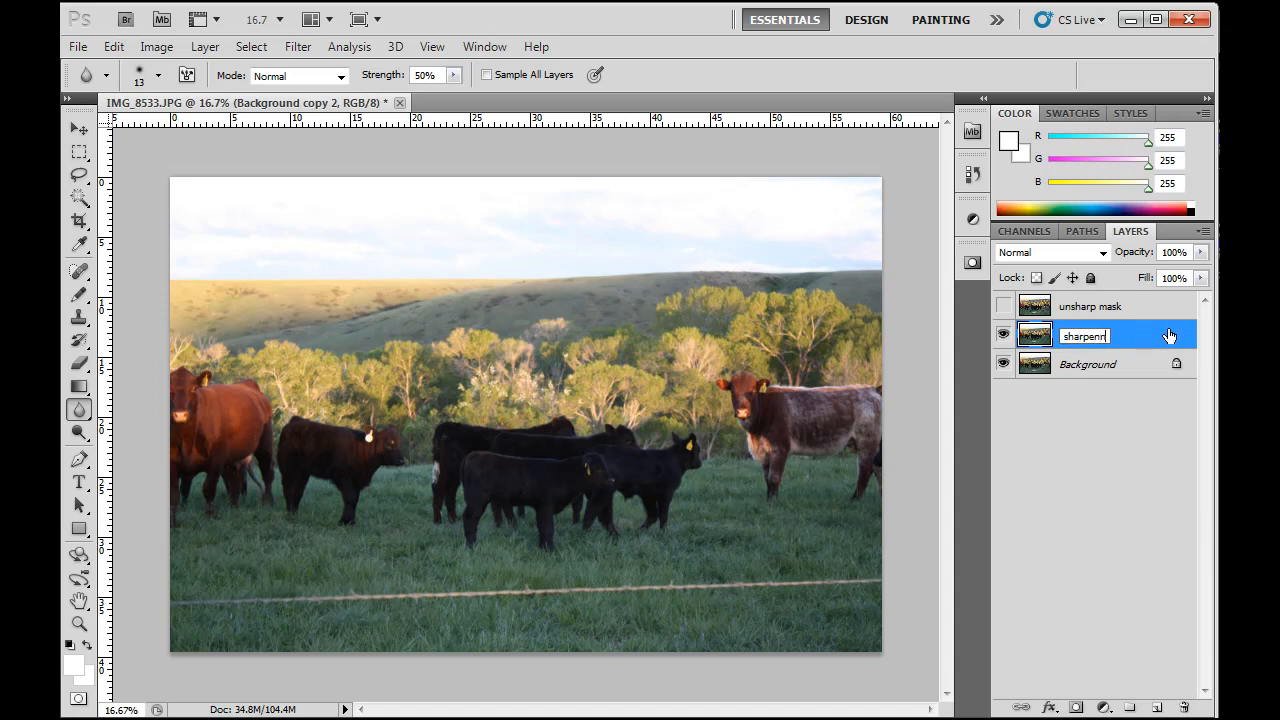
pyautogui.write('ning tool')
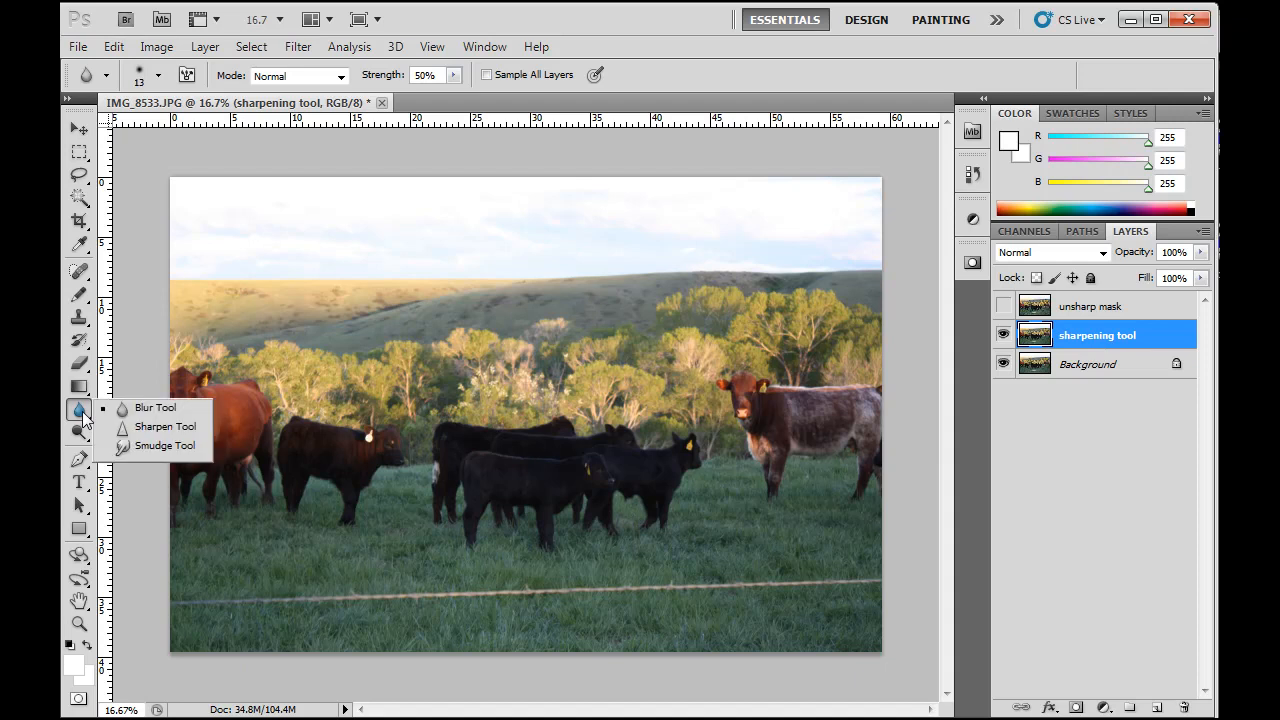
pyautogui.moveTo(156, 408)
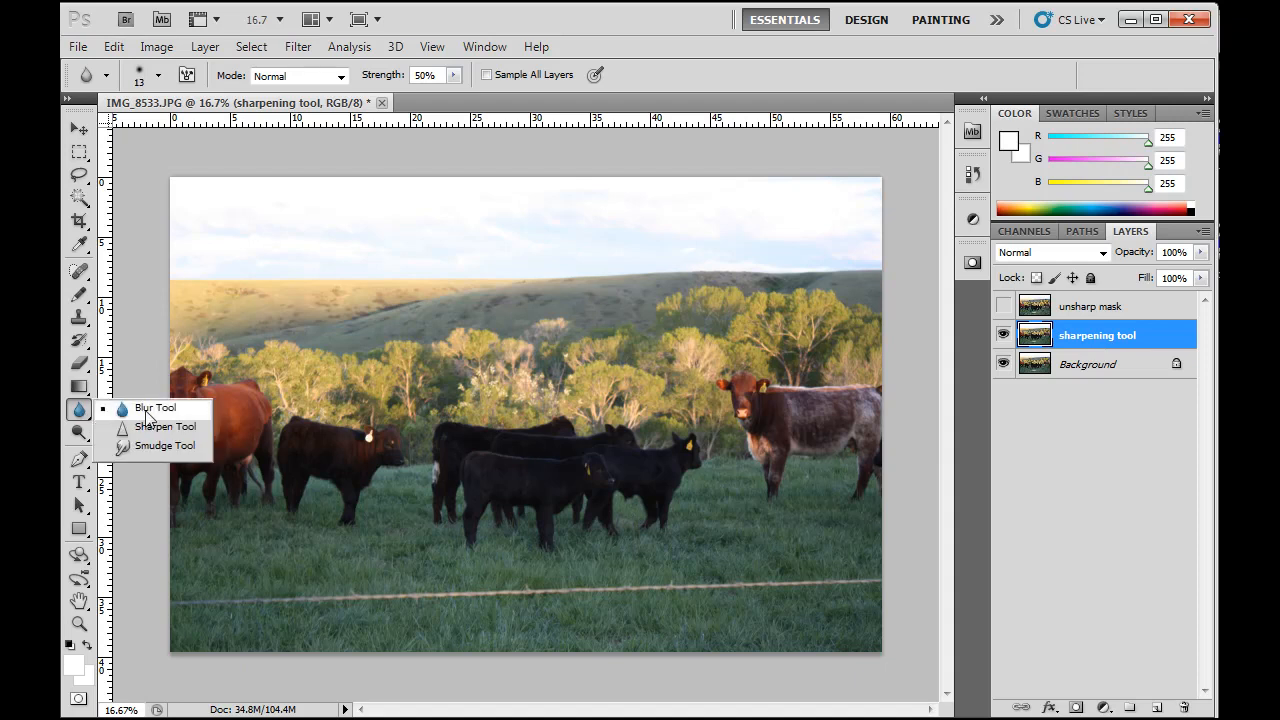
# Make the Sharpen Tool the active brush from the Blur tool flyout
pyautogui.click(164, 426)
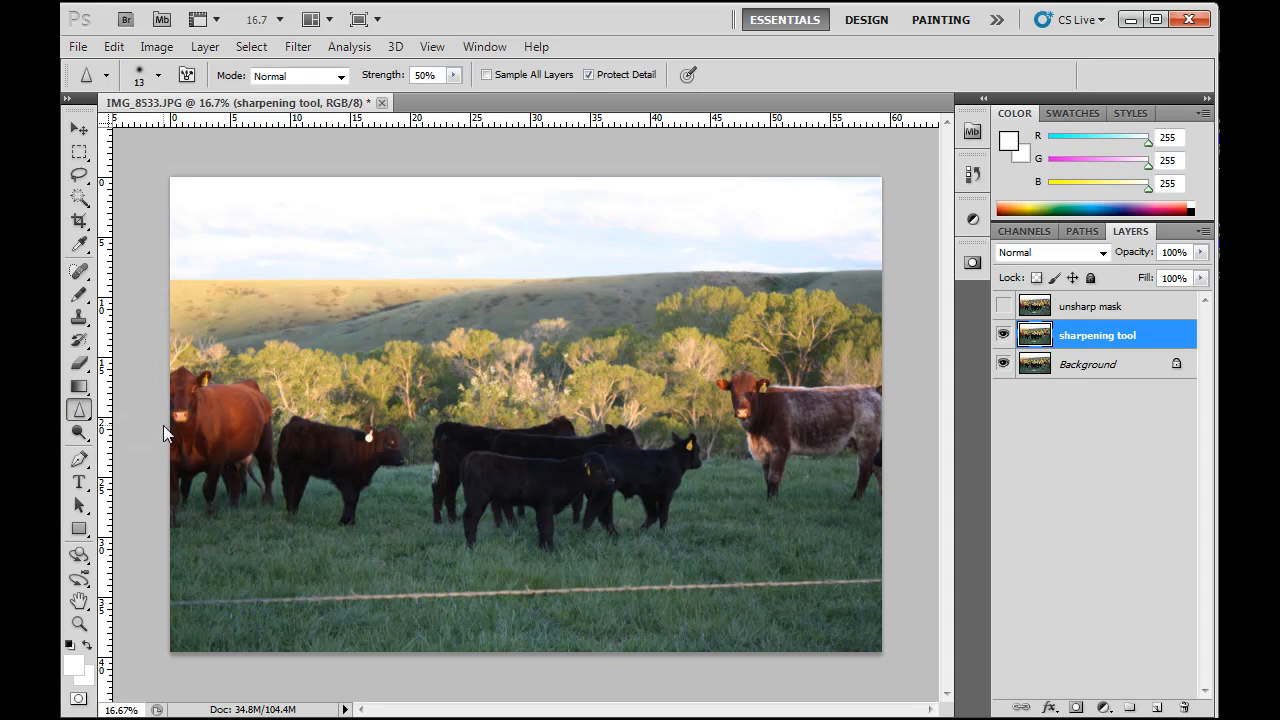
pyautogui.moveTo(664, 316)
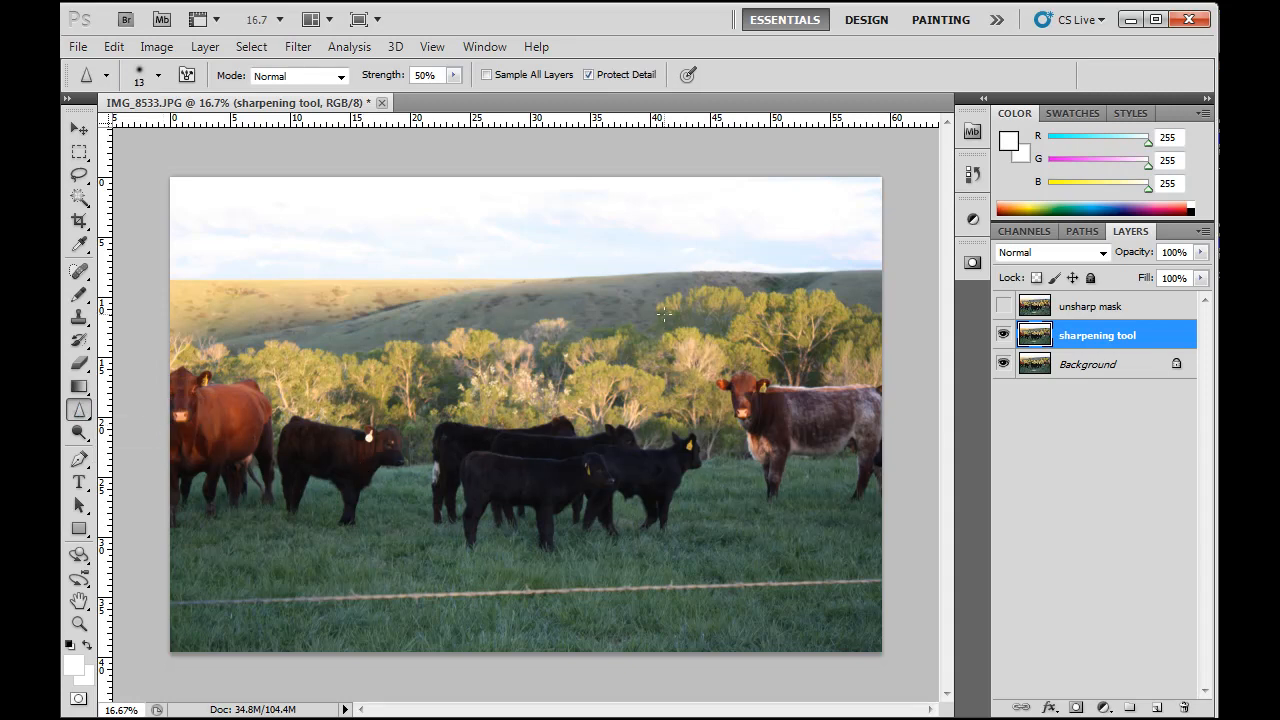
pyautogui.moveTo(748, 528)
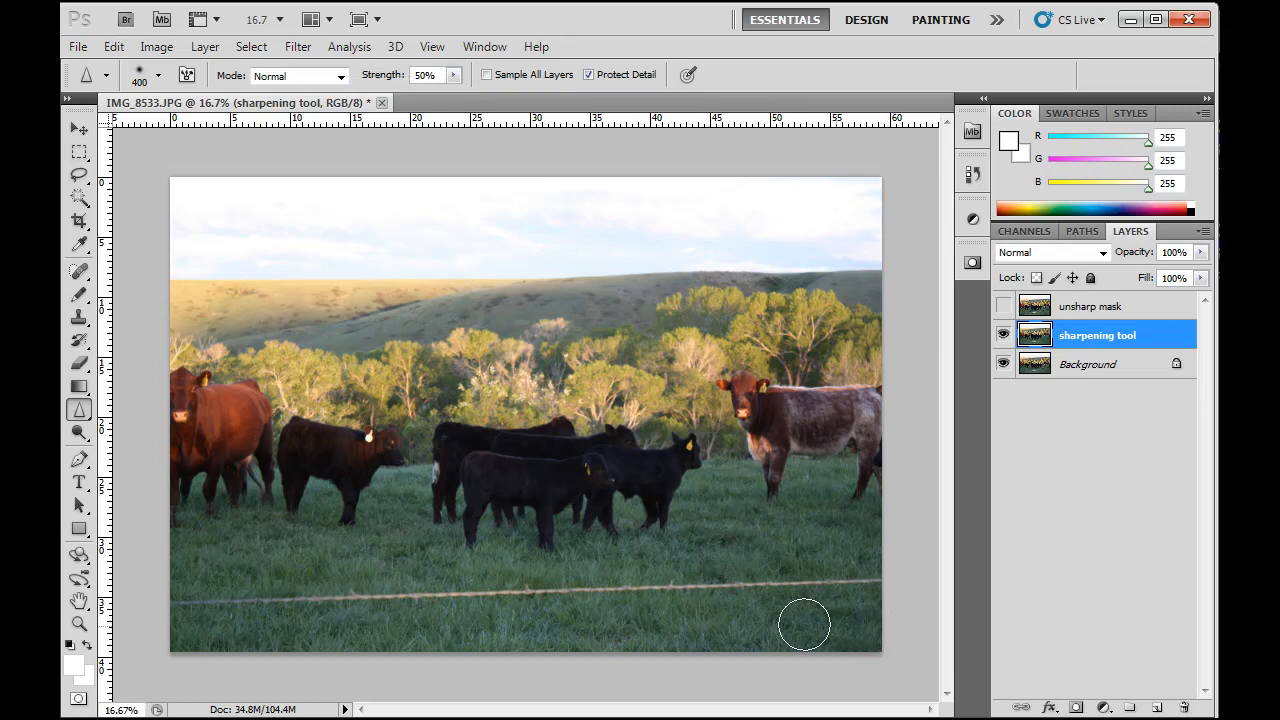
pyautogui.moveTo(862, 584)
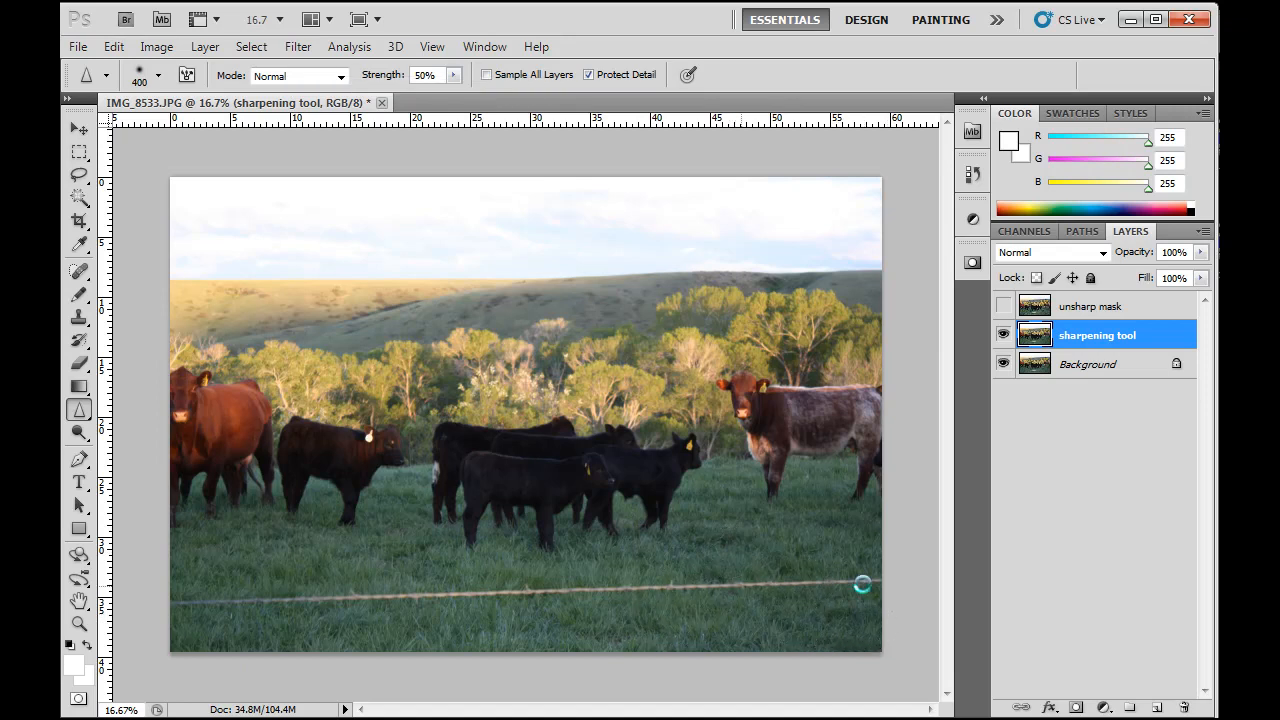
pyautogui.moveTo(878, 592)
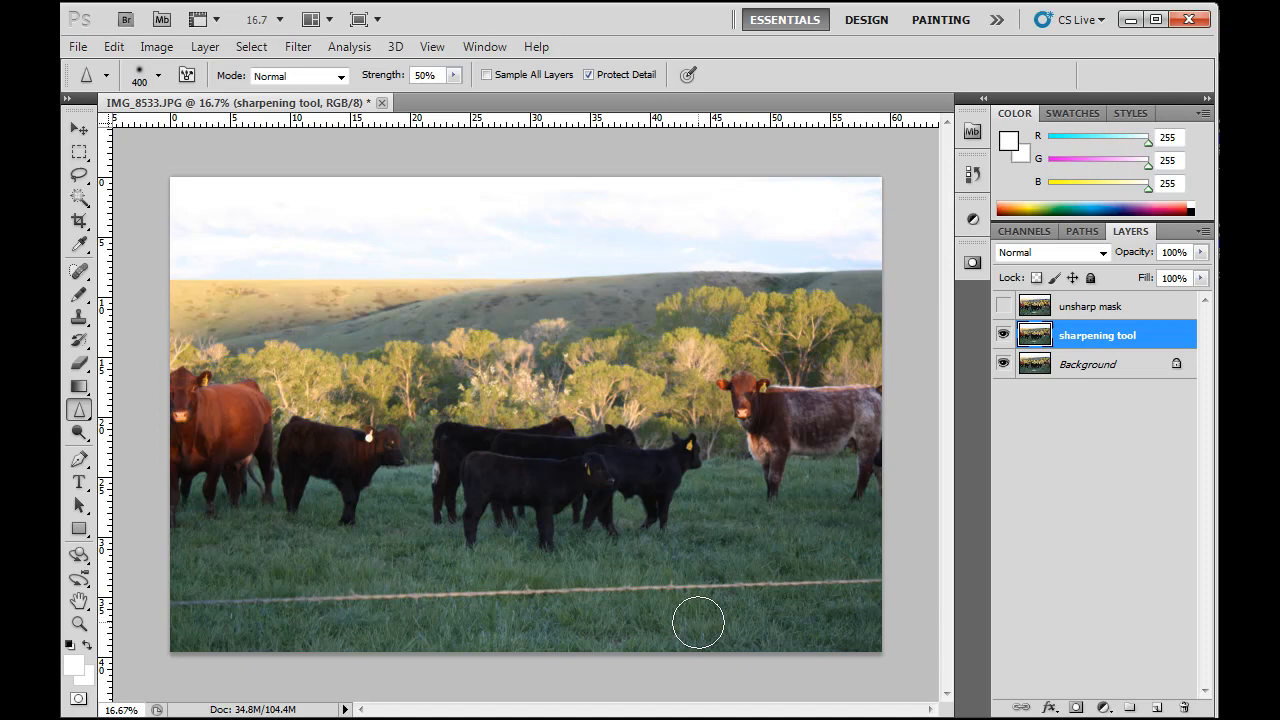
pyautogui.moveTo(528, 624)
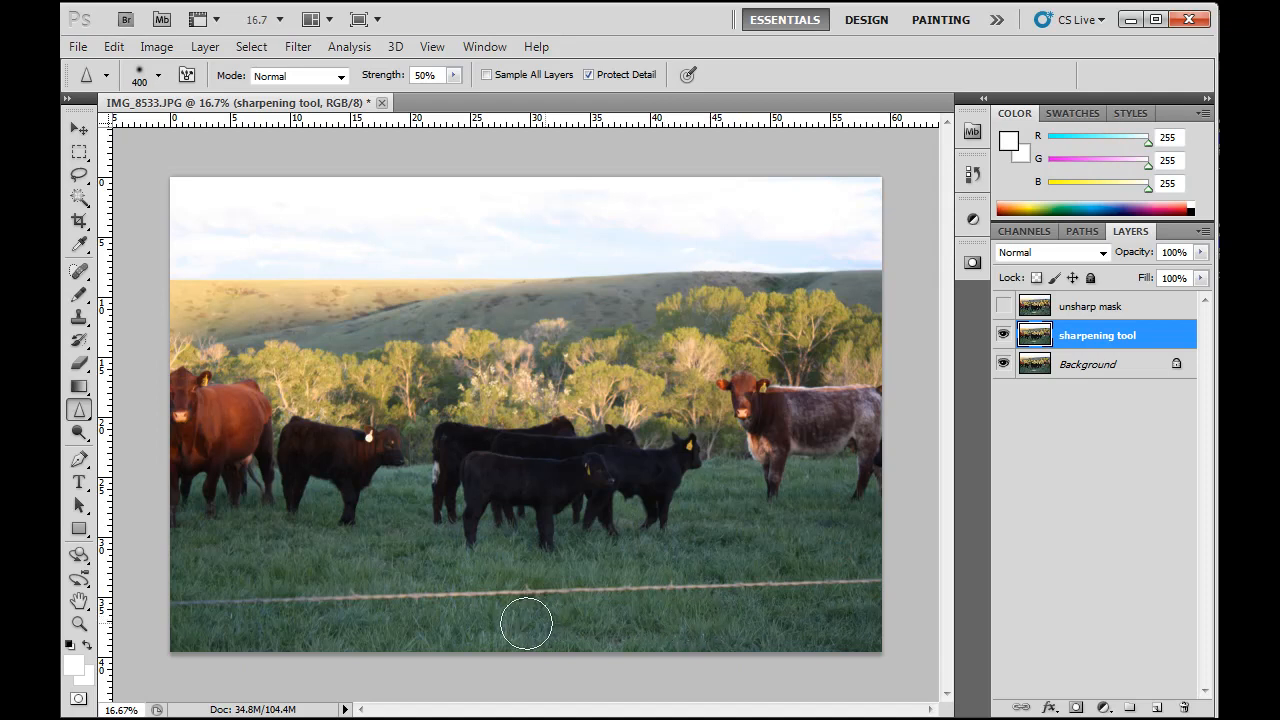
pyautogui.moveTo(320, 644)
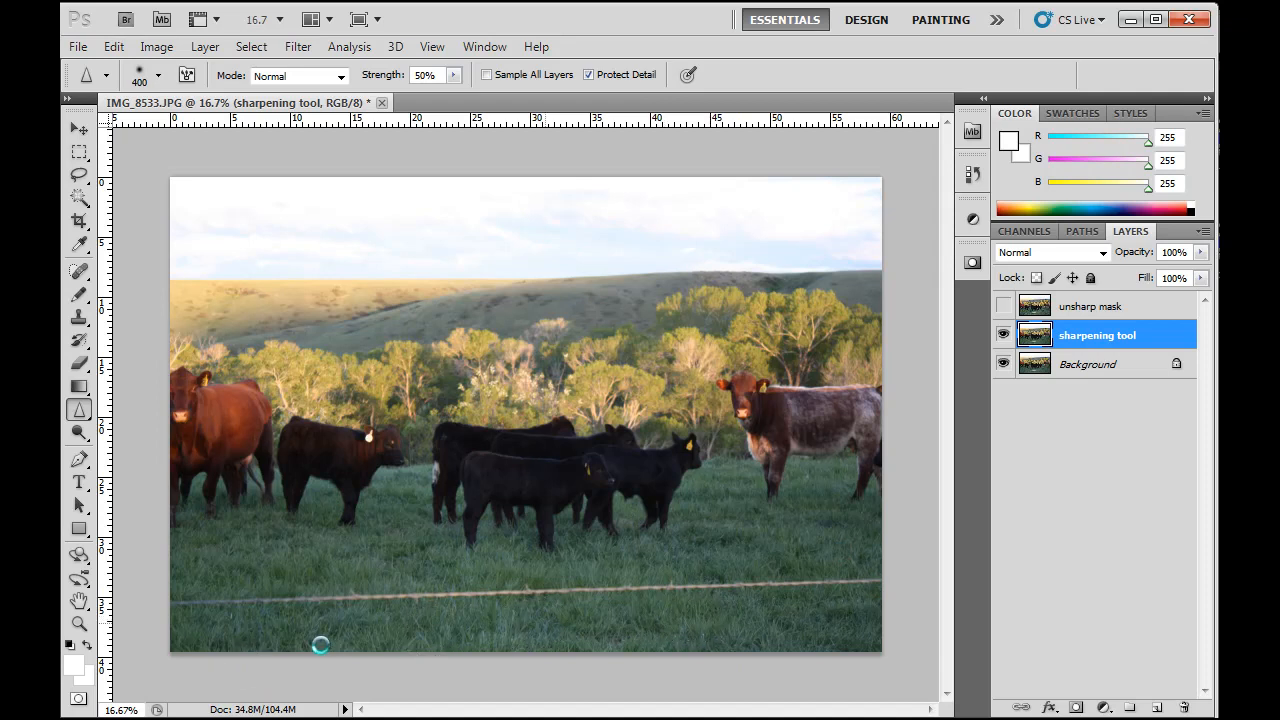
pyautogui.moveTo(844, 472)
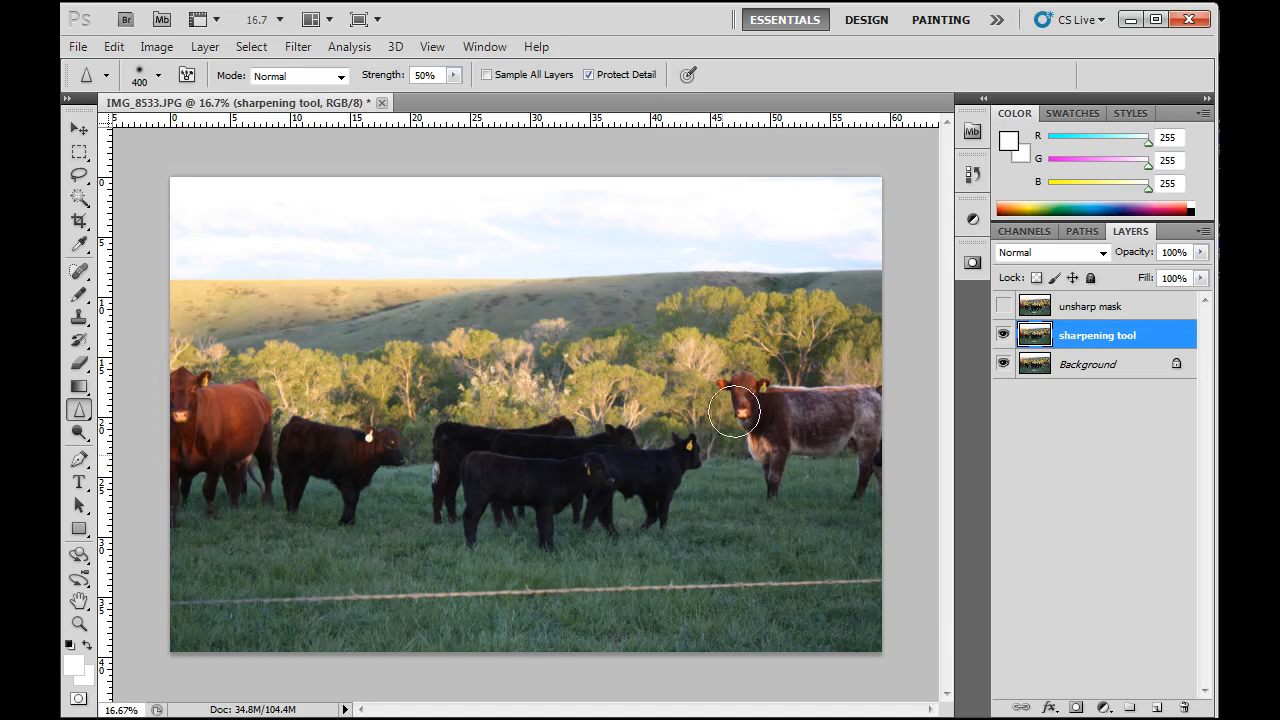
pyautogui.moveTo(748, 392)
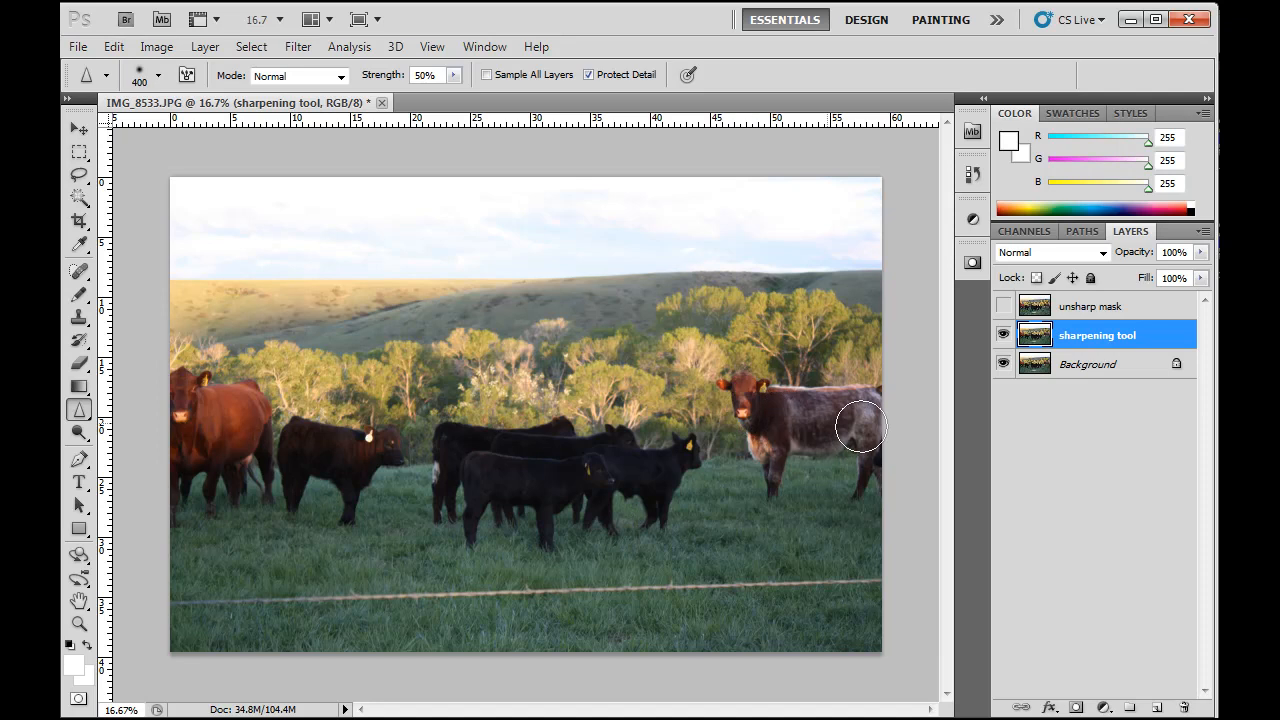
pyautogui.moveTo(880, 414)
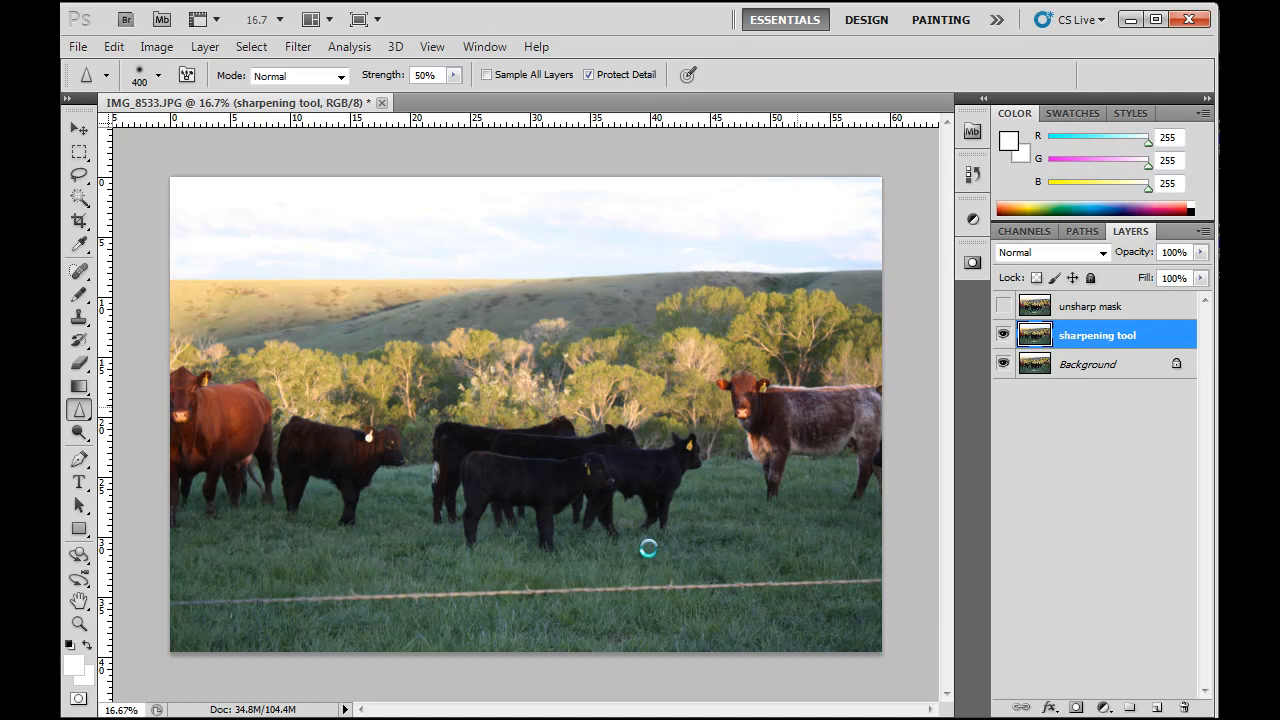
pyautogui.moveTo(456, 344)
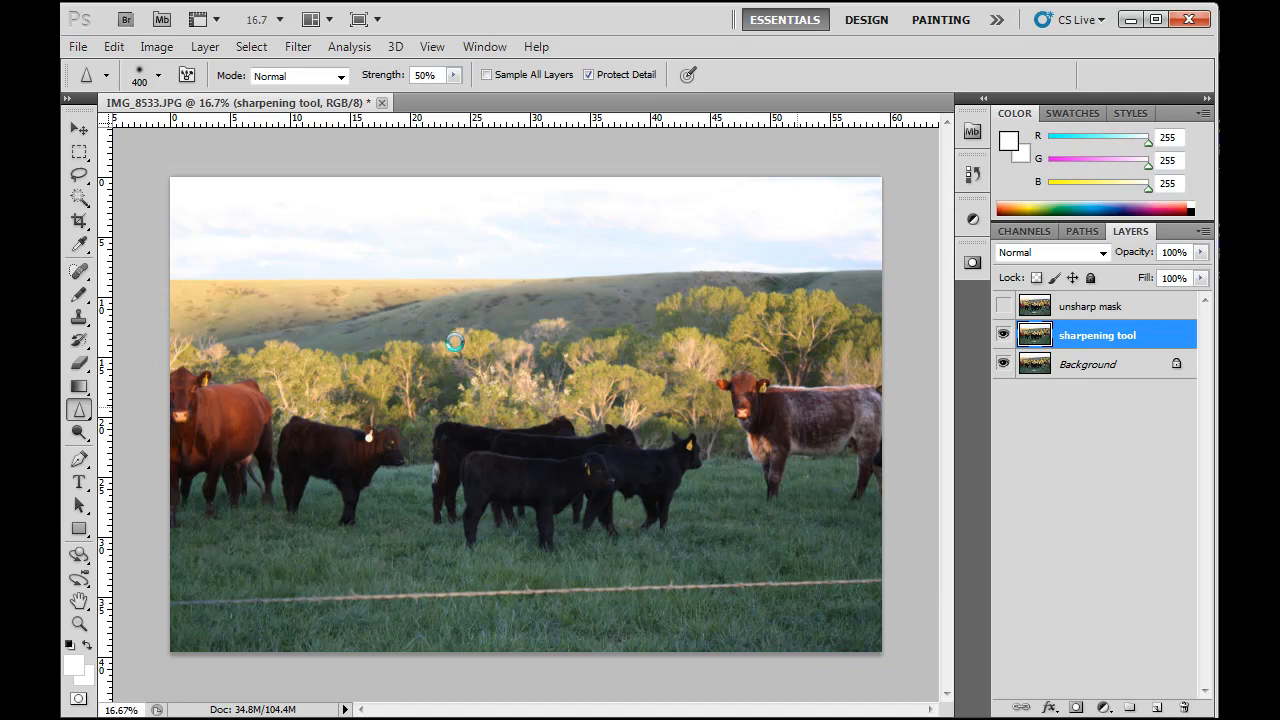
pyautogui.moveTo(550, 352)
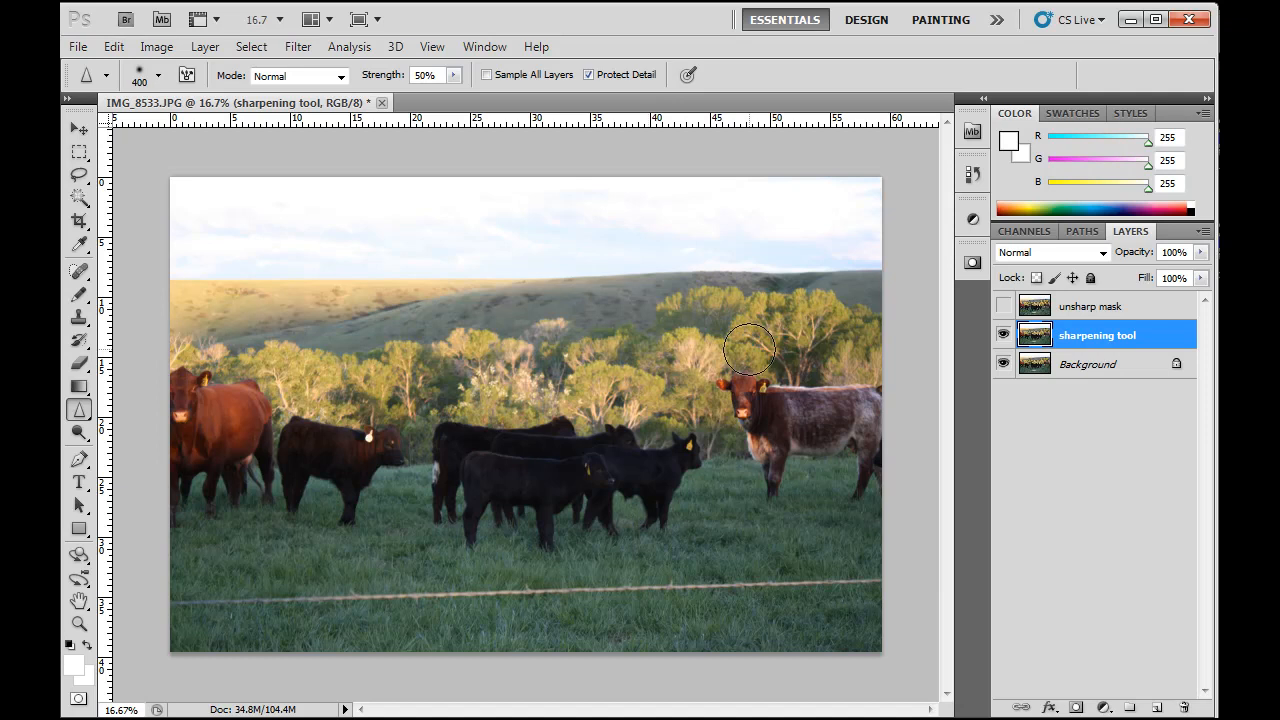
pyautogui.moveTo(742, 336)
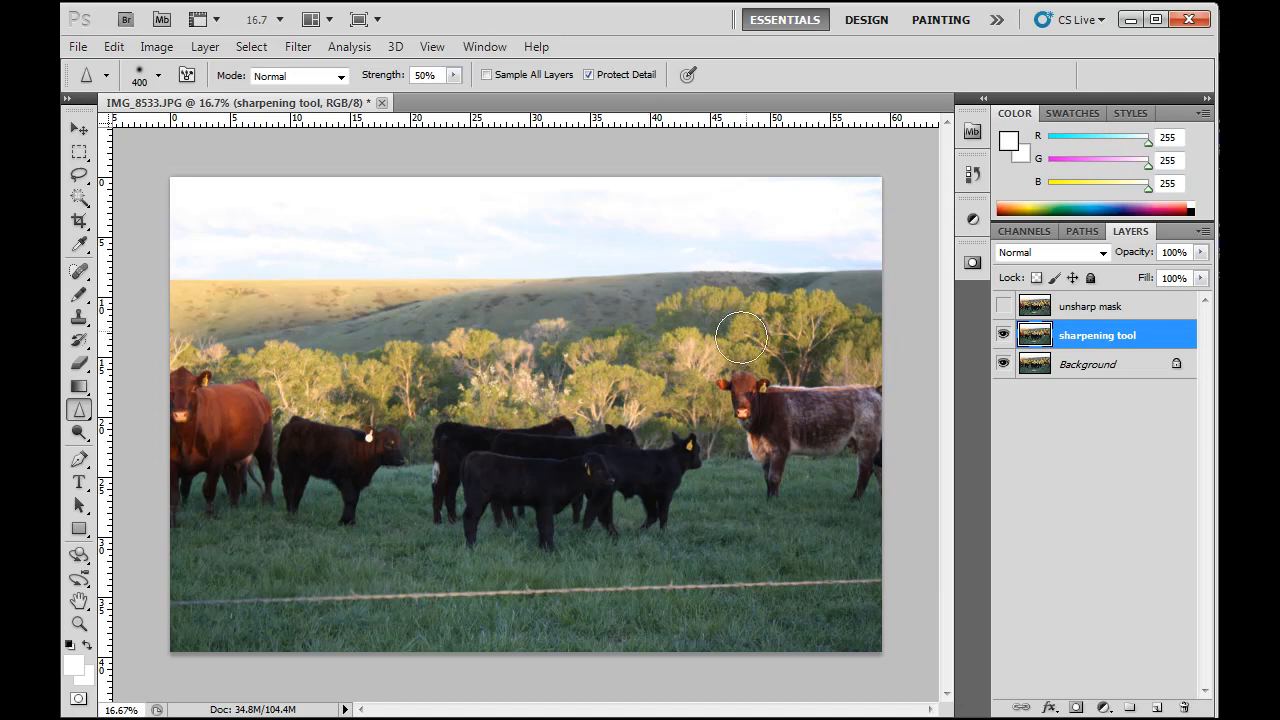
pyautogui.moveTo(752, 338)
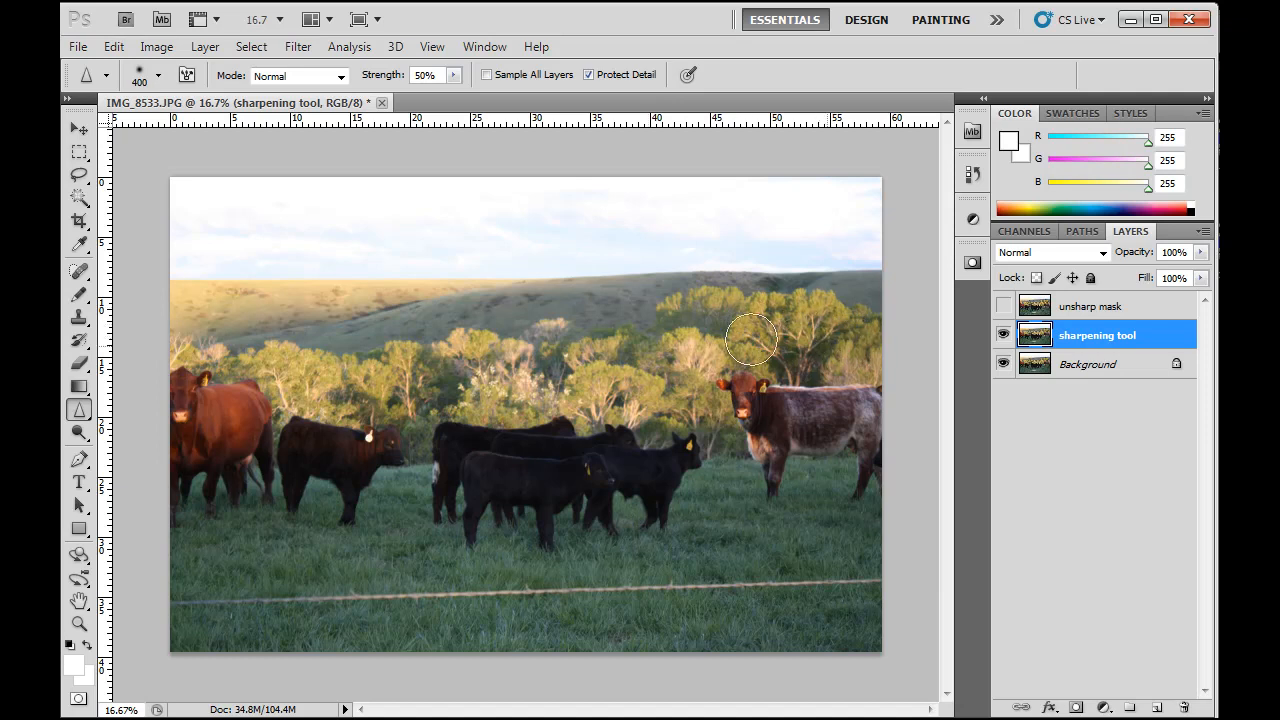
pyautogui.moveTo(750, 356)
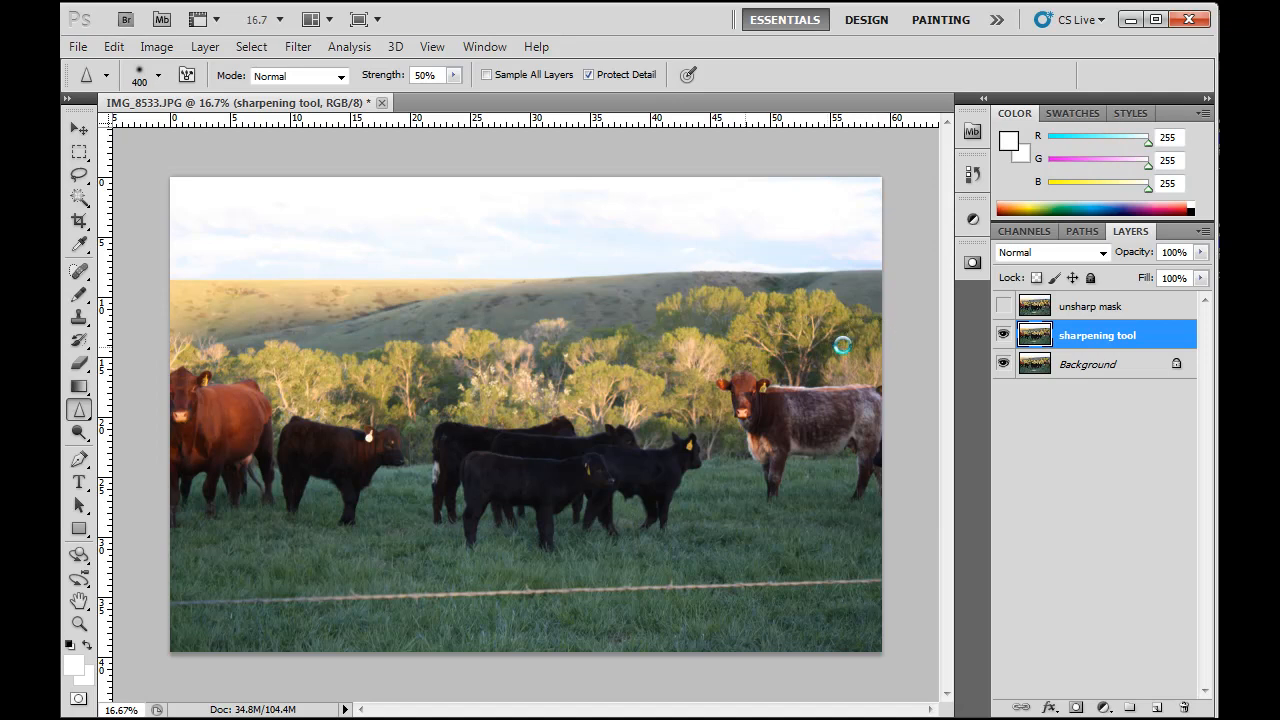
pyautogui.moveTo(836, 344)
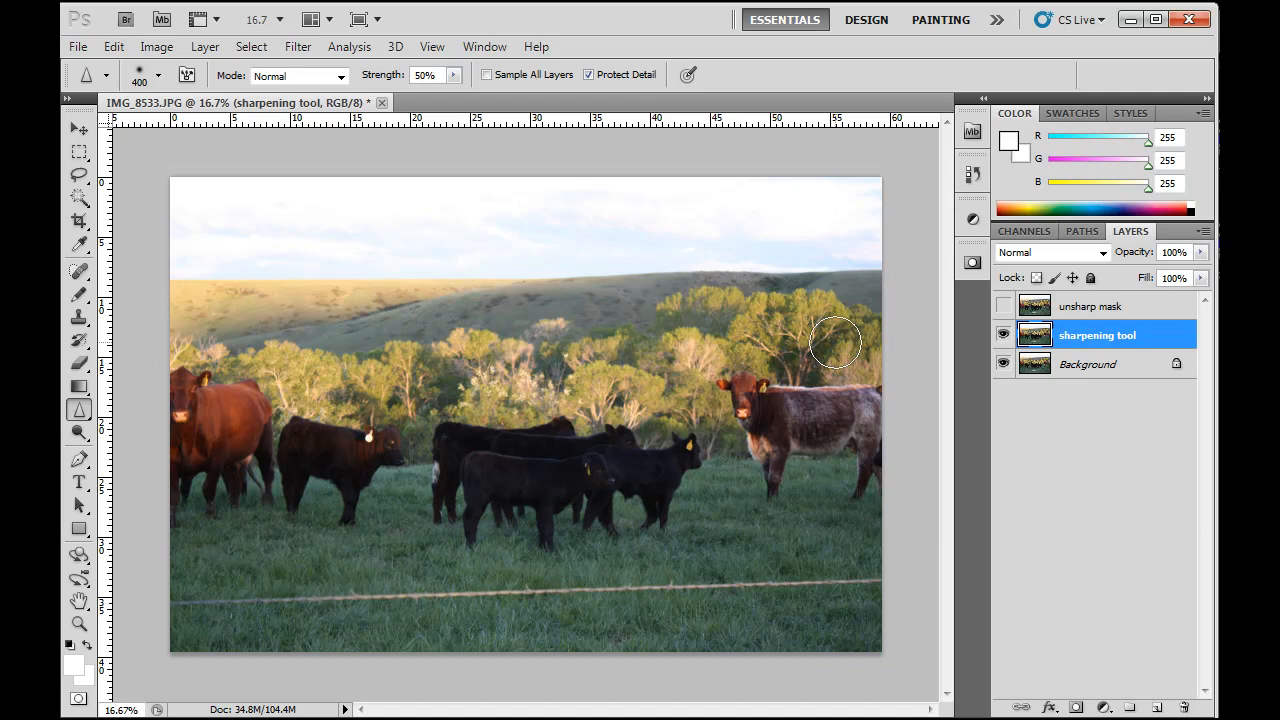
pyautogui.moveTo(1170, 324)
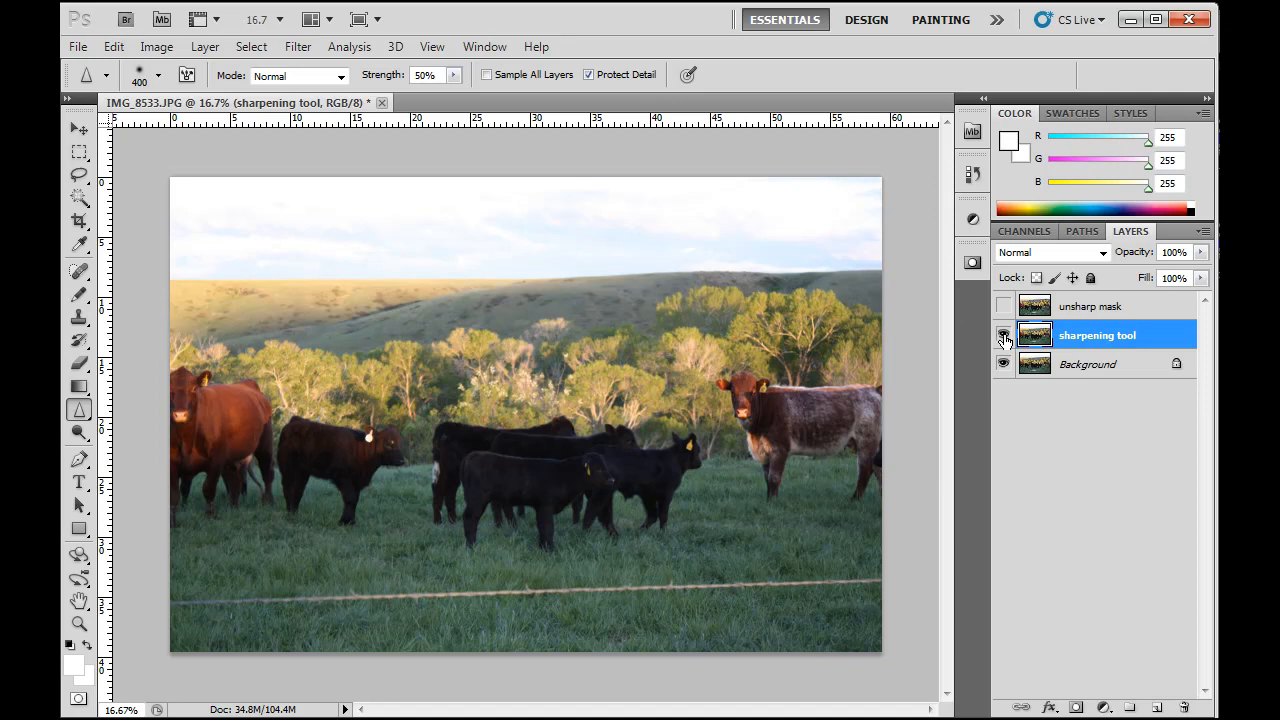
pyautogui.click(1004, 336)
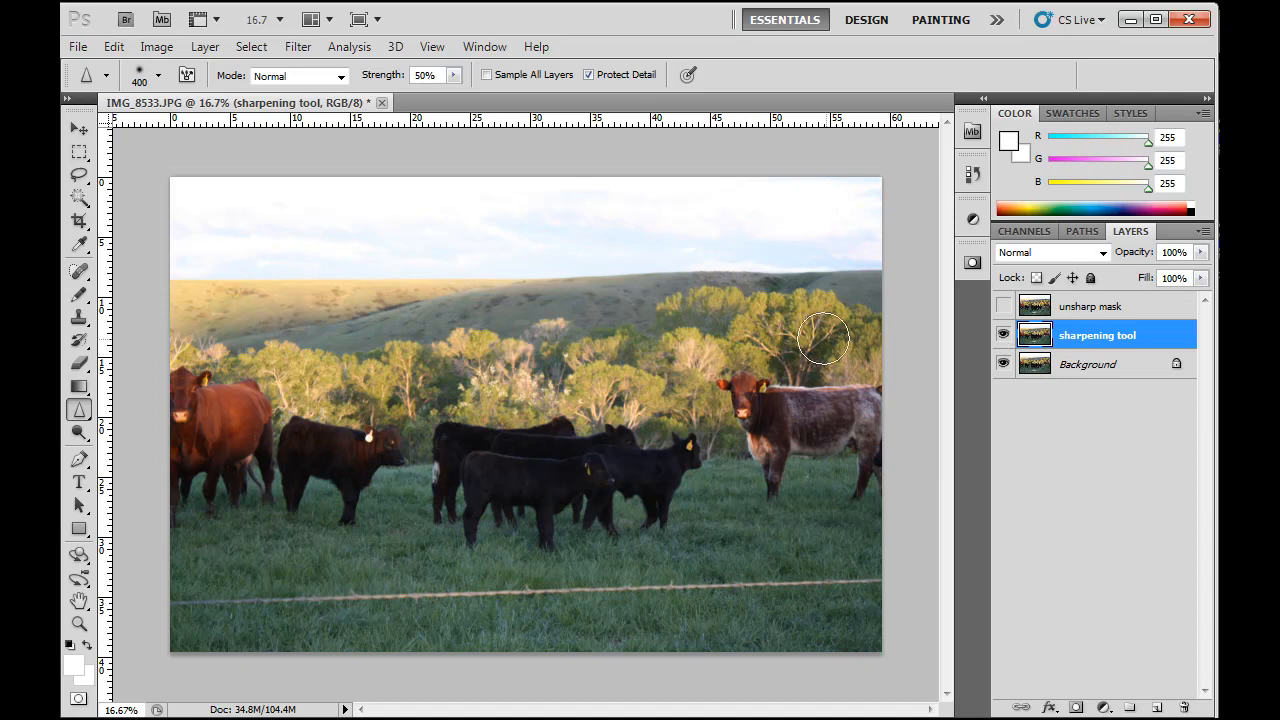
pyautogui.moveTo(790, 340)
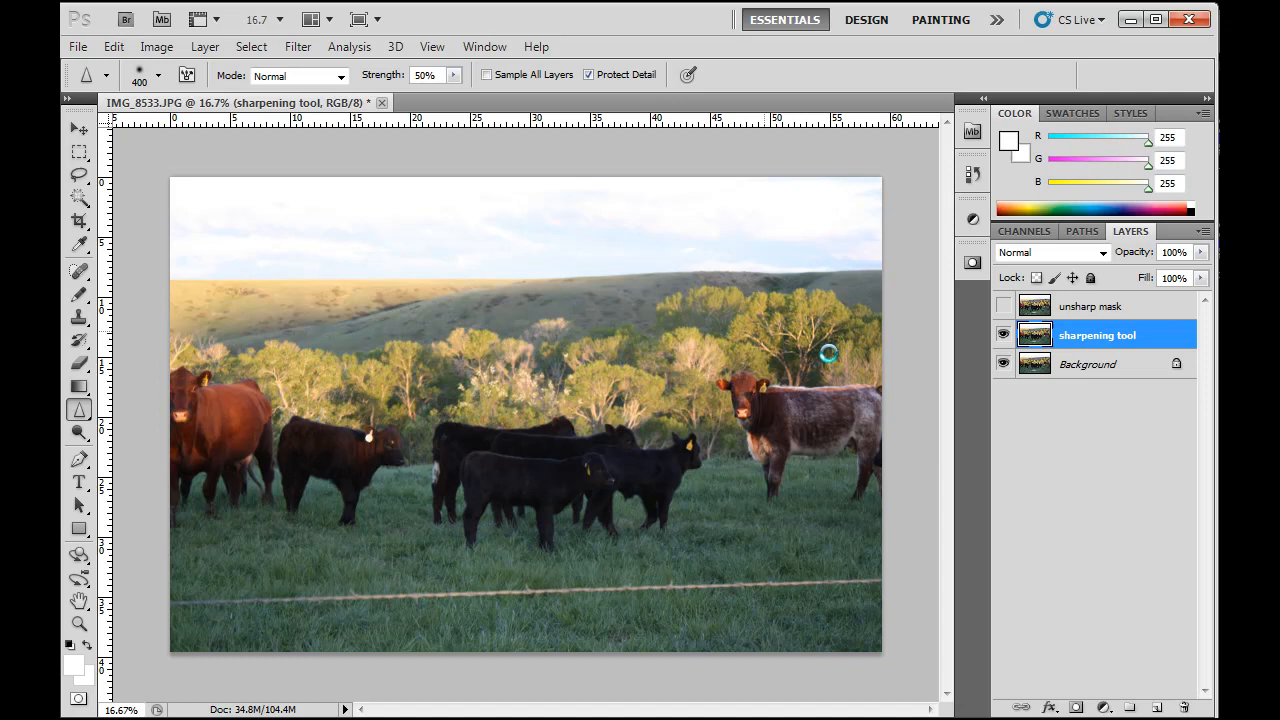
pyautogui.moveTo(84, 636)
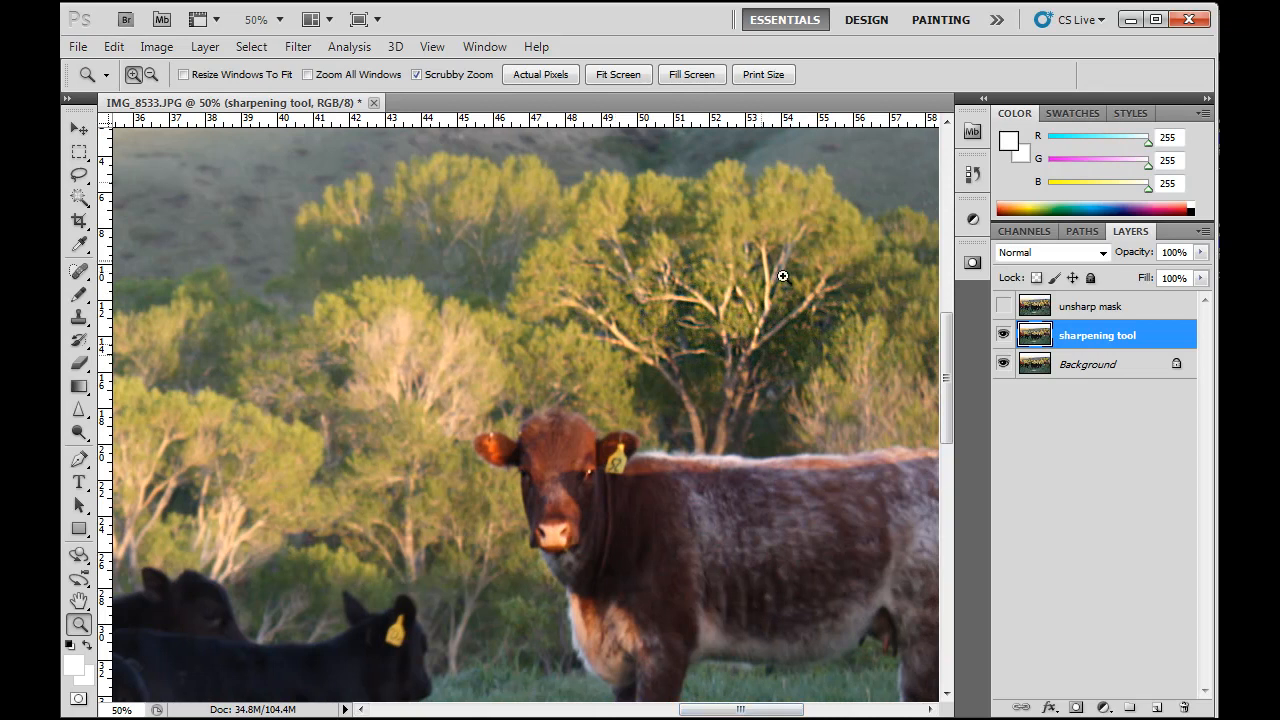
pyautogui.moveTo(760, 370)
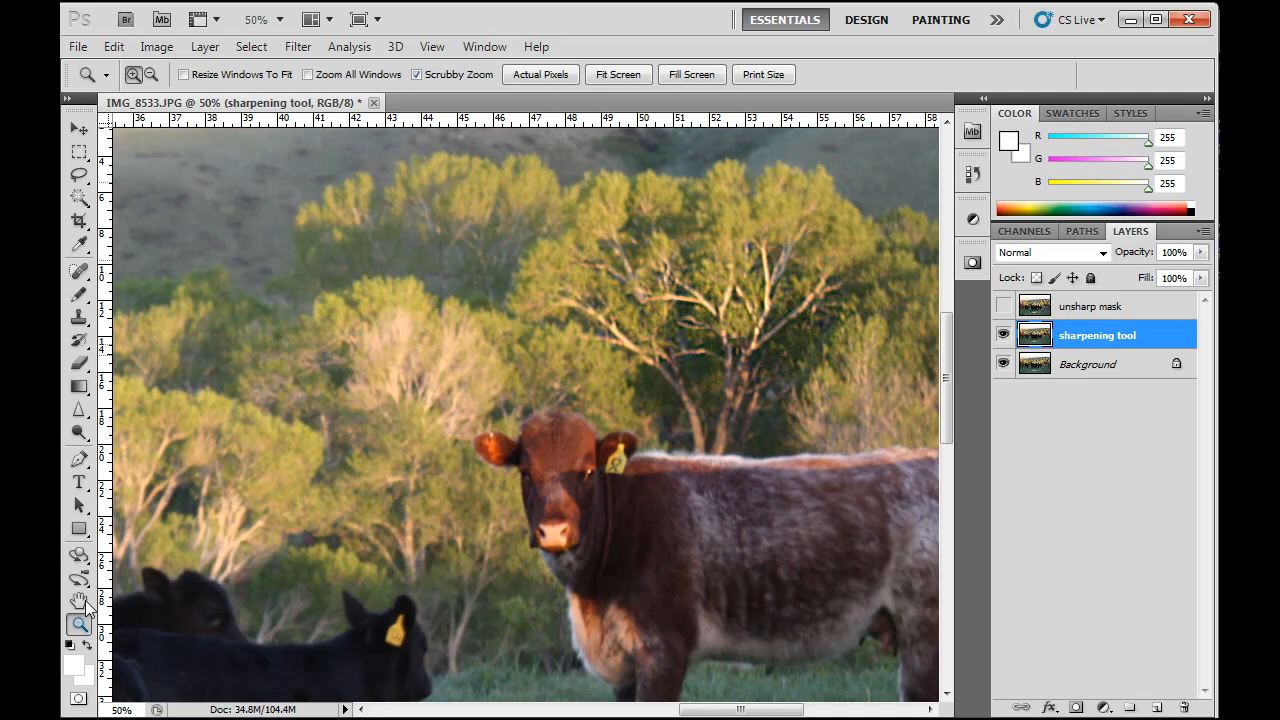
# Reactivate the Sharpen Tool to brush over the trees and the brown cow
pyautogui.click(80, 410)
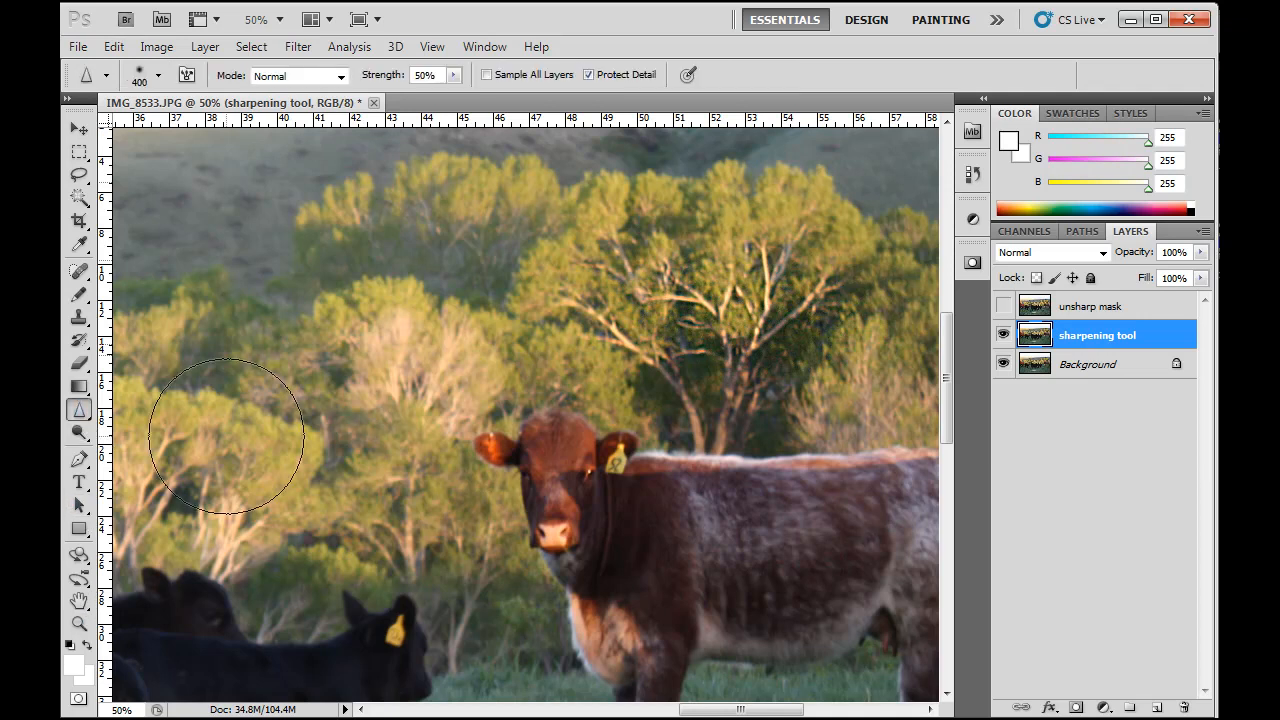
pyautogui.moveTo(348, 384)
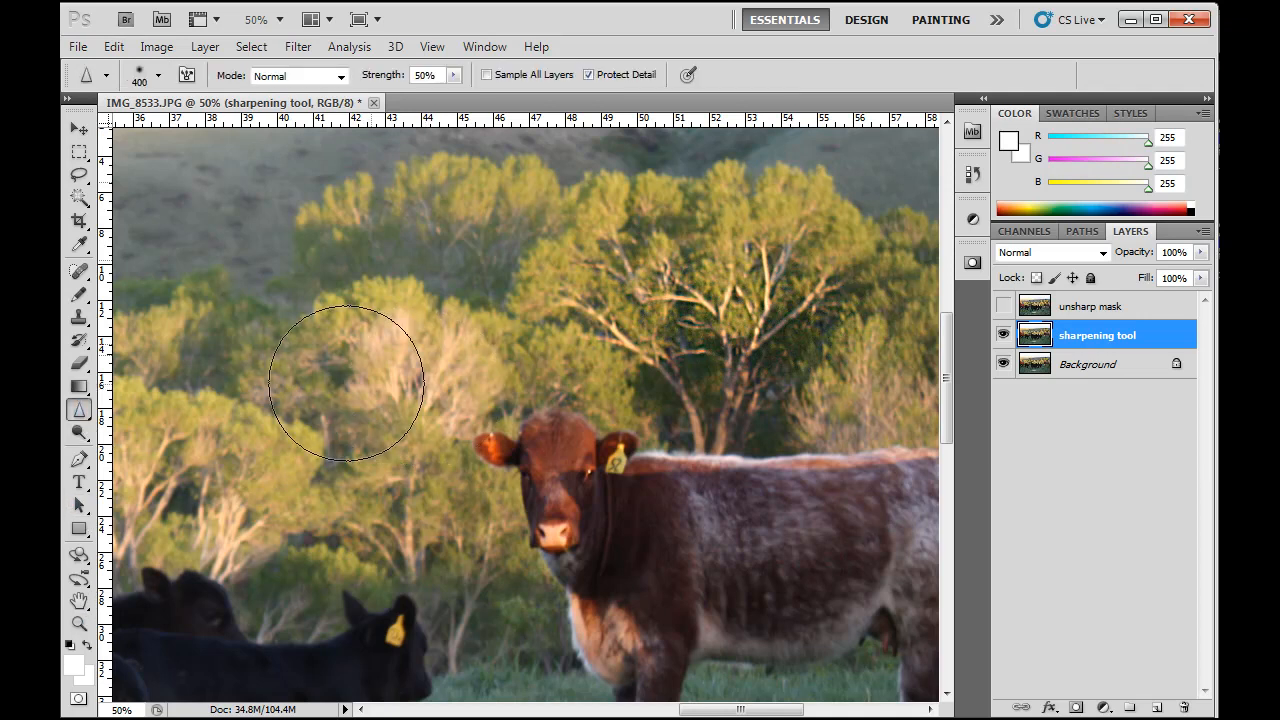
pyautogui.moveTo(436, 400)
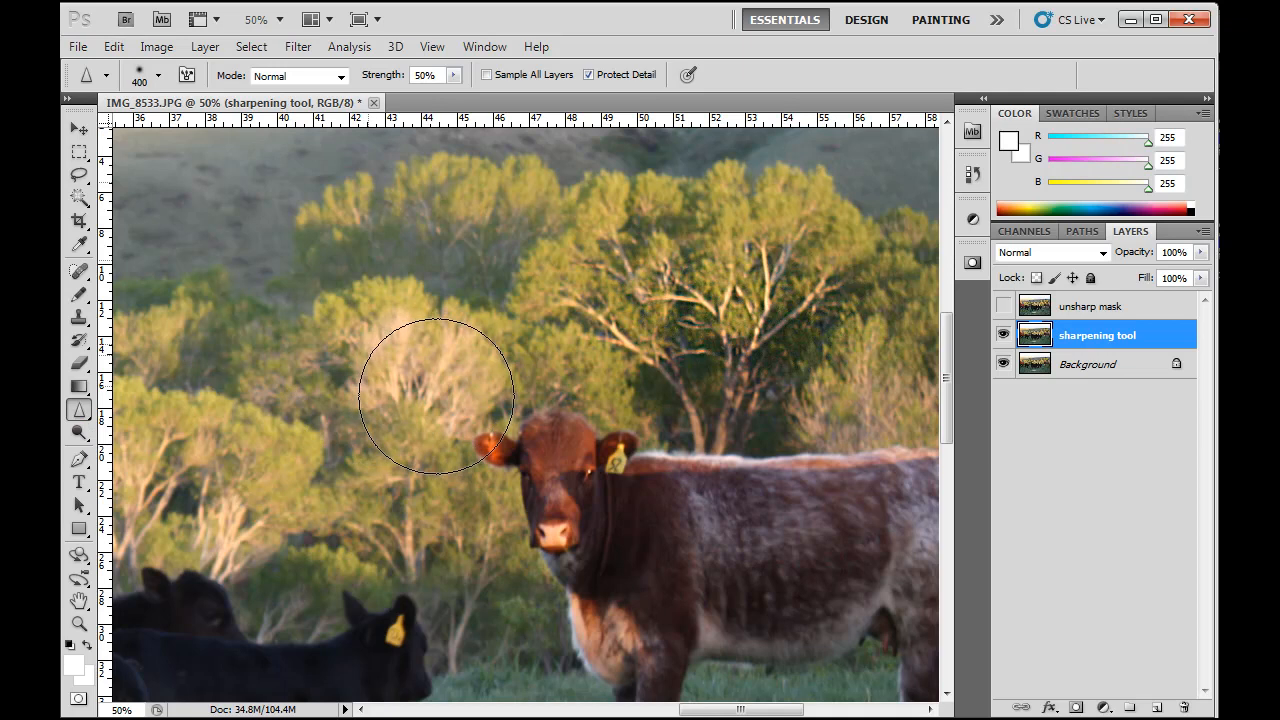
pyautogui.moveTo(344, 350)
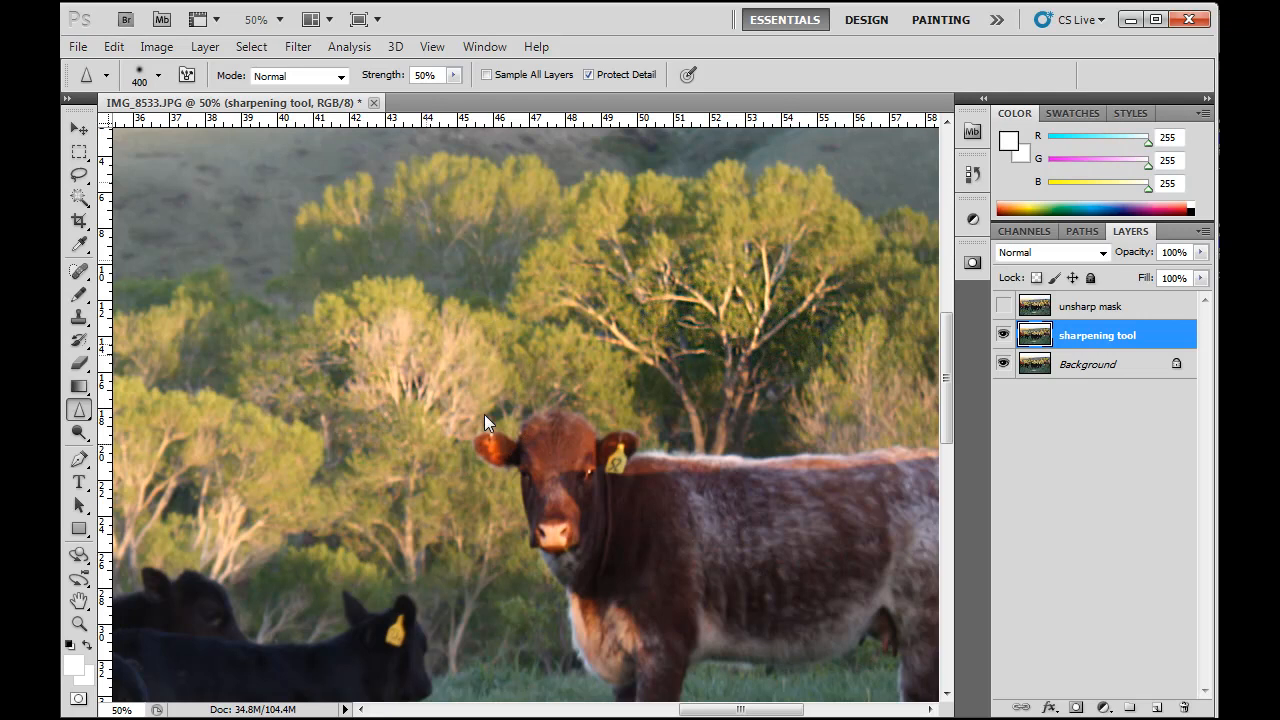
pyautogui.moveTo(376, 364)
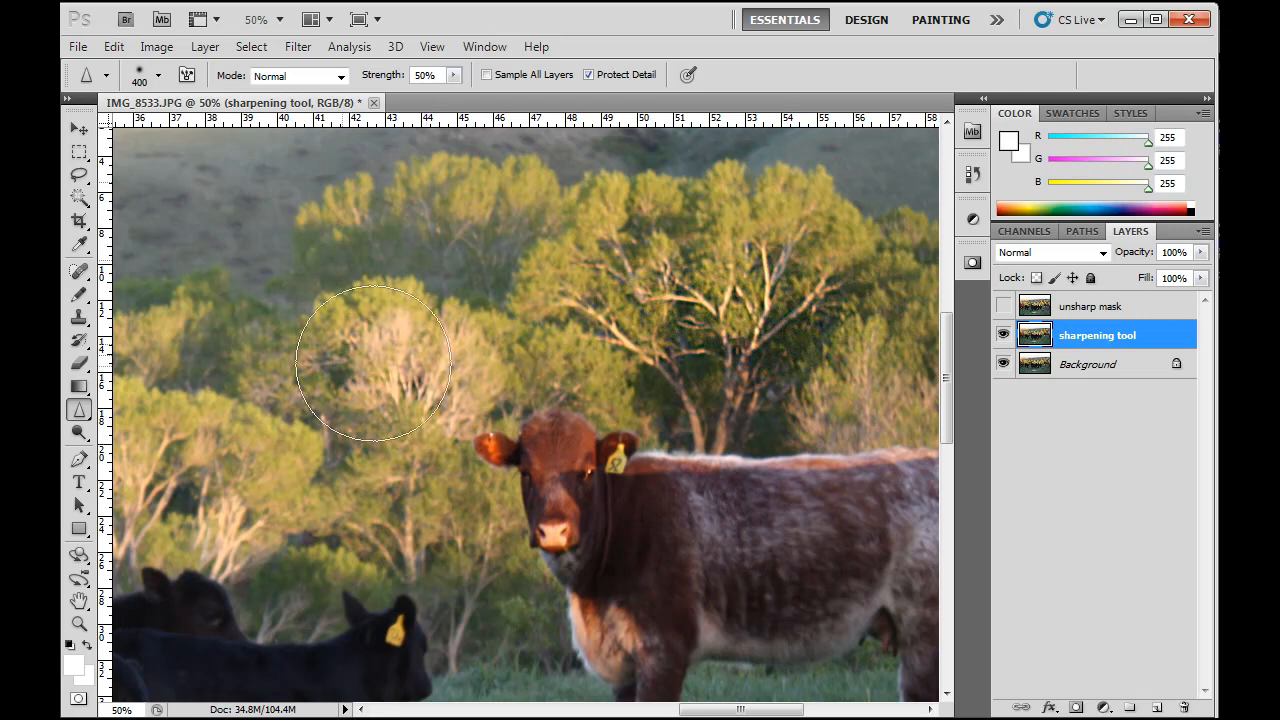
pyautogui.moveTo(380, 336)
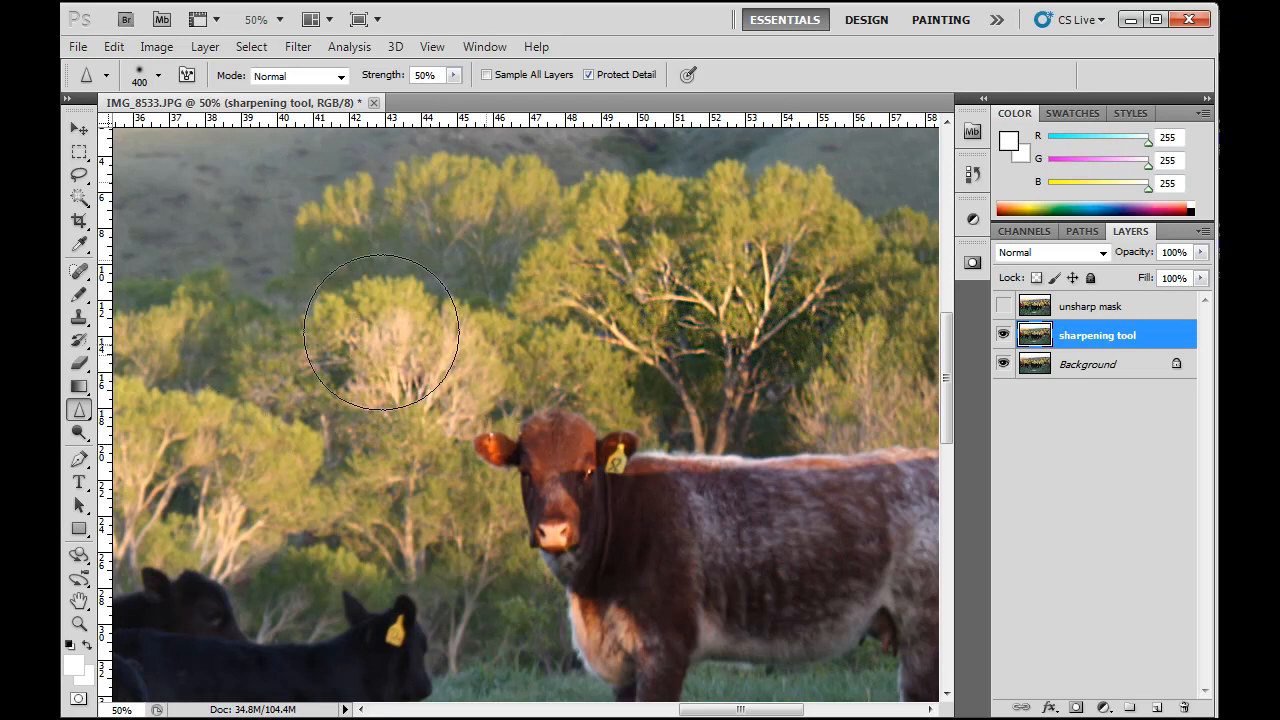
pyautogui.moveTo(476, 336)
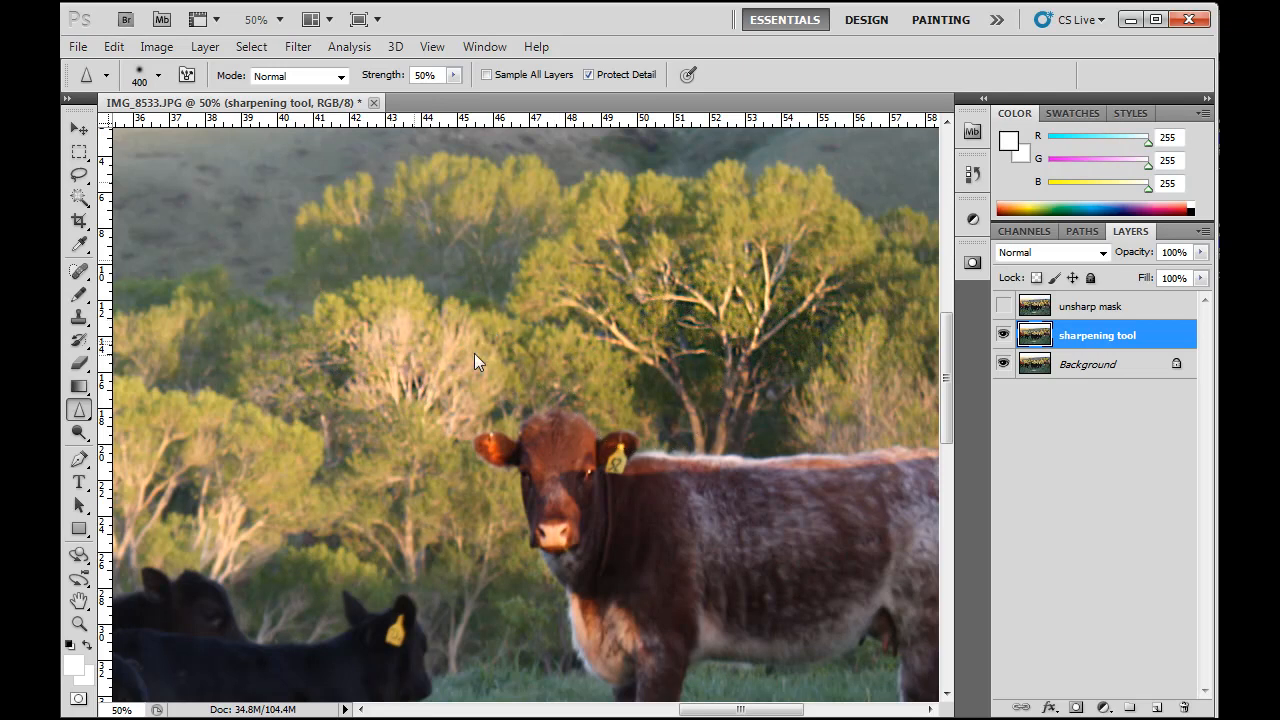
pyautogui.moveTo(770, 370)
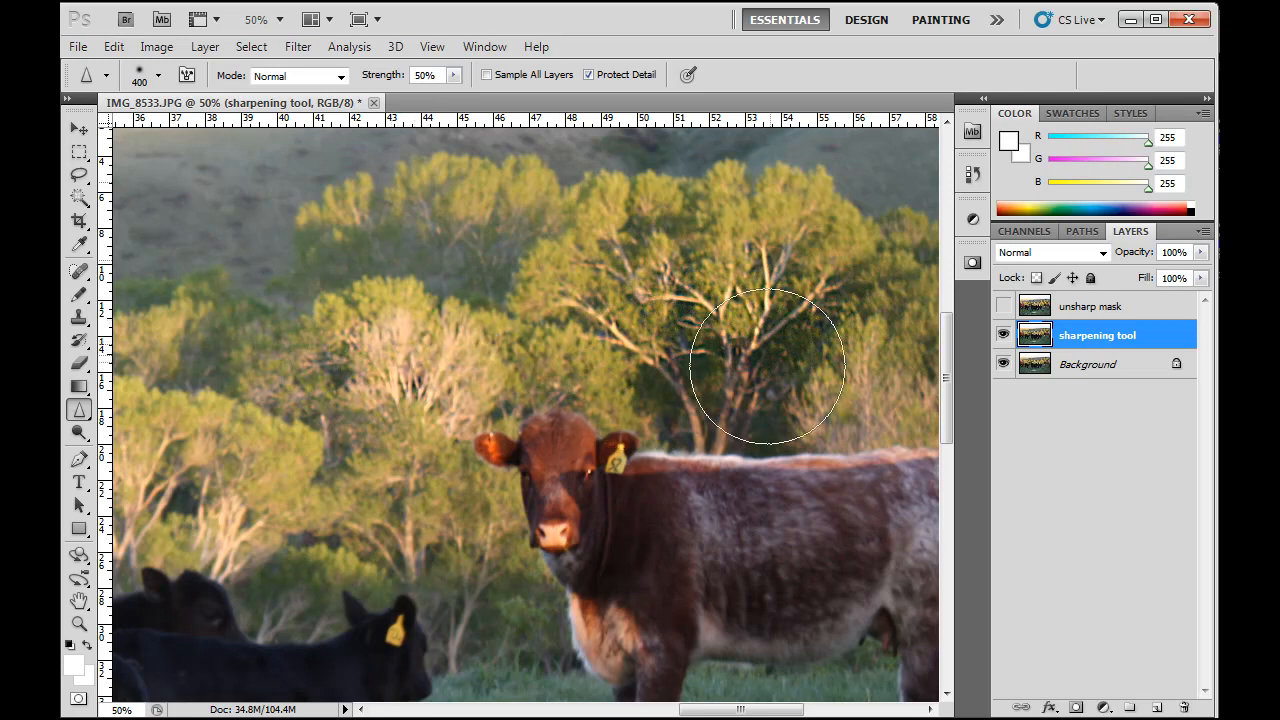
pyautogui.moveTo(600, 270)
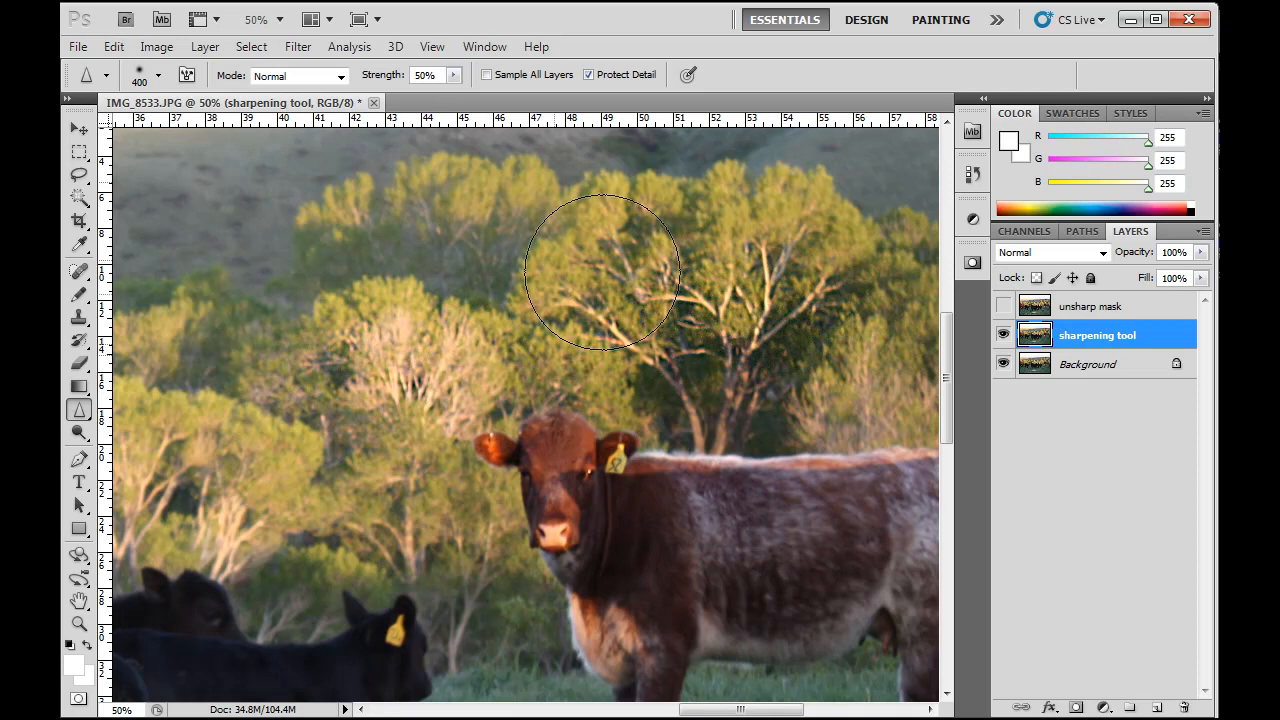
pyautogui.moveTo(796, 164)
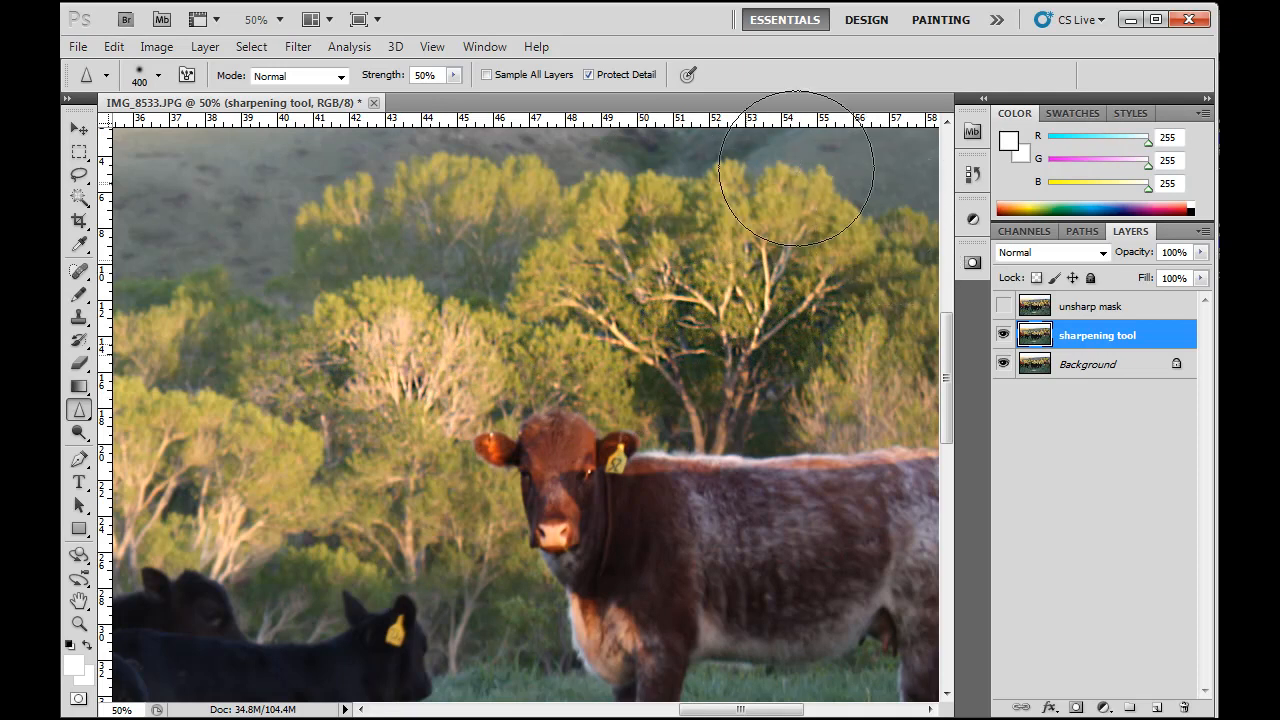
pyautogui.moveTo(582, 342)
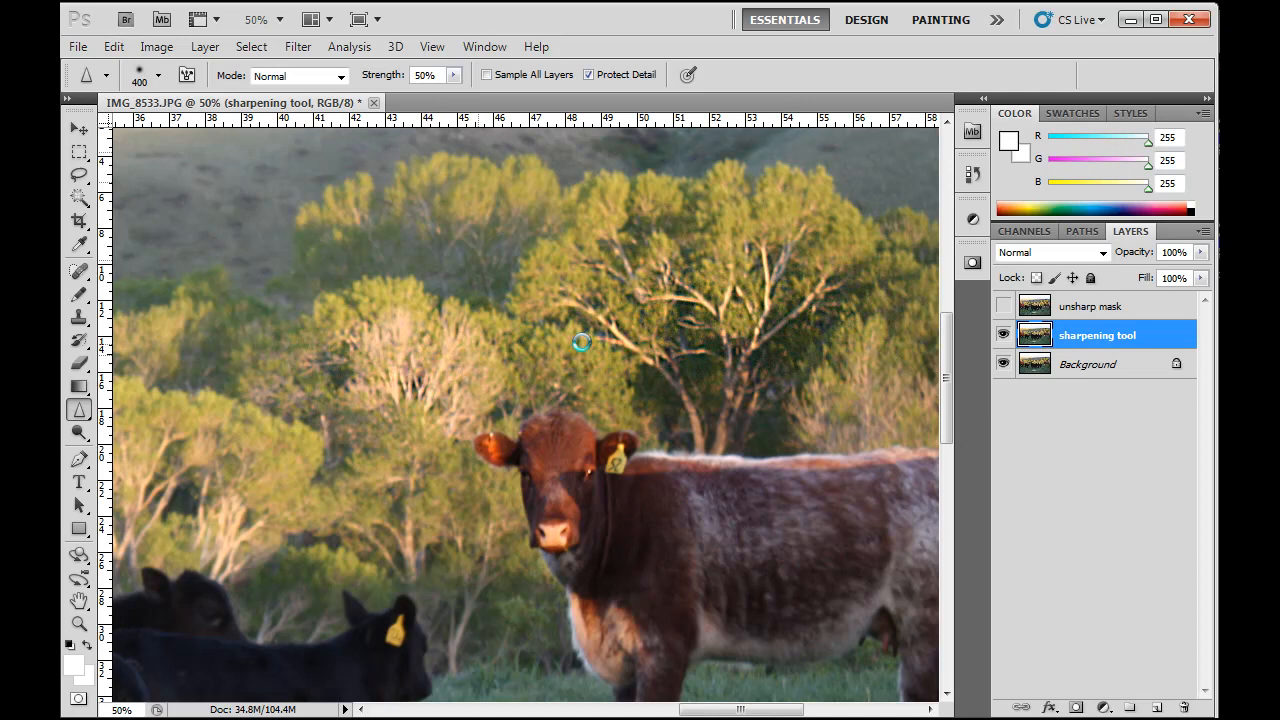
pyautogui.moveTo(792, 548)
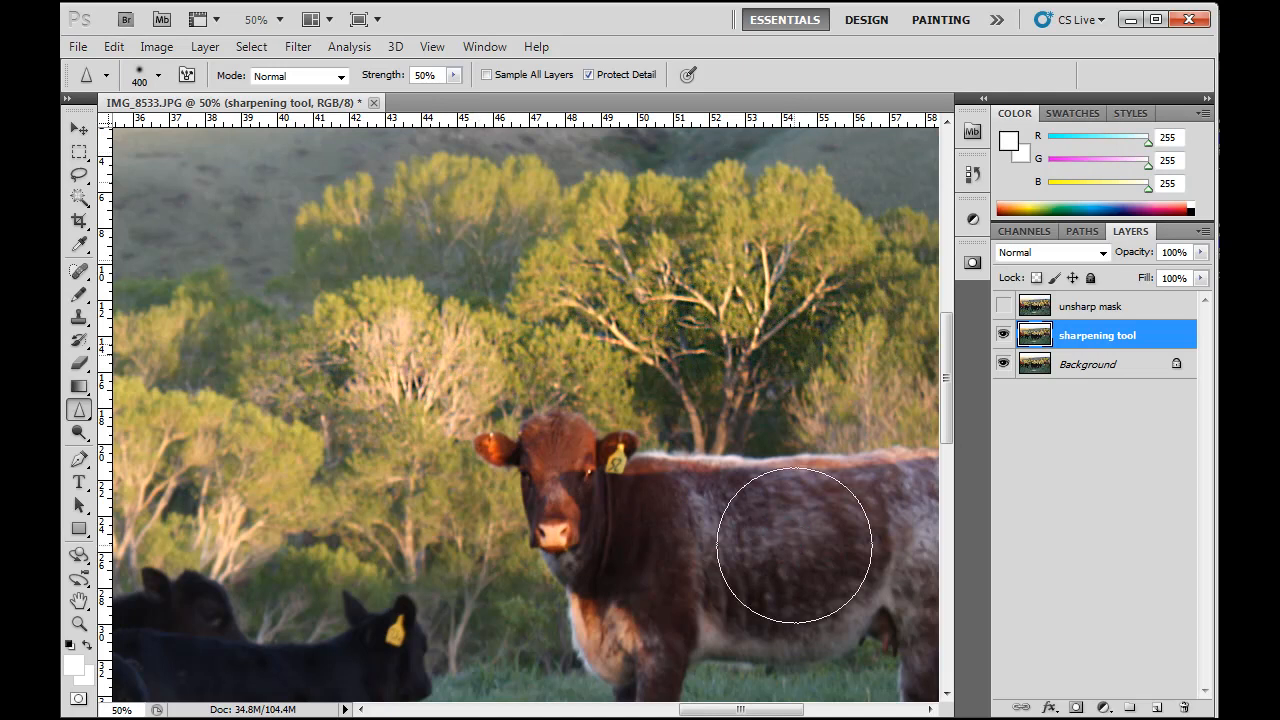
pyautogui.moveTo(284, 324)
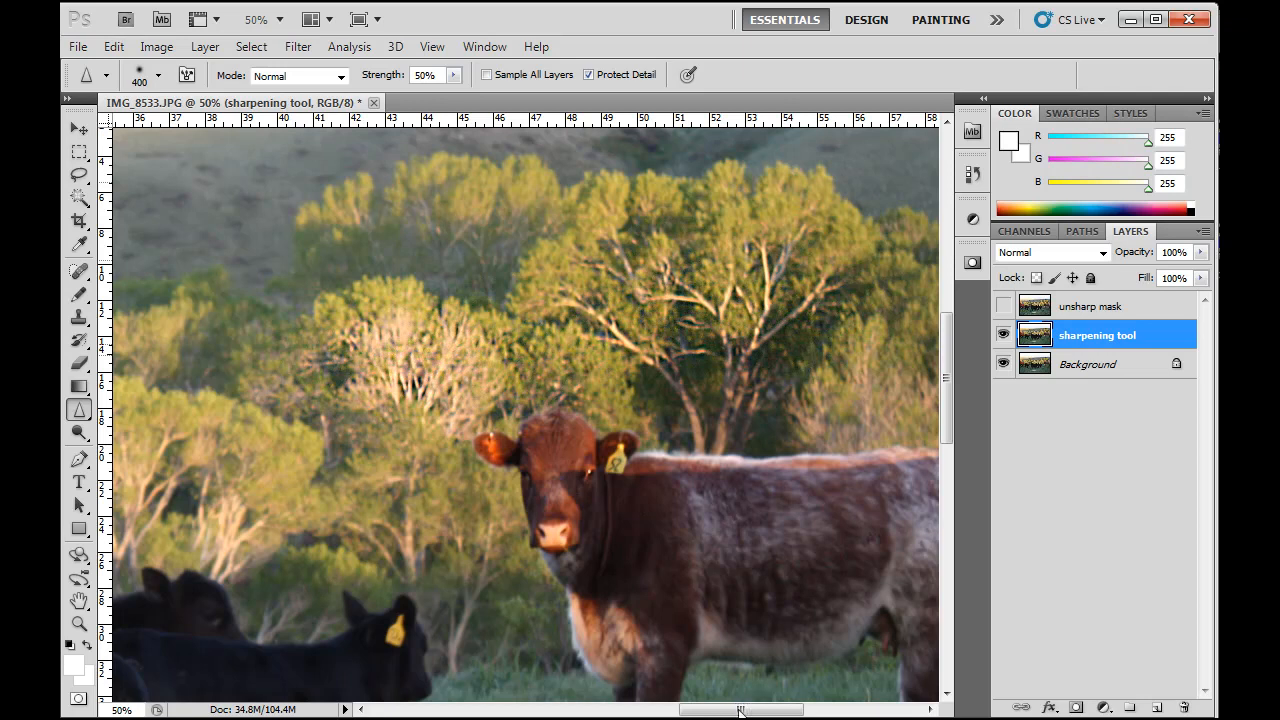
# Scroll the canvas left toward the trees above the black cattle
pyautogui.moveTo(740, 708); pyautogui.dragTo(710, 708)
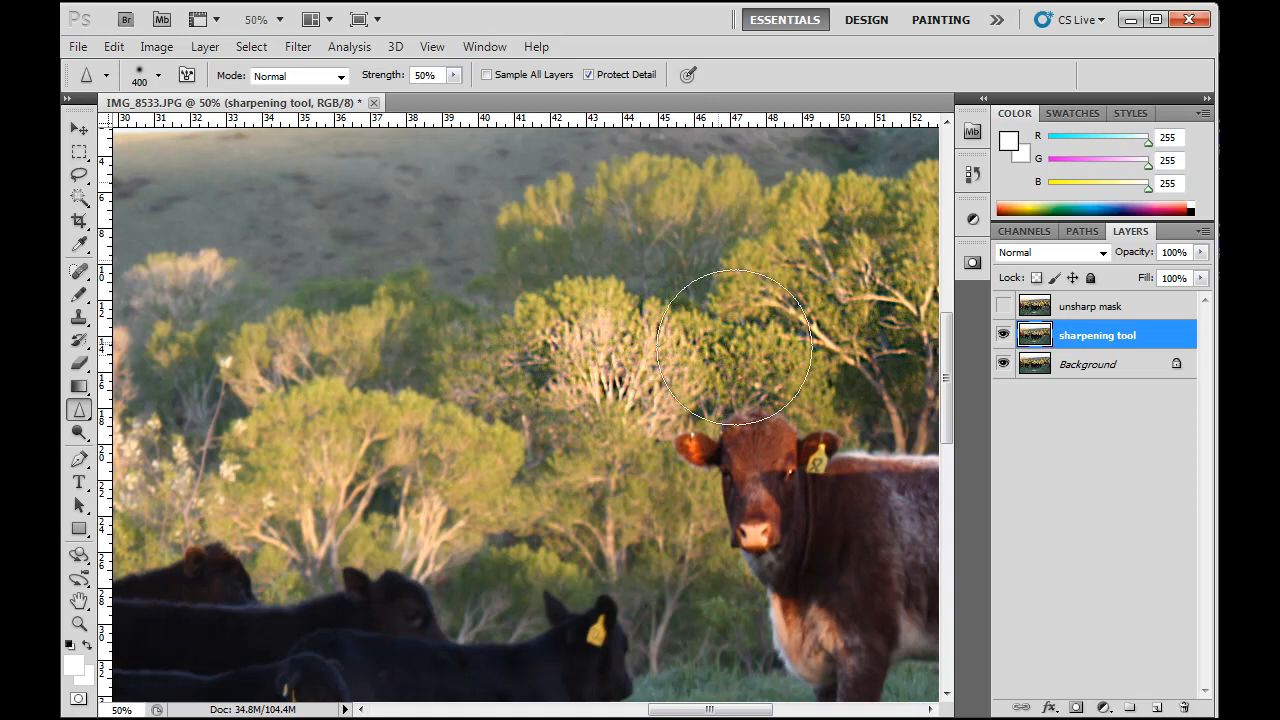
pyautogui.moveTo(268, 448)
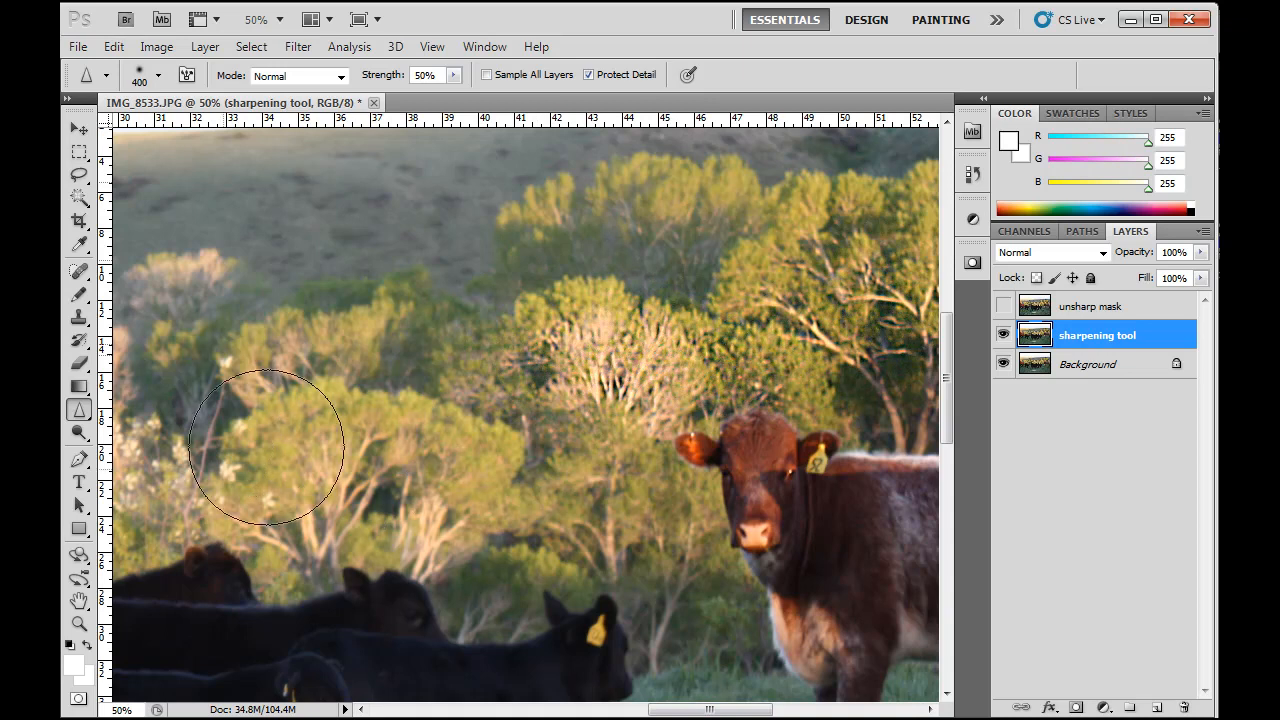
pyautogui.moveTo(764, 660)
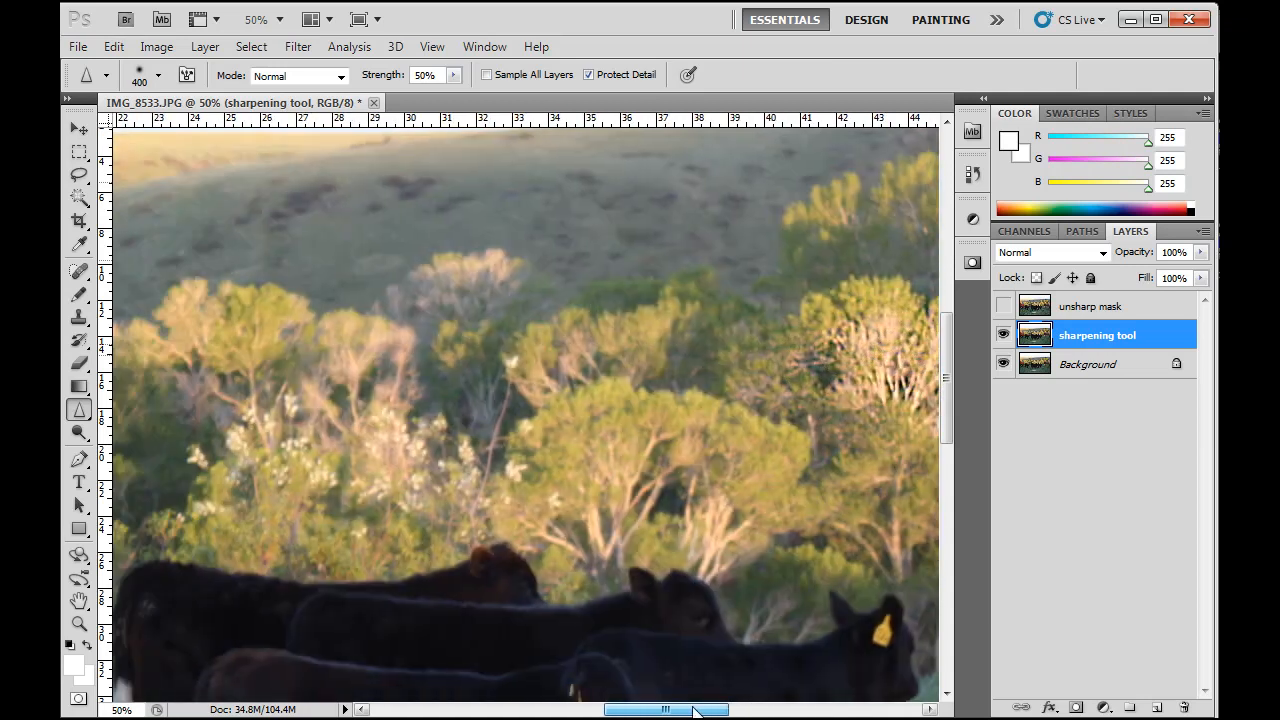
pyautogui.moveTo(516, 462)
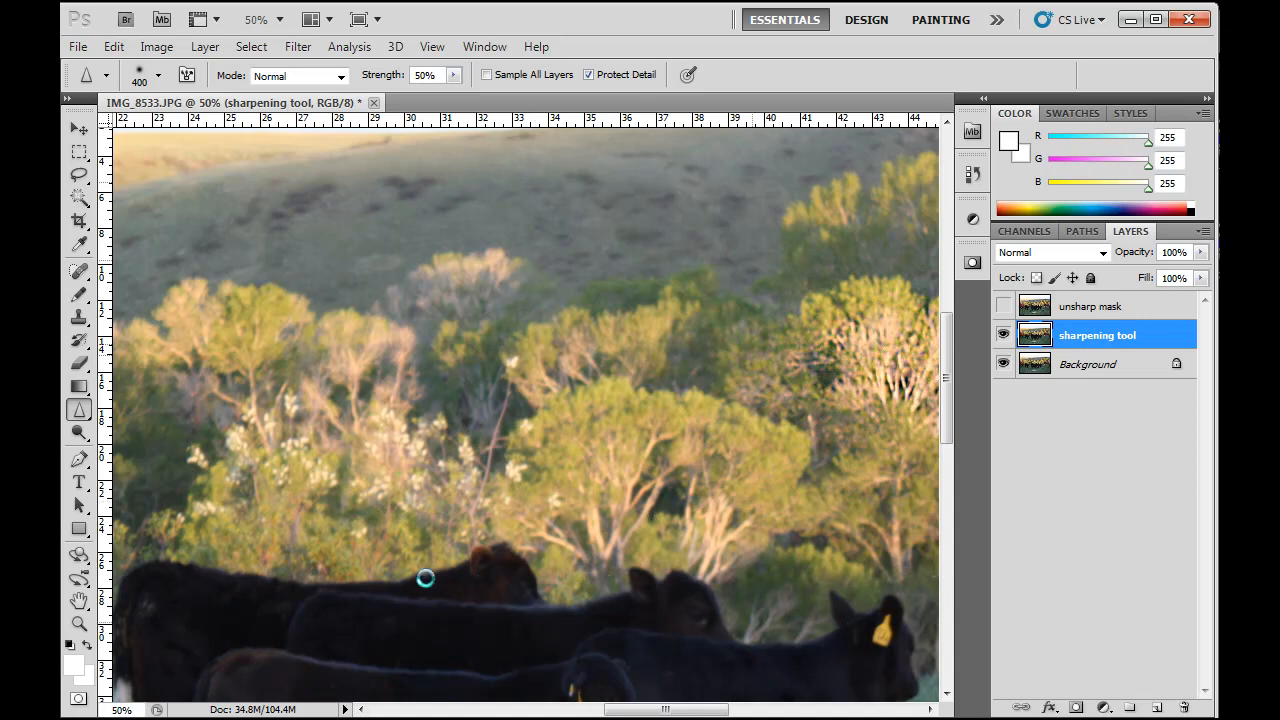
pyautogui.moveTo(1136, 344)
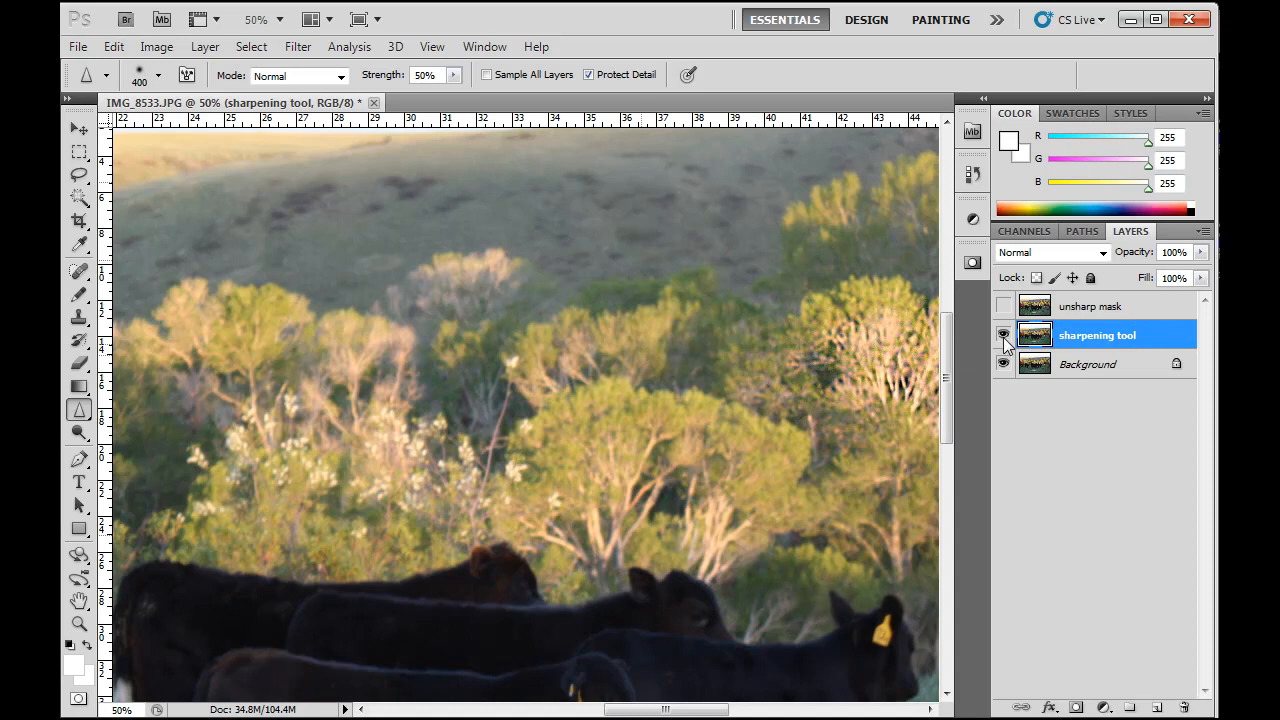
# Compare the sharpening tool layer on and off, then choose the unsharp mask layer as final
pyautogui.click(1004, 336)
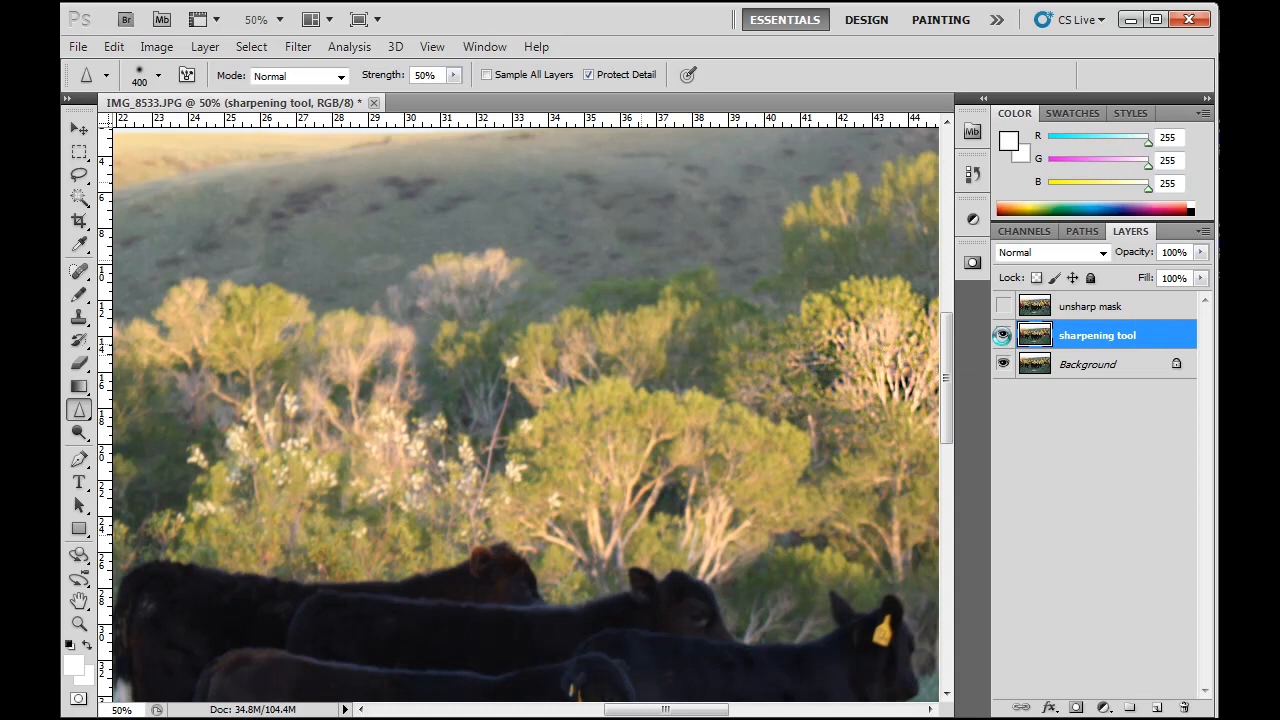
pyautogui.click(1004, 336)
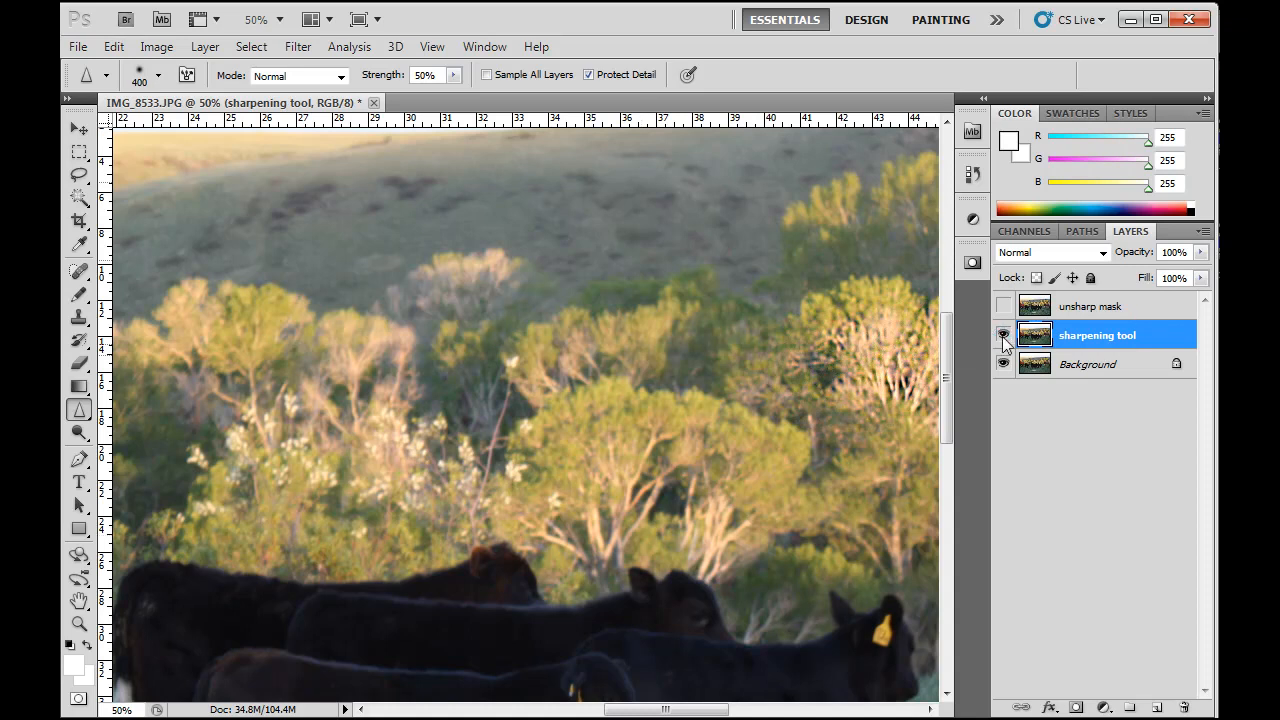
pyautogui.moveTo(1004, 336)
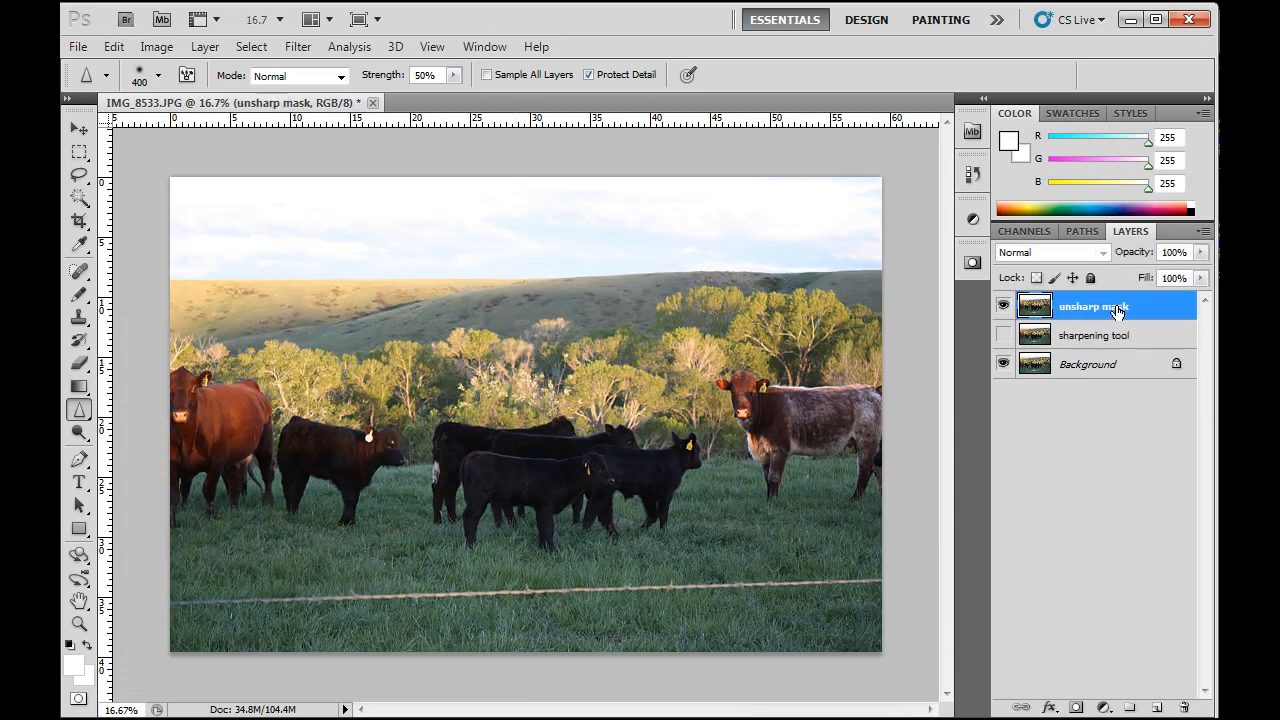
pyautogui.click(1004, 306)
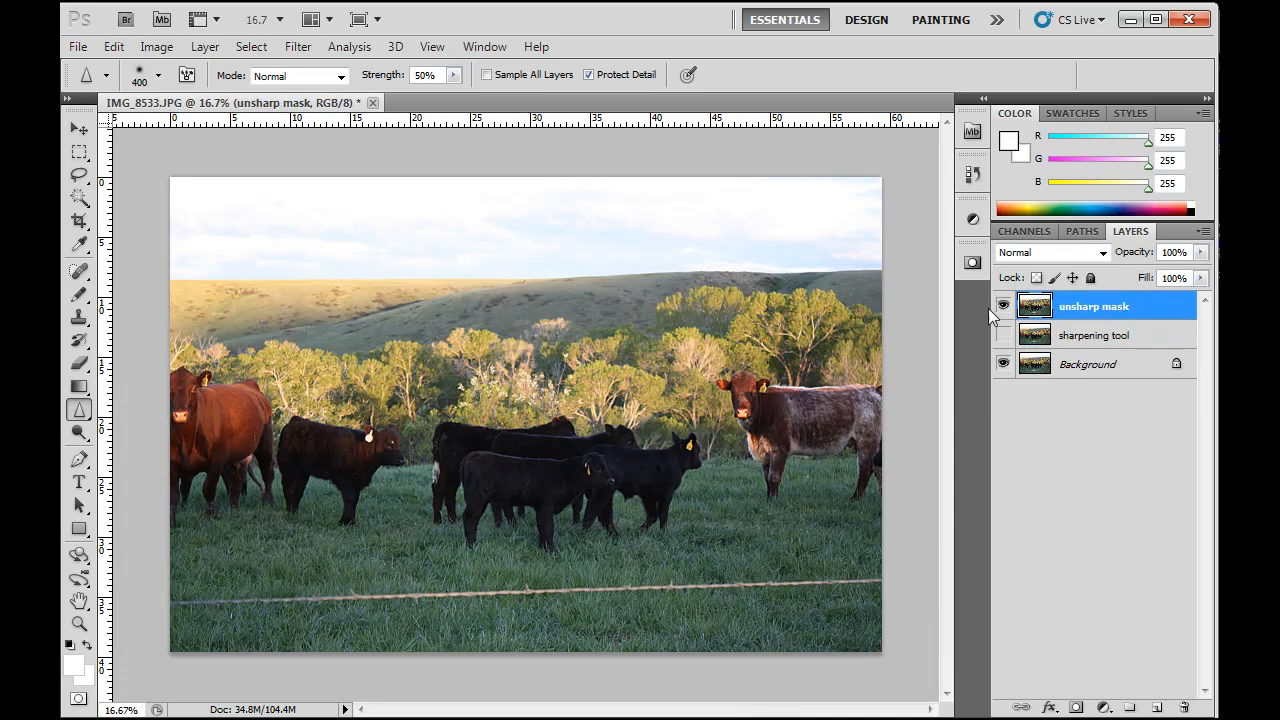